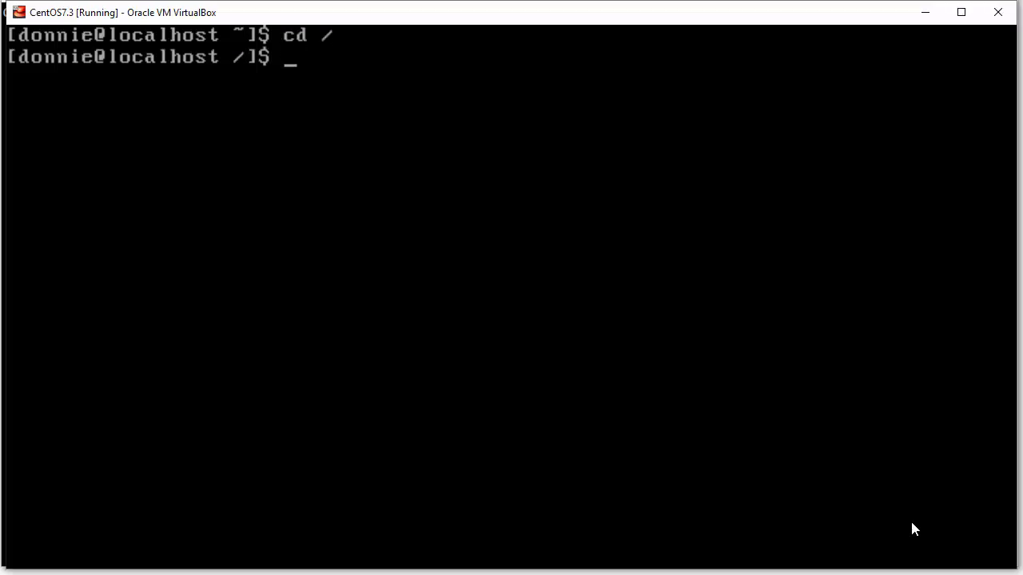
# Step: List the root directory in long format with ls -l, showing the proc directory
pyautogui.write('ls -l')
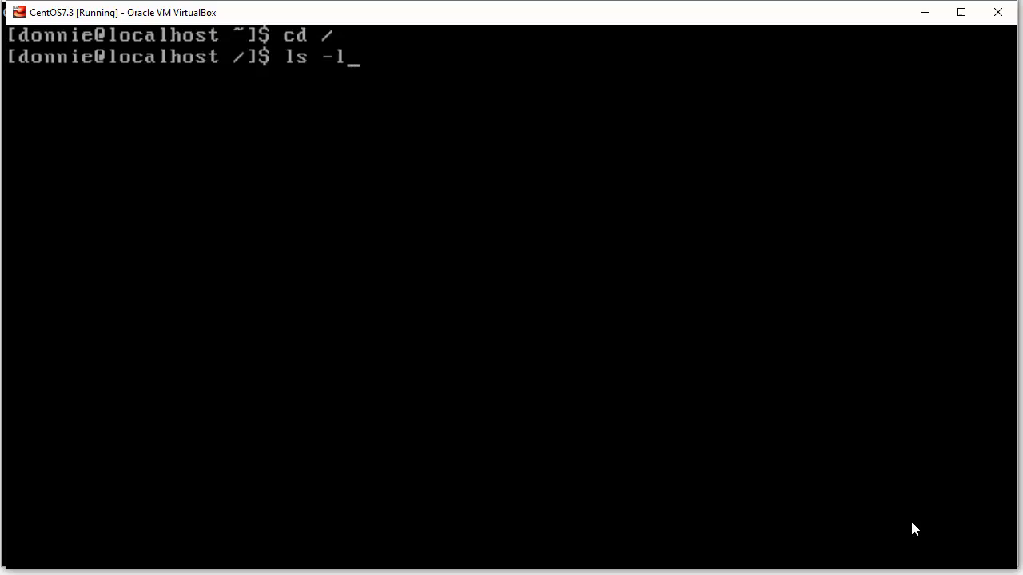
pyautogui.press('Return')
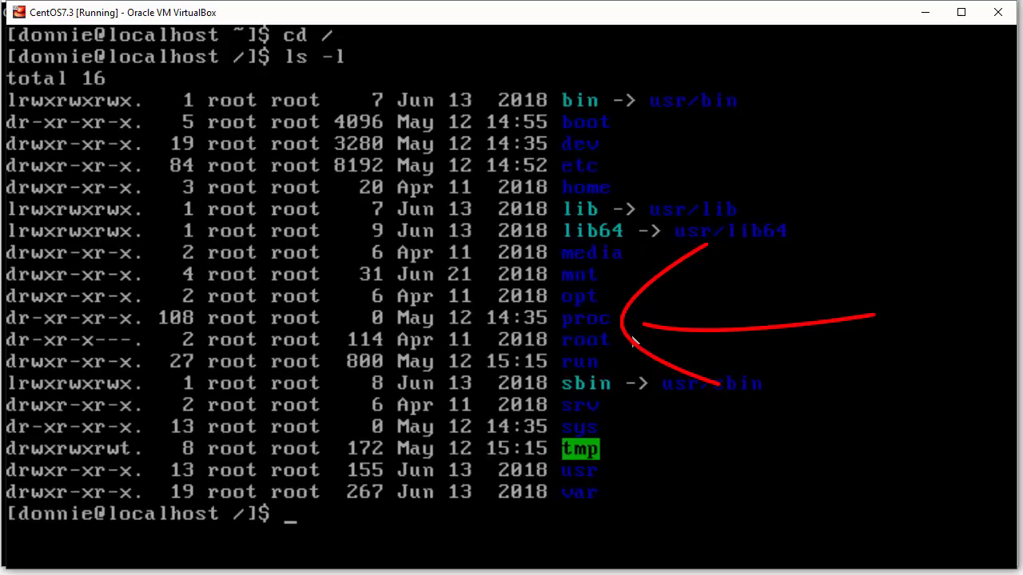
pyautogui.moveTo(563, 334)
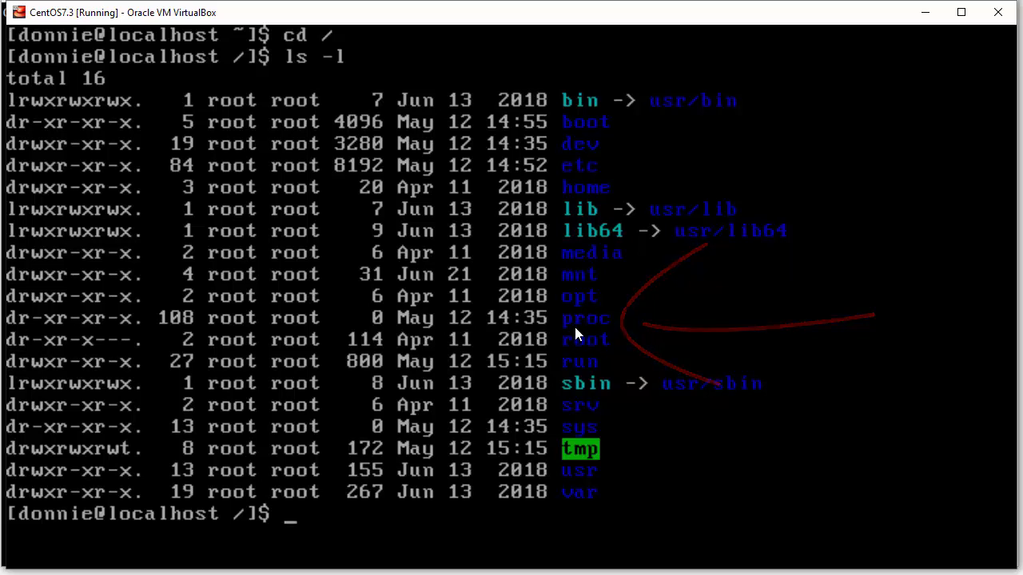
pyautogui.moveTo(592, 335)
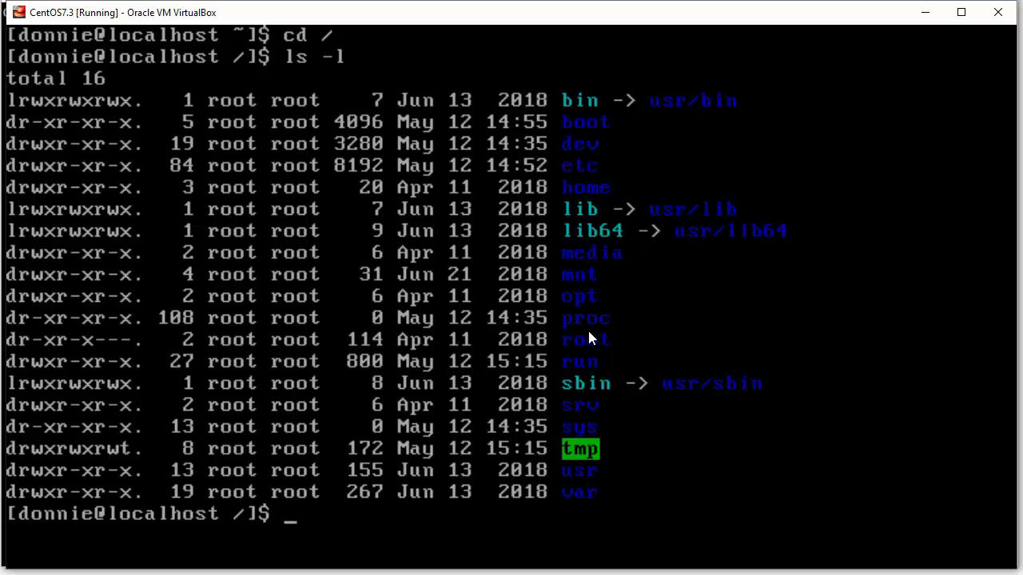
pyautogui.moveTo(589, 337)
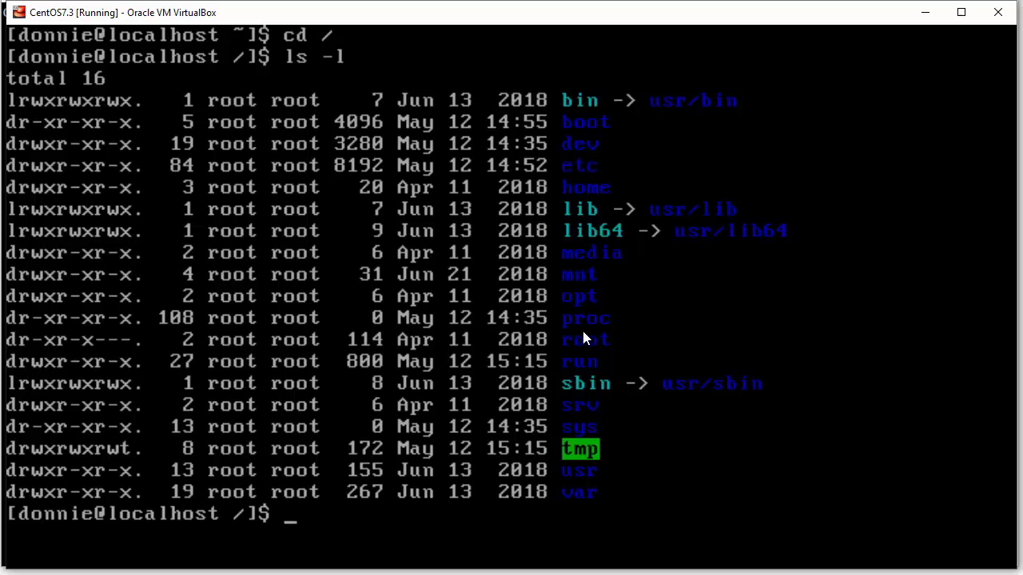
pyautogui.moveTo(591, 338)
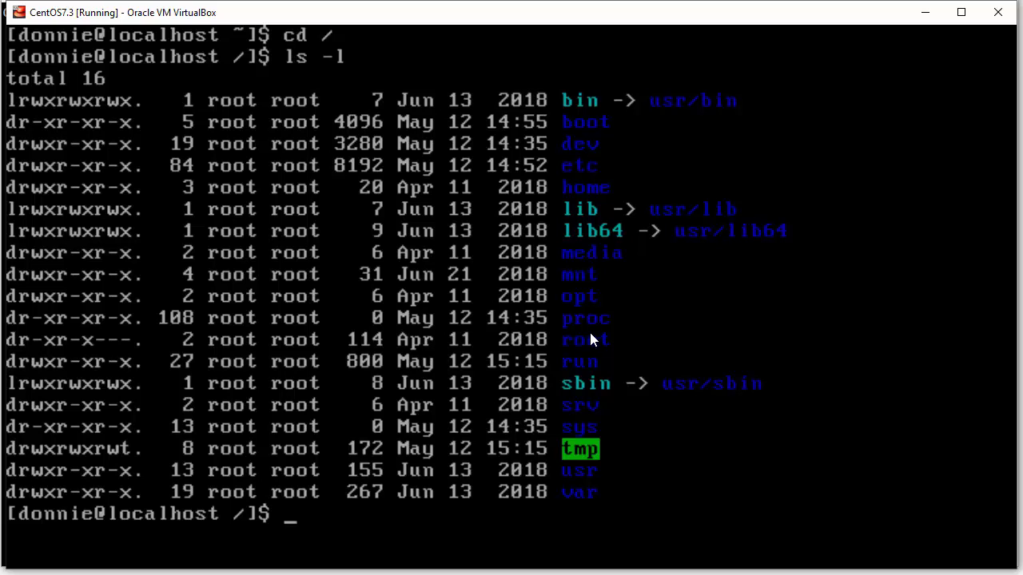
pyautogui.moveTo(604, 334)
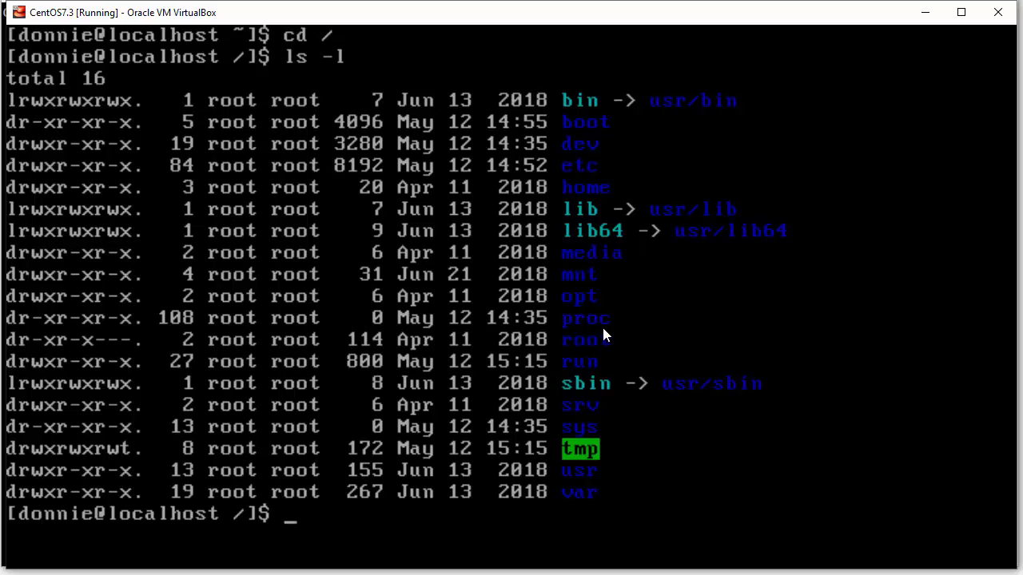
pyautogui.moveTo(601, 331)
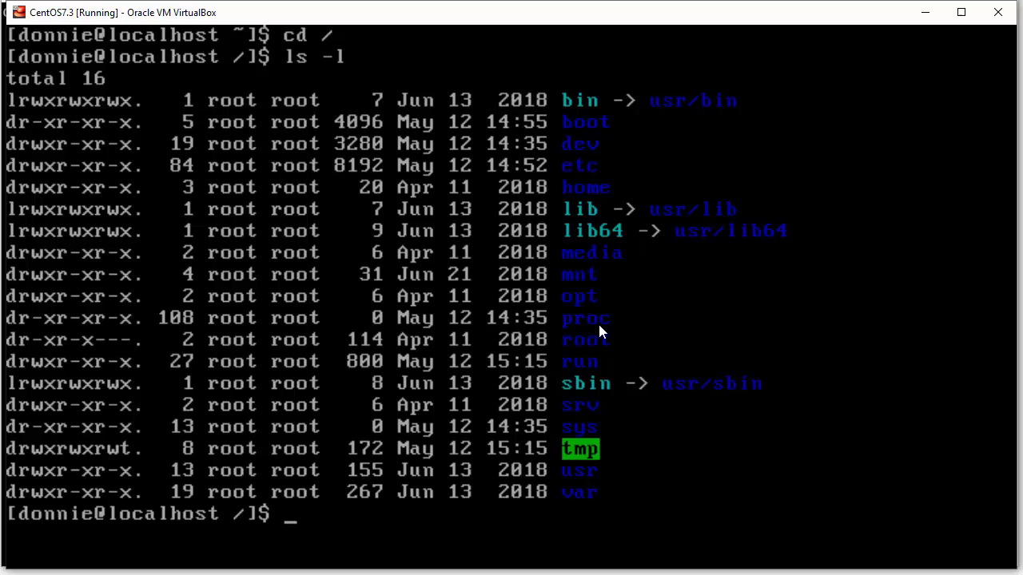
pyautogui.moveTo(595, 339)
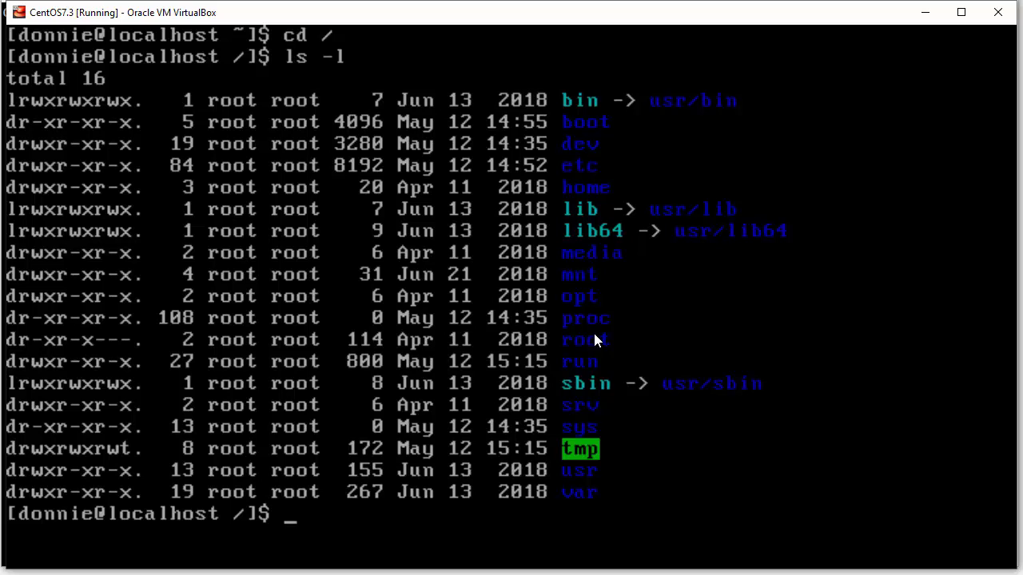
pyautogui.moveTo(574, 336)
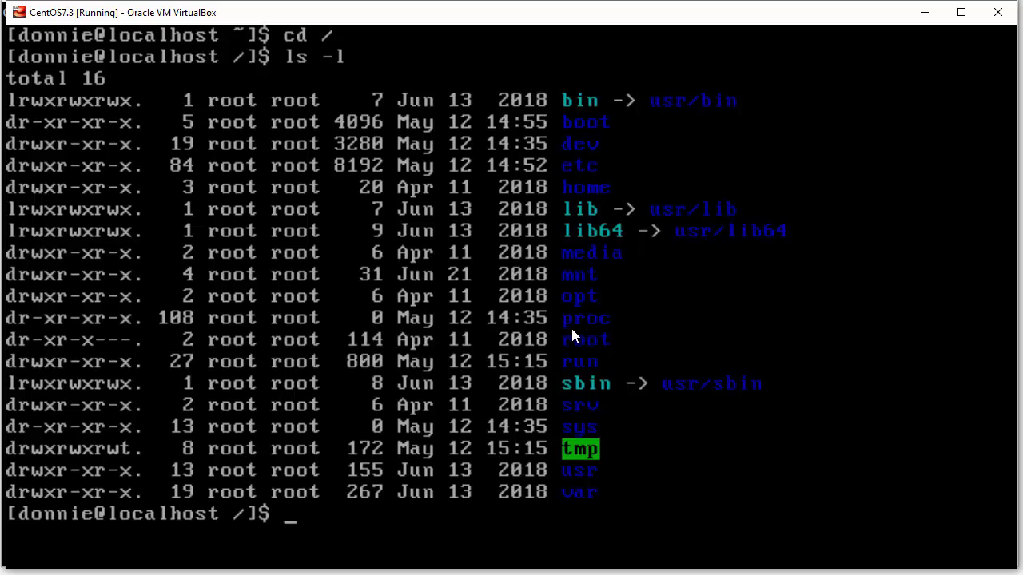
pyautogui.moveTo(583, 337)
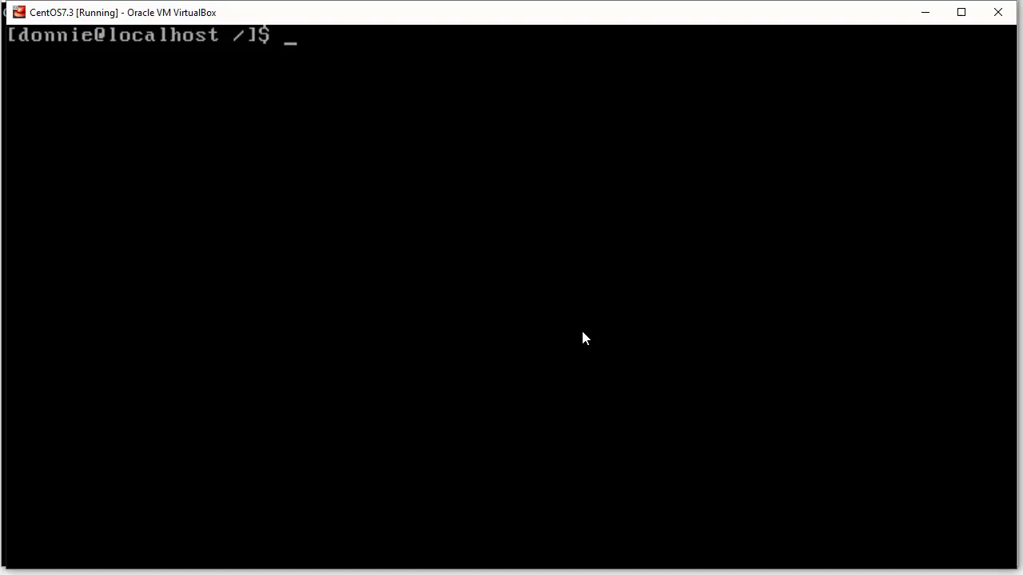
# Step: Change into /proc and list its numbered process directories and kernel files
pyautogui.write('cd /proc')
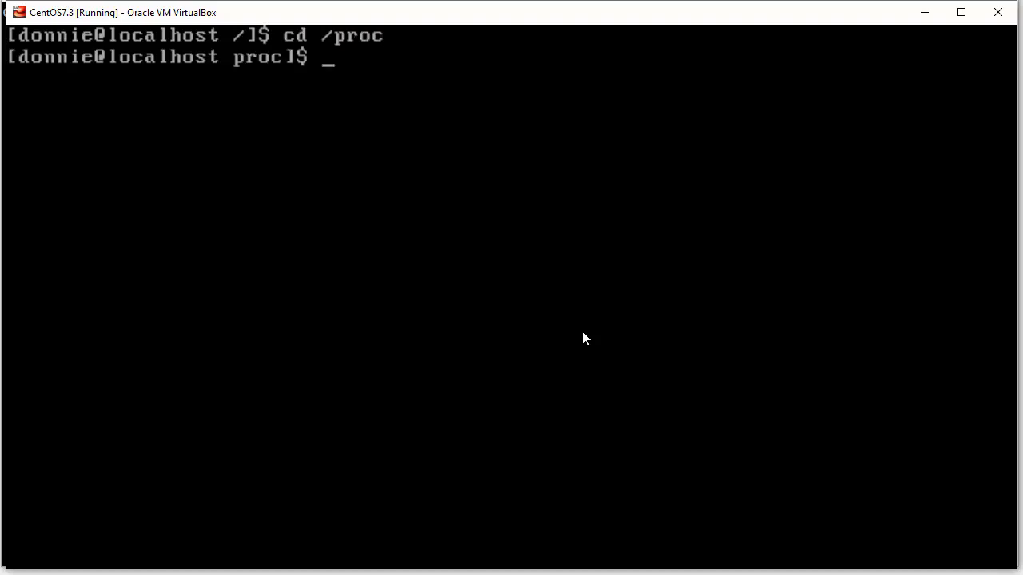
pyautogui.write('ls')
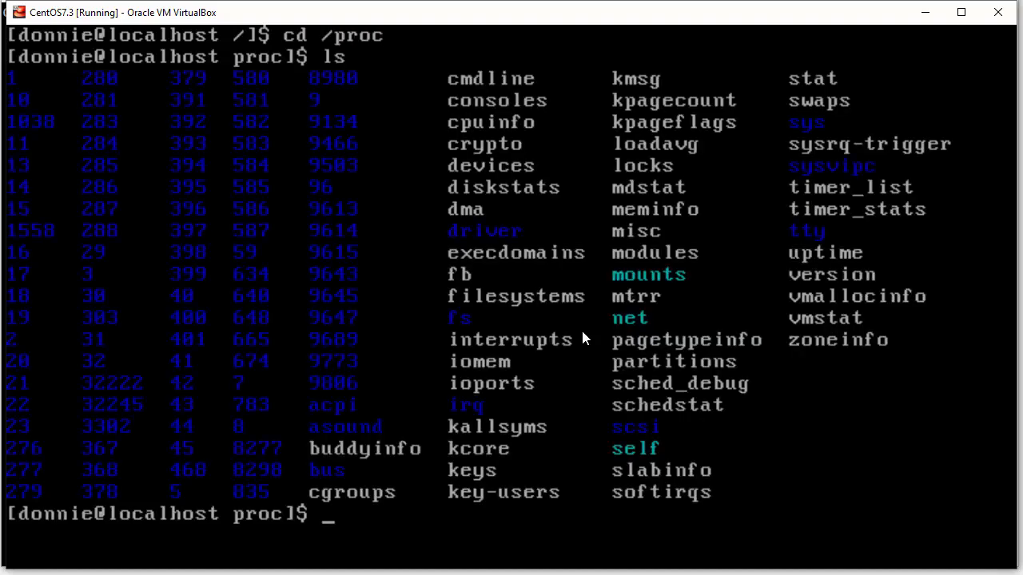
pyautogui.moveTo(124, 115)
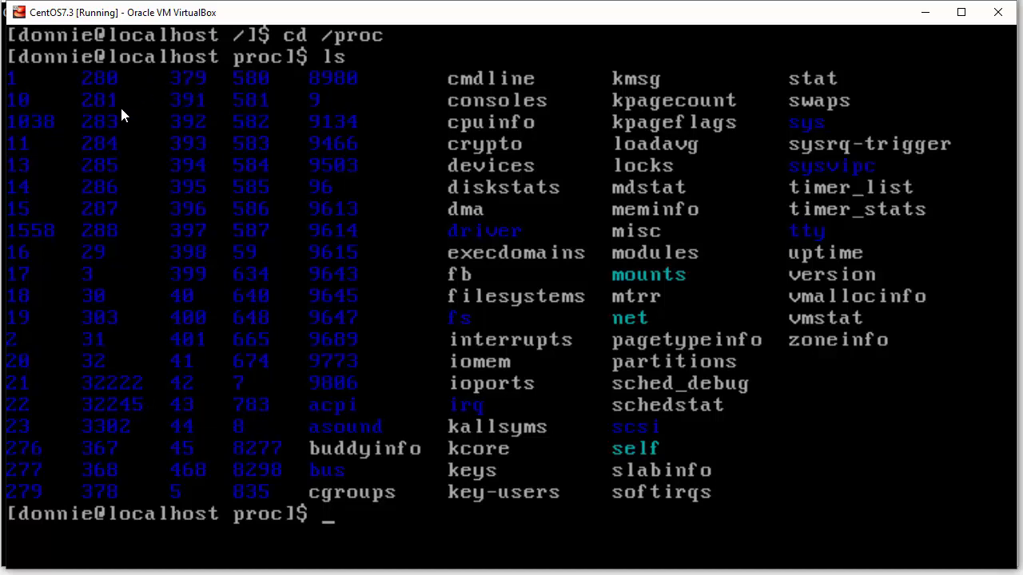
pyautogui.moveTo(358, 215)
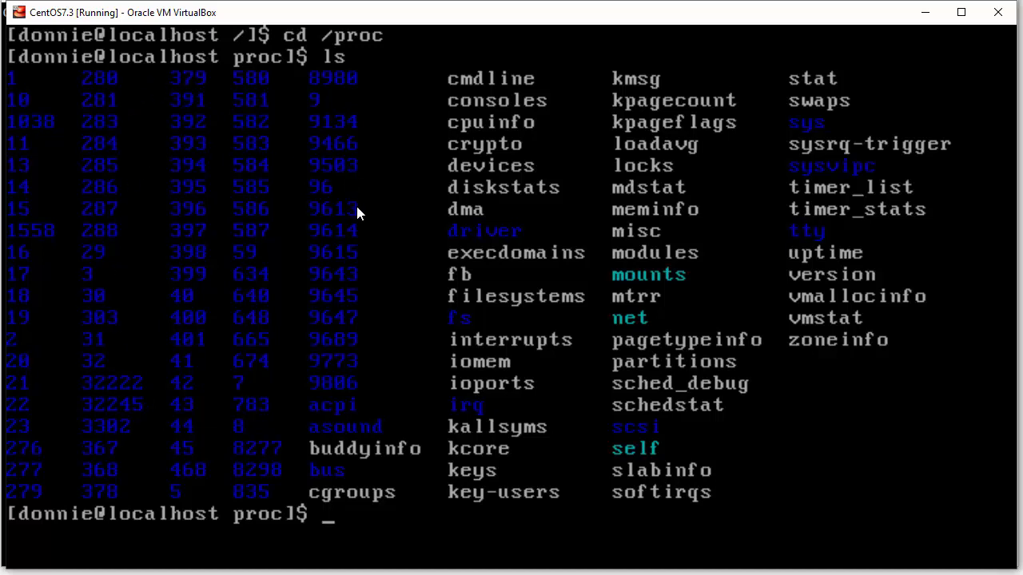
pyautogui.moveTo(192, 222)
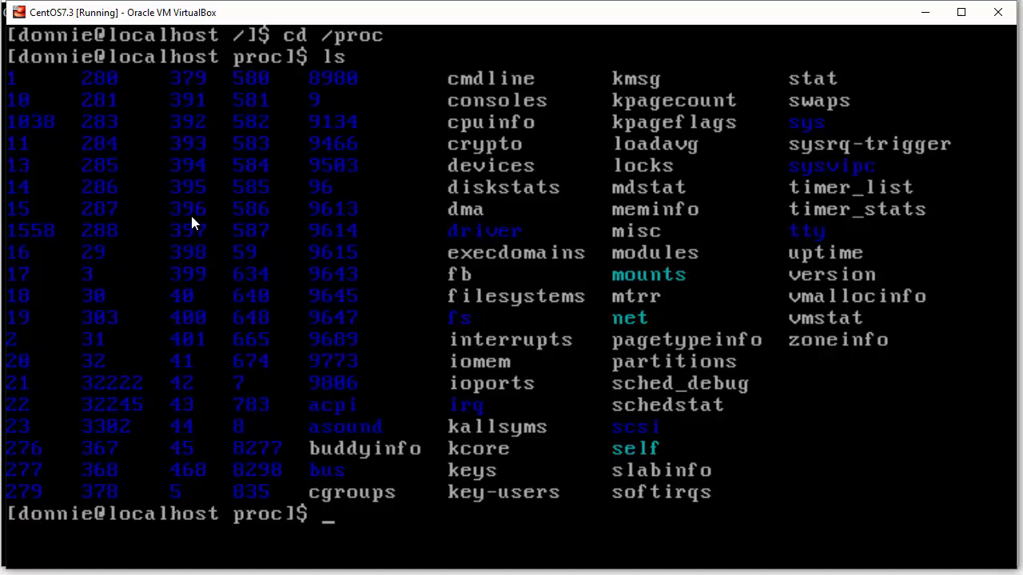
pyautogui.moveTo(41, 93)
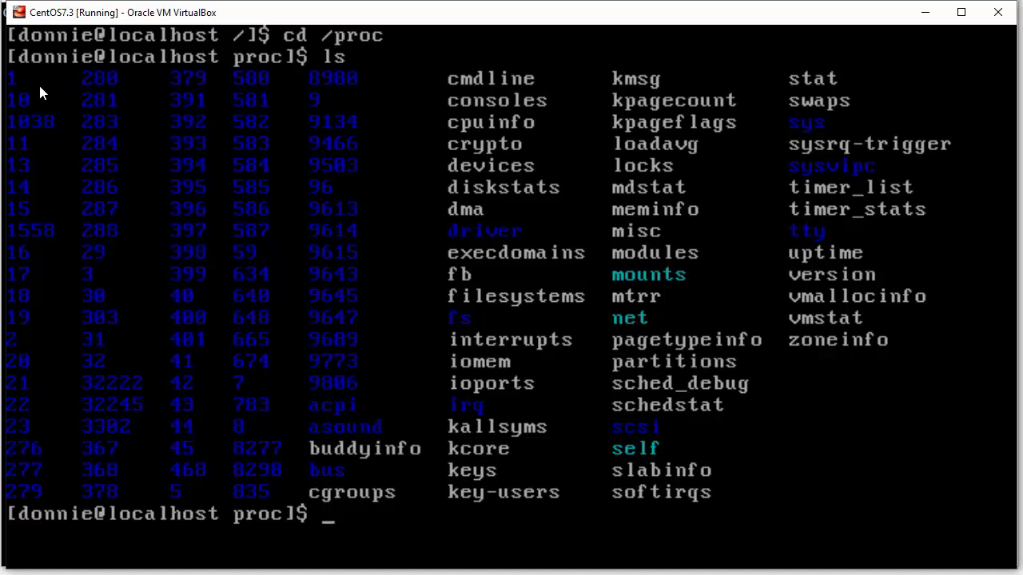
pyautogui.moveTo(73, 119)
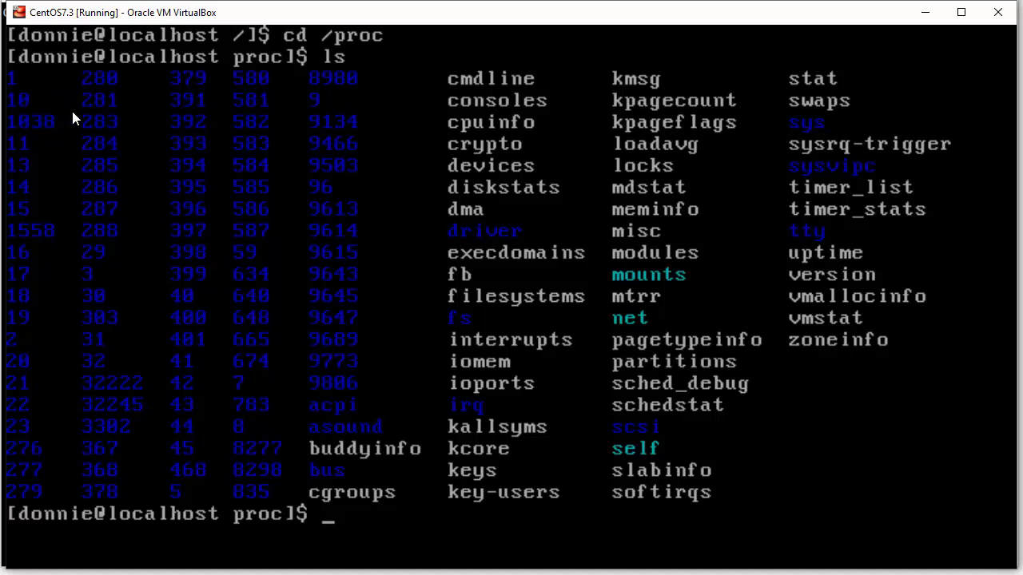
pyautogui.moveTo(115, 155)
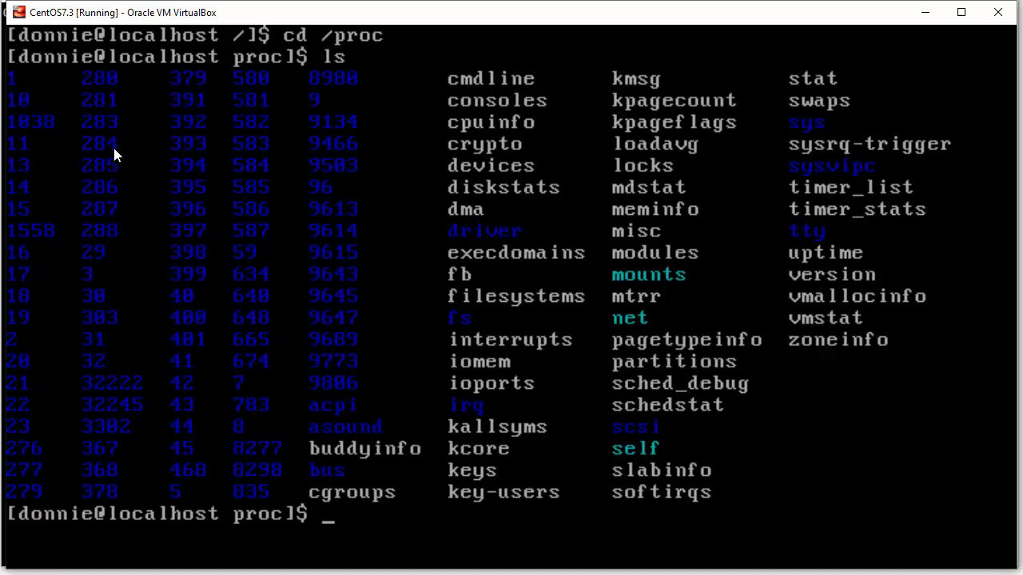
pyautogui.moveTo(93, 160)
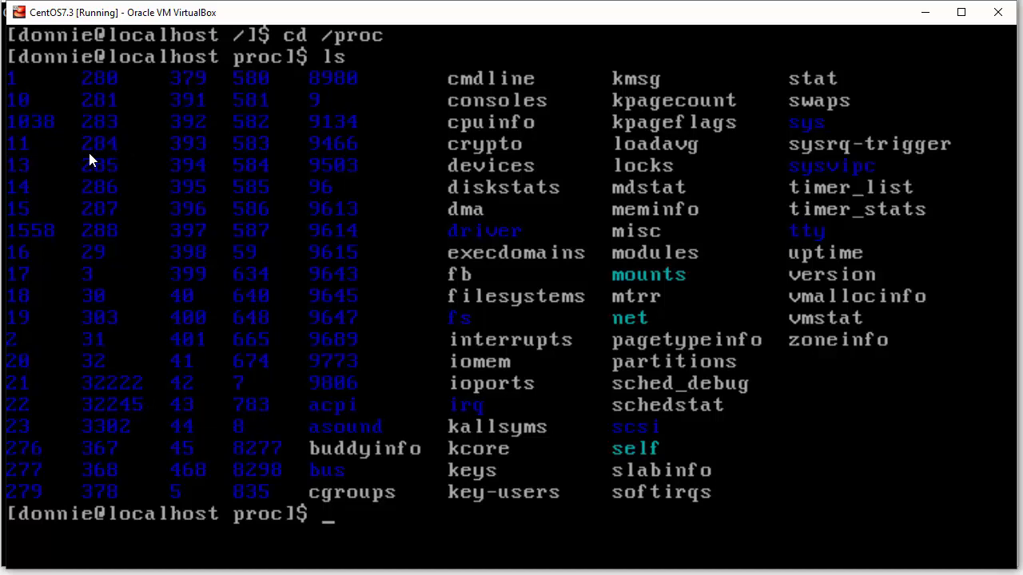
pyautogui.moveTo(99, 121)
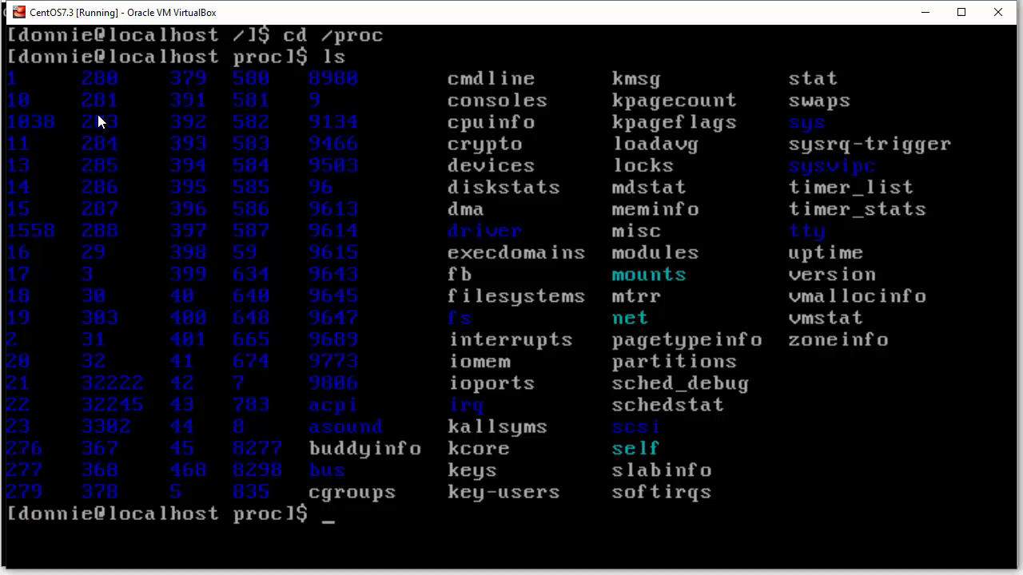
pyautogui.moveTo(291, 435)
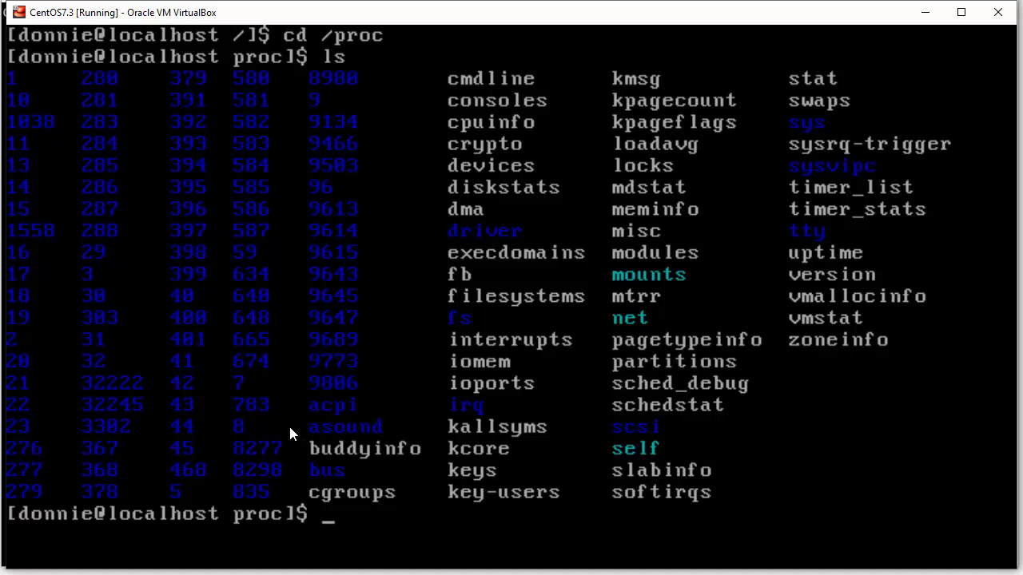
pyautogui.write('ls -l |')
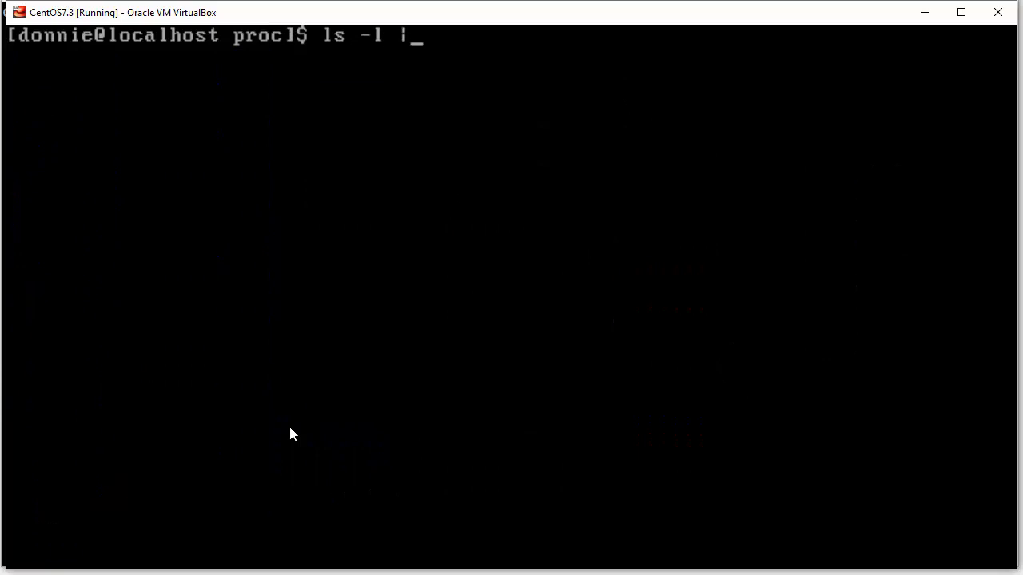
# Step: Page through ls -l of /proc in less, viewing process directories and their owners
pyautogui.write('less')
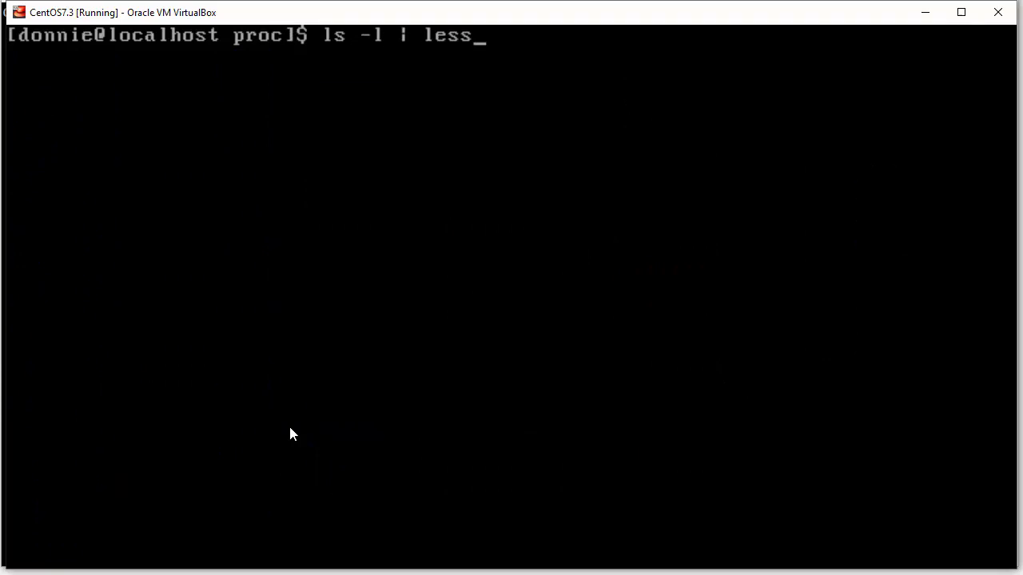
pyautogui.press('Return')
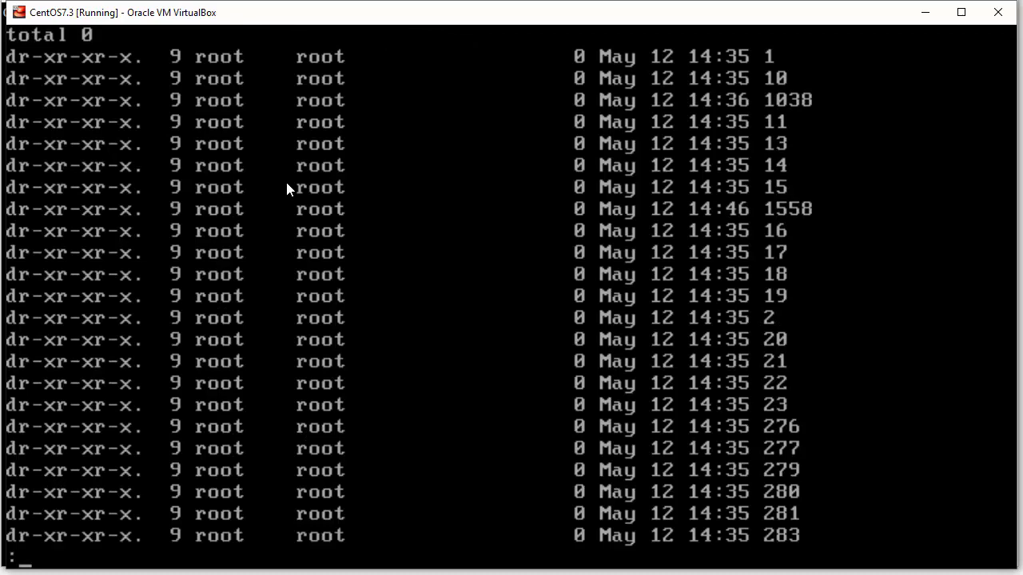
pyautogui.moveTo(582, 334)
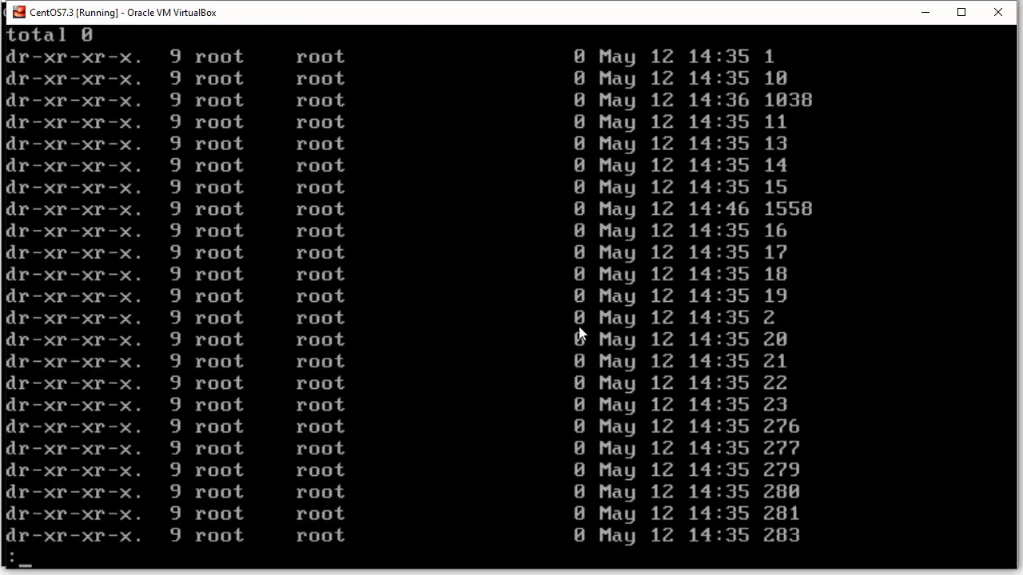
pyautogui.scroll(-3)
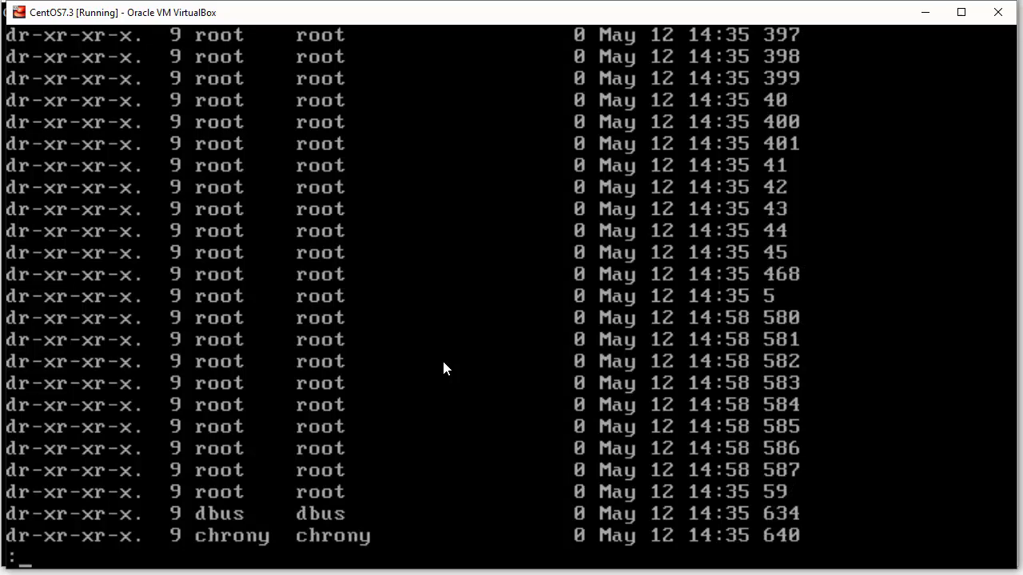
pyautogui.moveTo(303, 518)
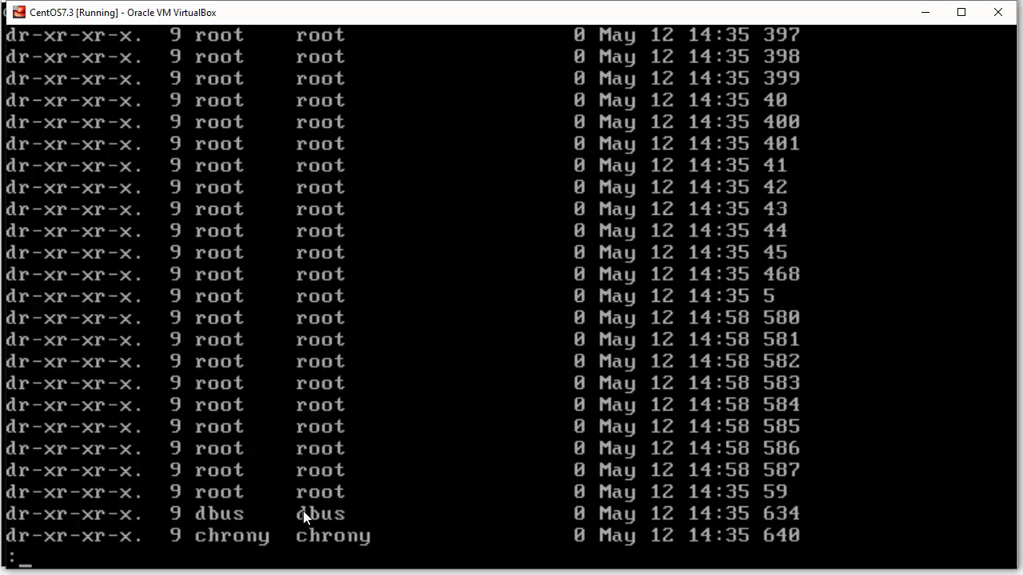
pyautogui.moveTo(232, 524)
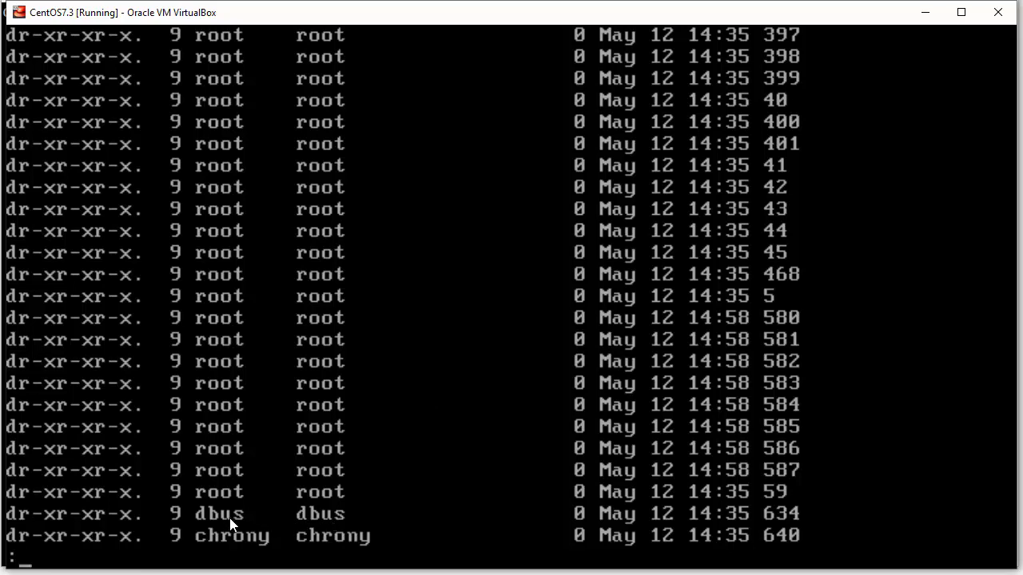
pyautogui.moveTo(269, 537)
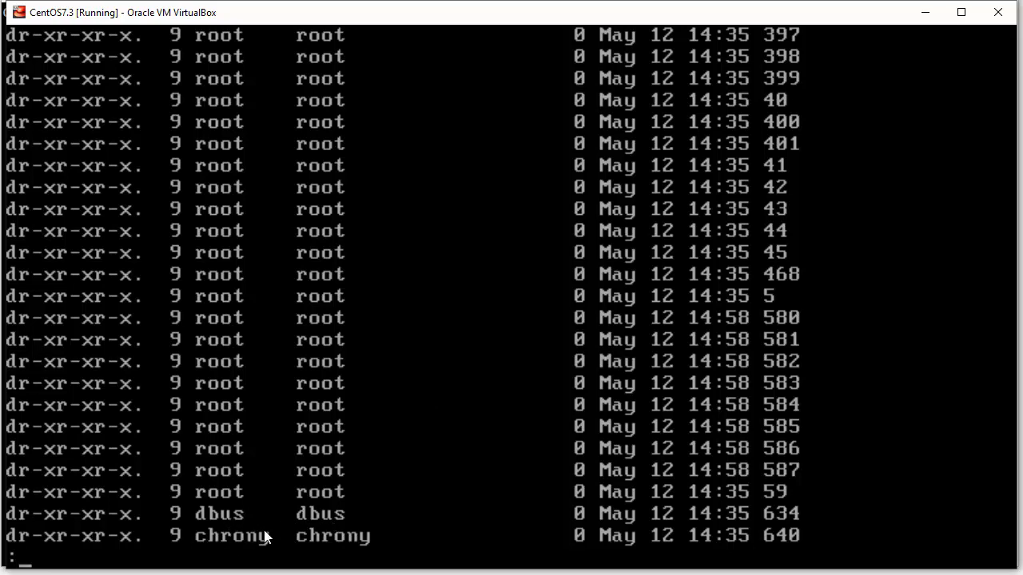
pyautogui.scroll(-3)
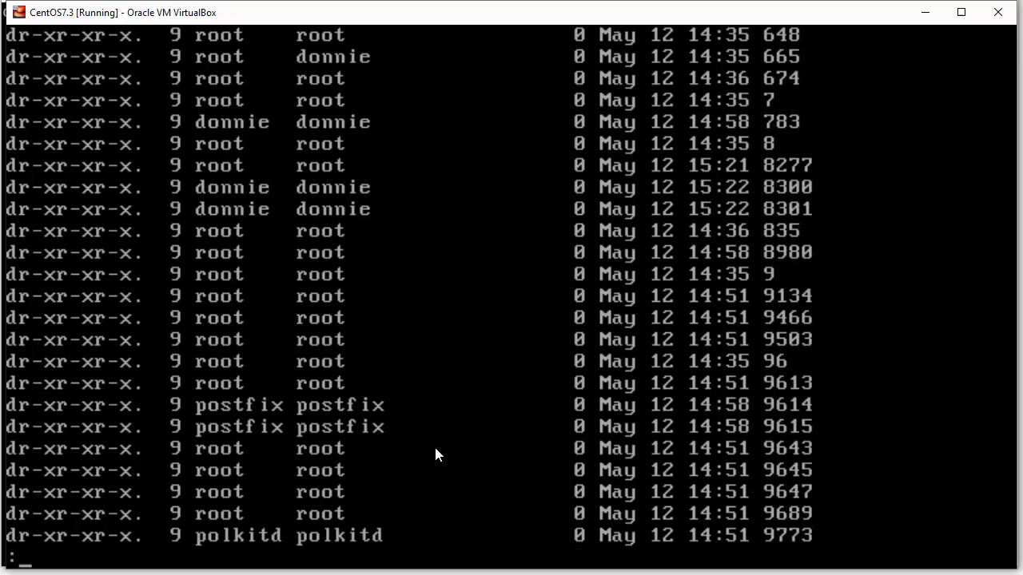
pyautogui.moveTo(217, 151)
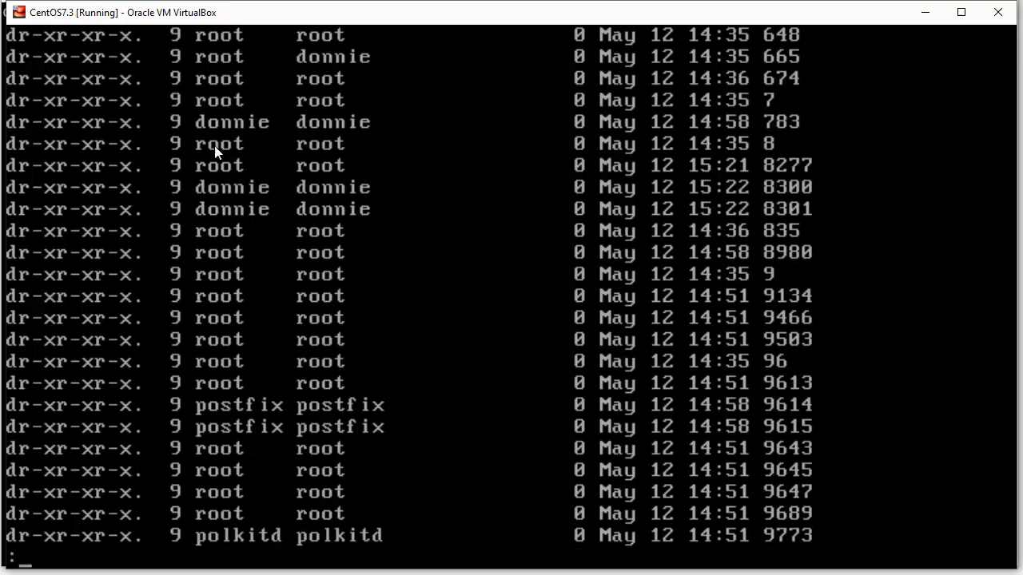
pyautogui.moveTo(312, 205)
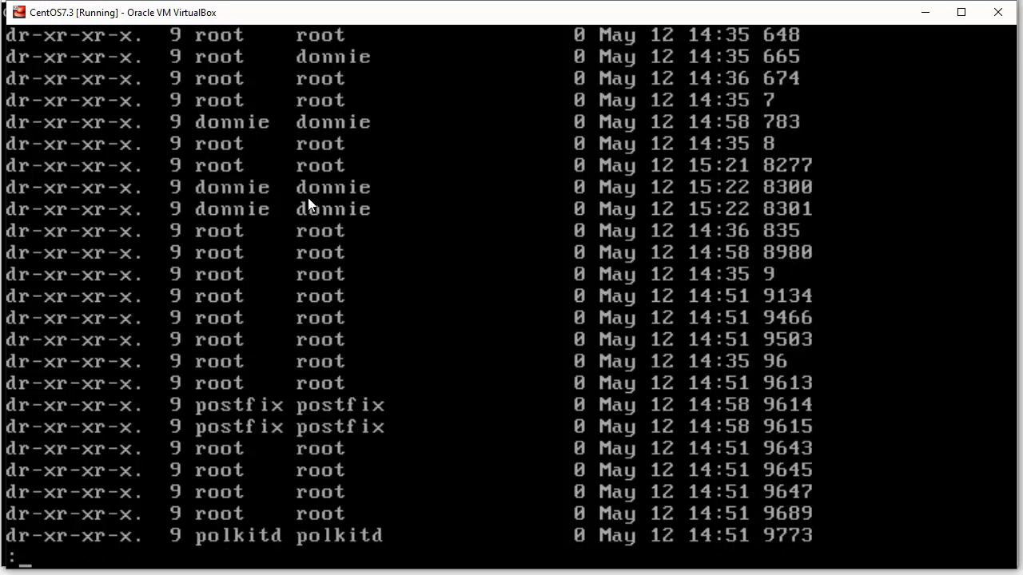
pyautogui.moveTo(302, 418)
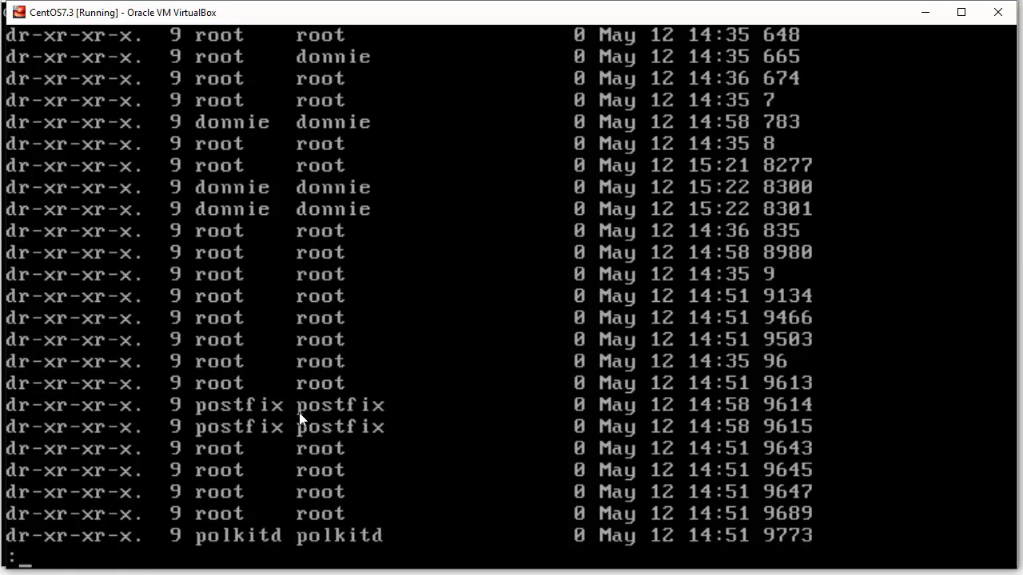
pyautogui.moveTo(521, 534)
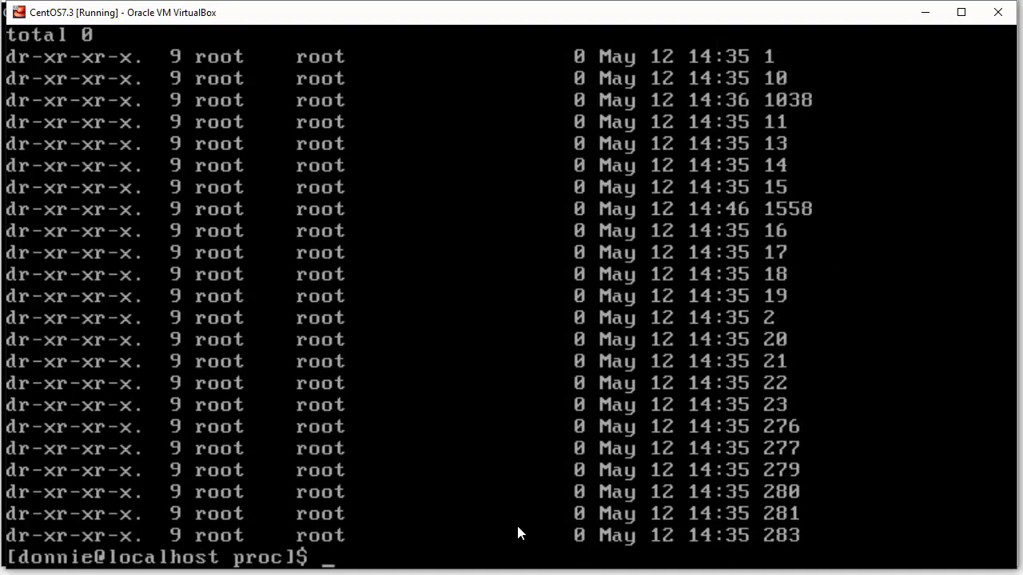
# Step: List /proc again, showing process numbers alongside cpuinfo and meminfo
pyautogui.write('ls')
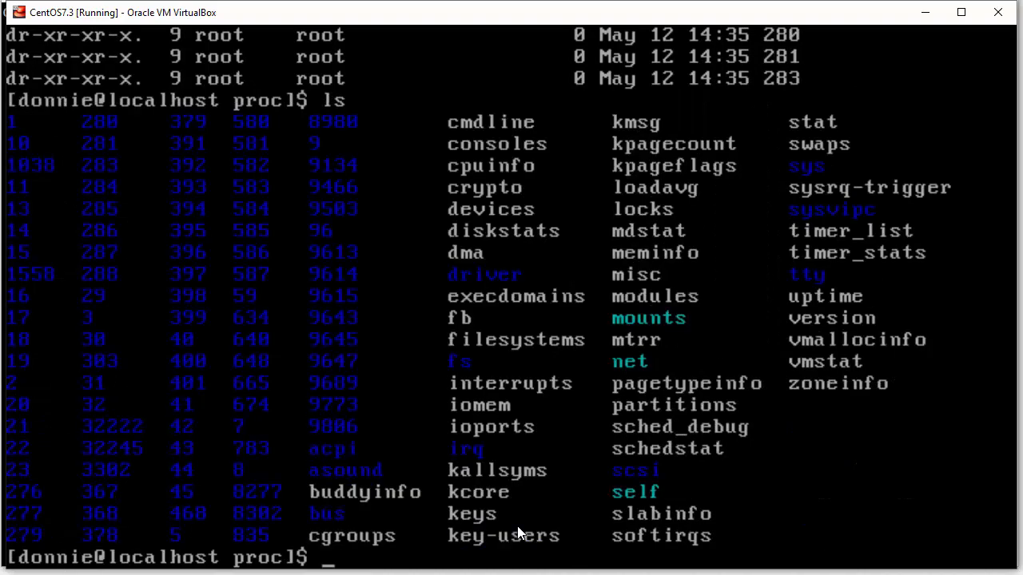
pyautogui.moveTo(512, 164)
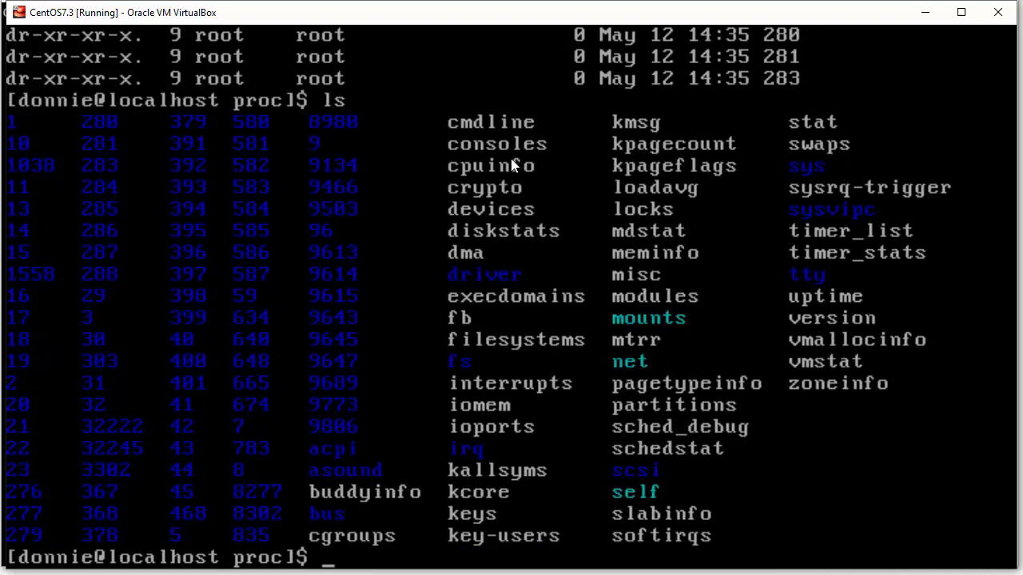
pyautogui.moveTo(392, 508)
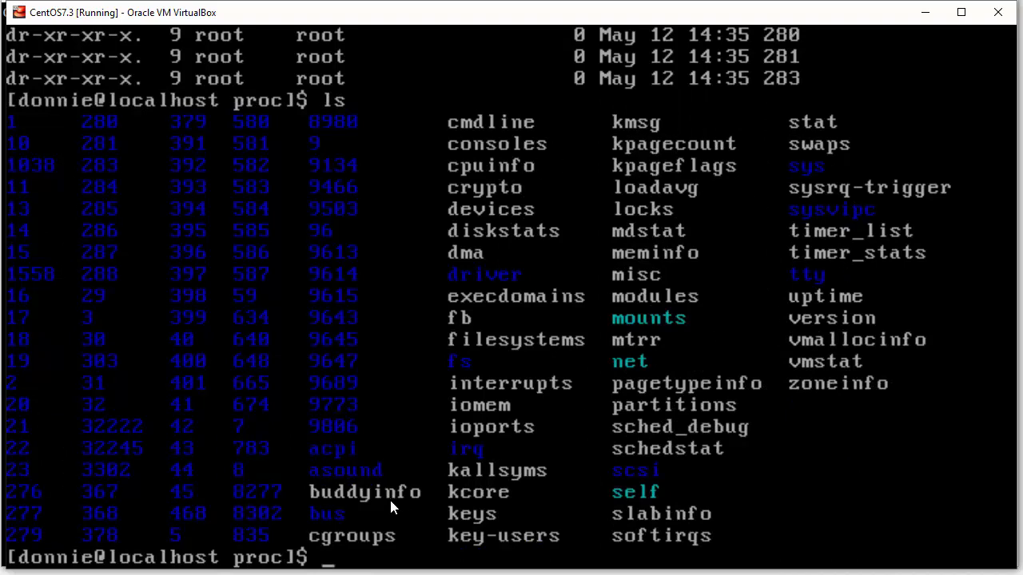
pyautogui.moveTo(611, 385)
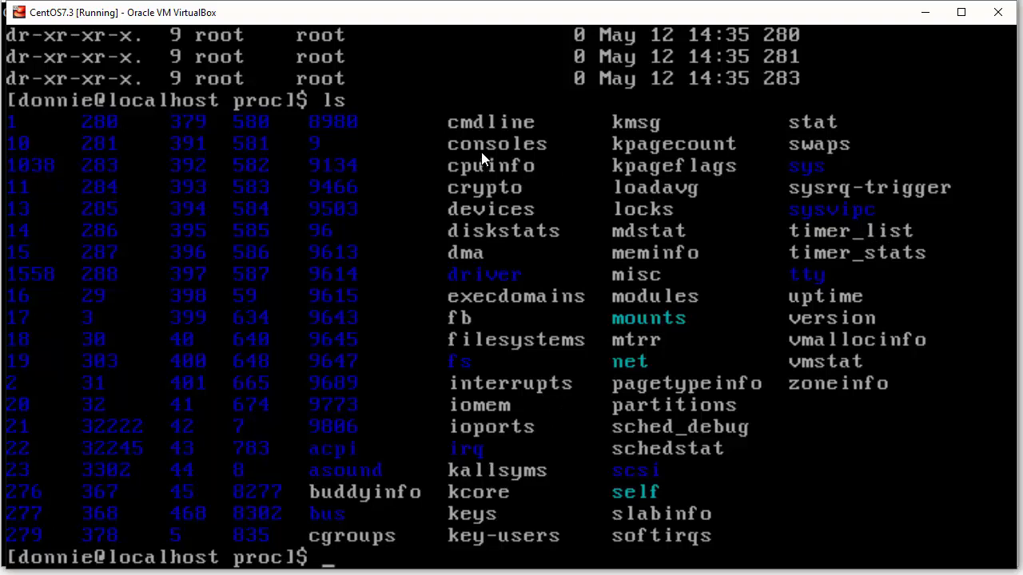
pyautogui.moveTo(505, 204)
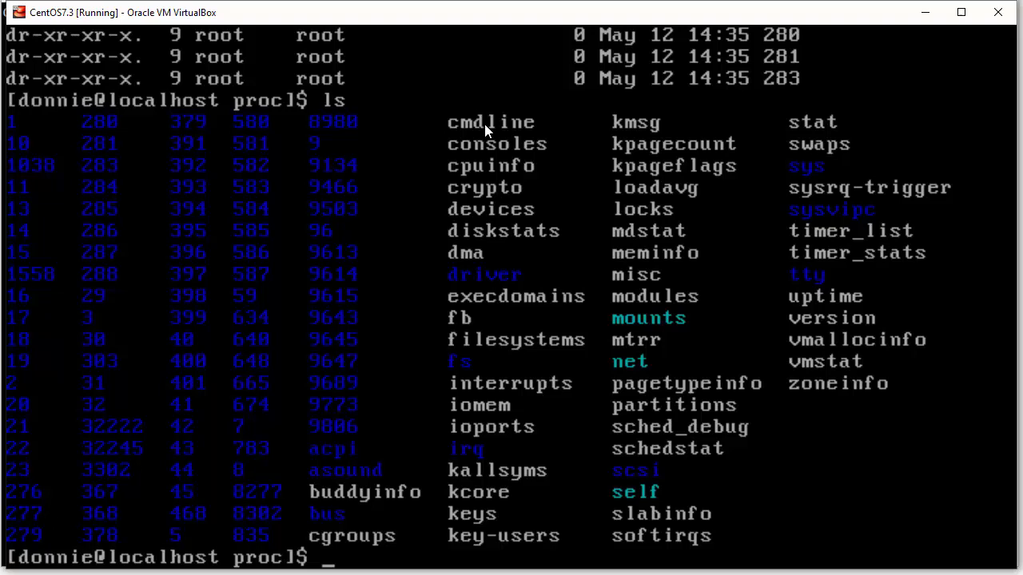
pyautogui.moveTo(362, 494)
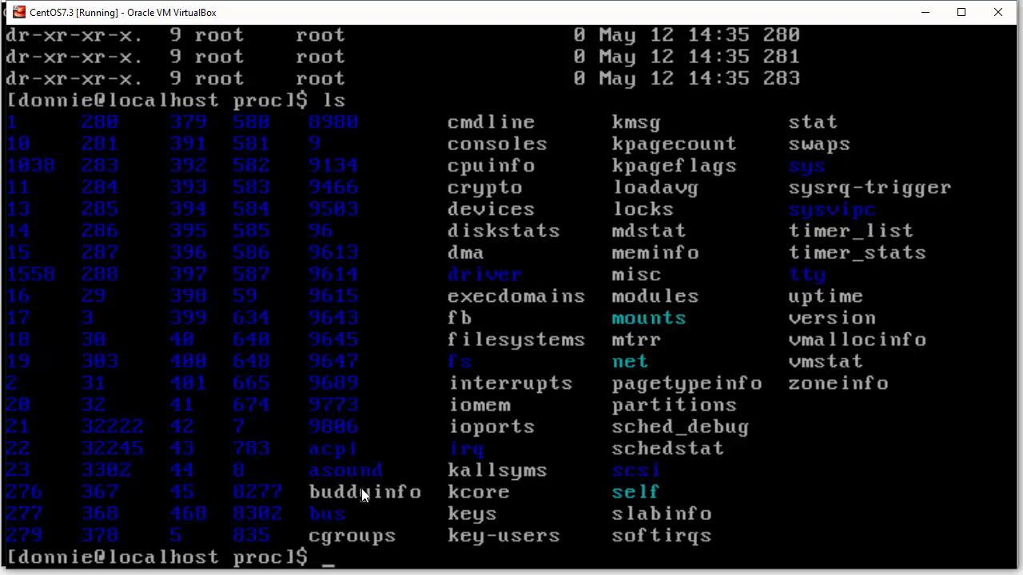
pyautogui.moveTo(668, 403)
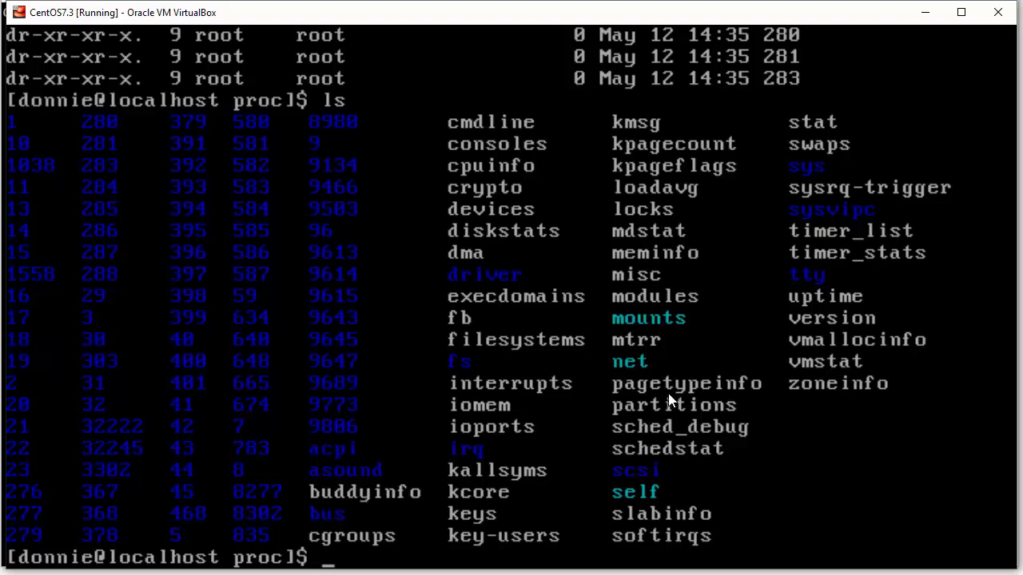
pyautogui.moveTo(687, 218)
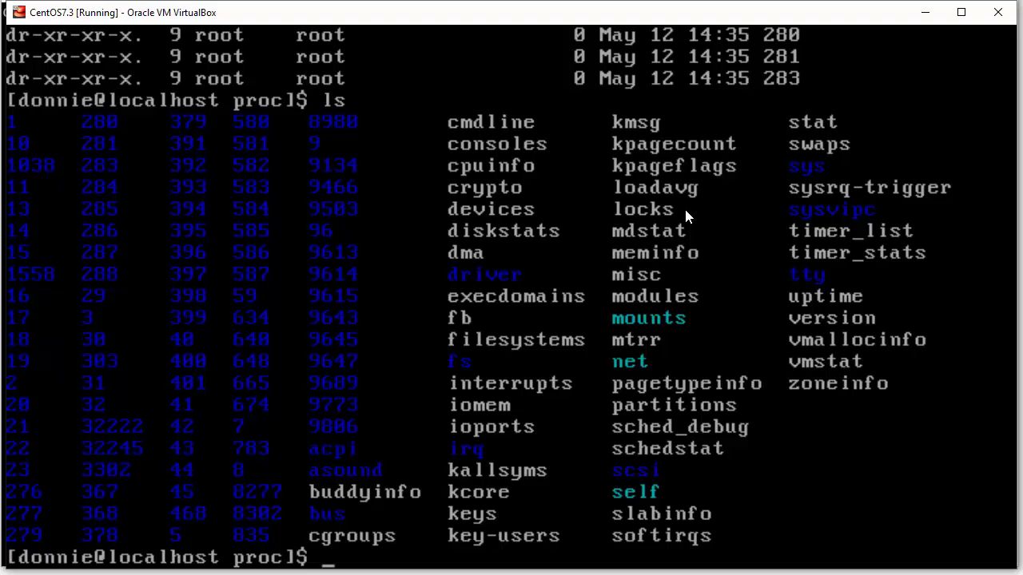
pyautogui.moveTo(675, 222)
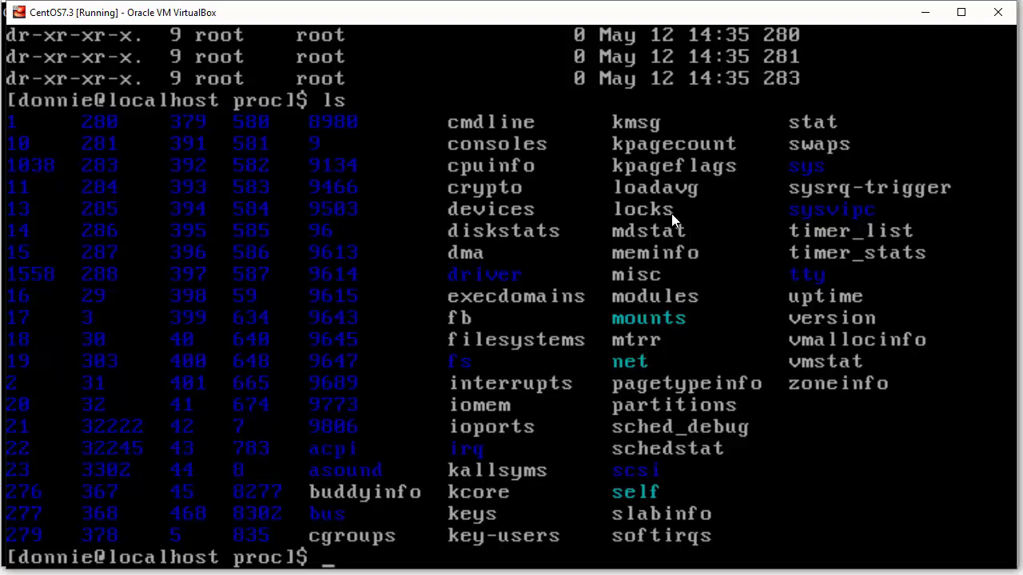
pyautogui.moveTo(668, 232)
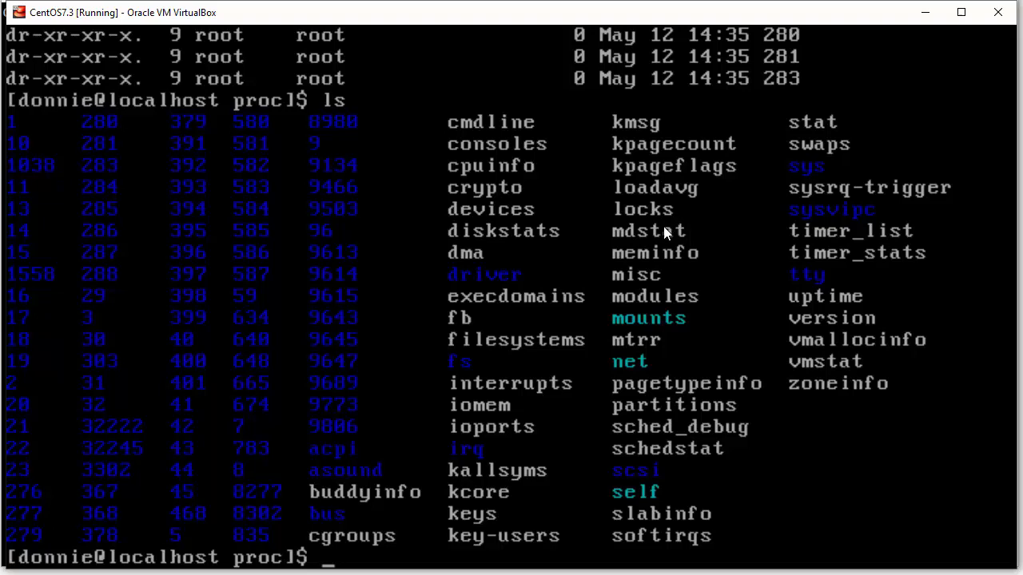
pyautogui.moveTo(640, 391)
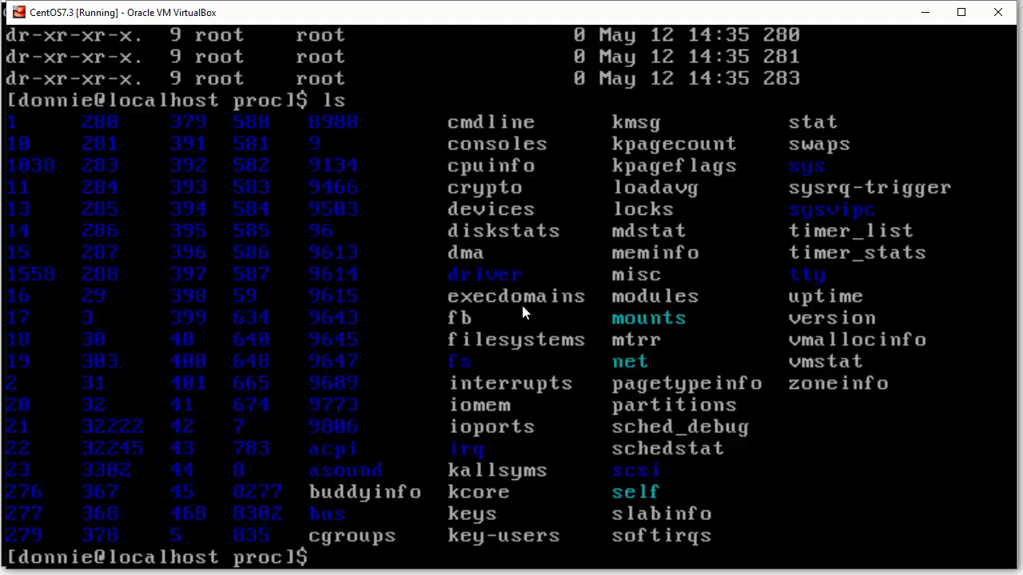
pyautogui.moveTo(709, 289)
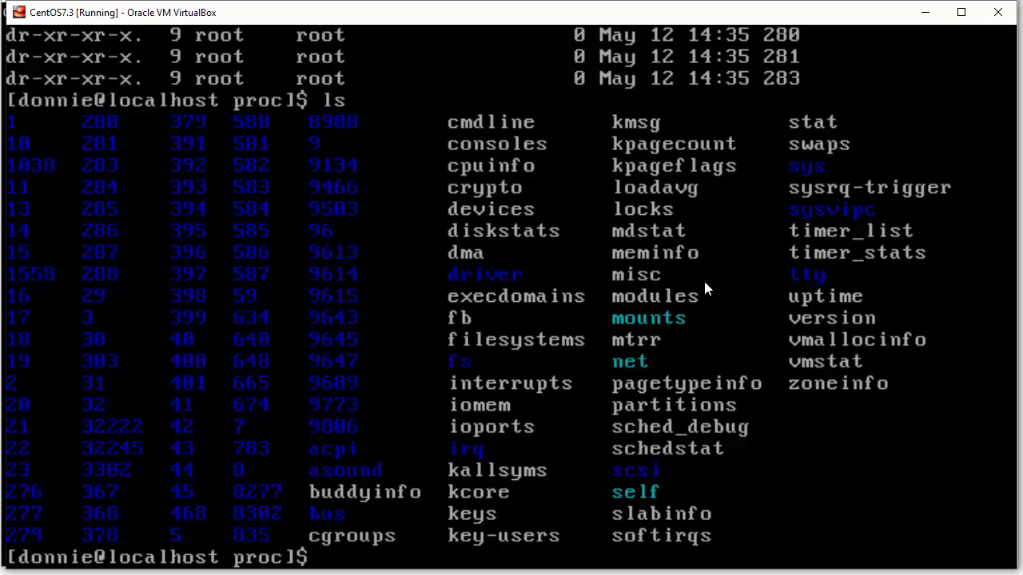
pyautogui.moveTo(707, 264)
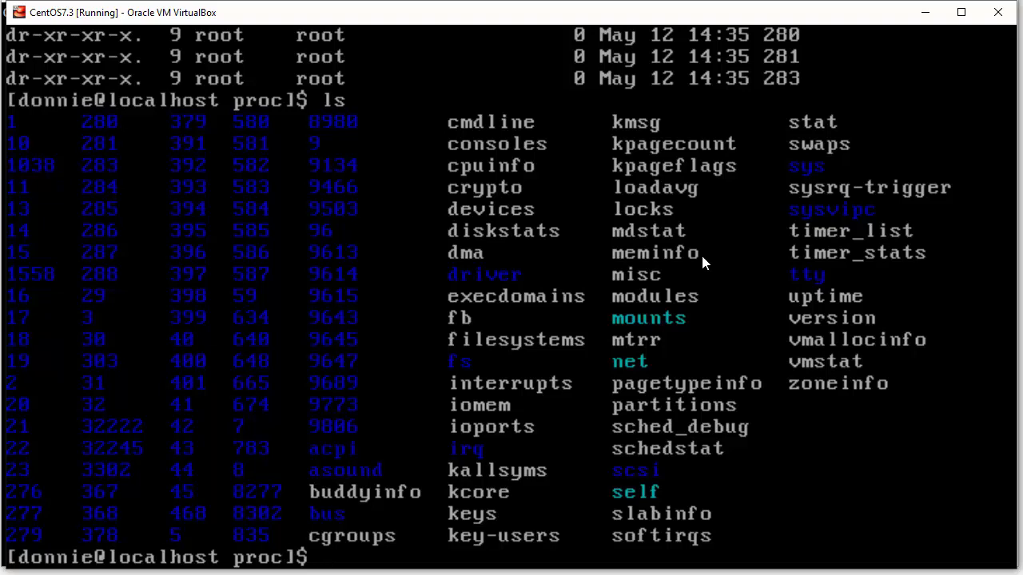
pyautogui.moveTo(661, 444)
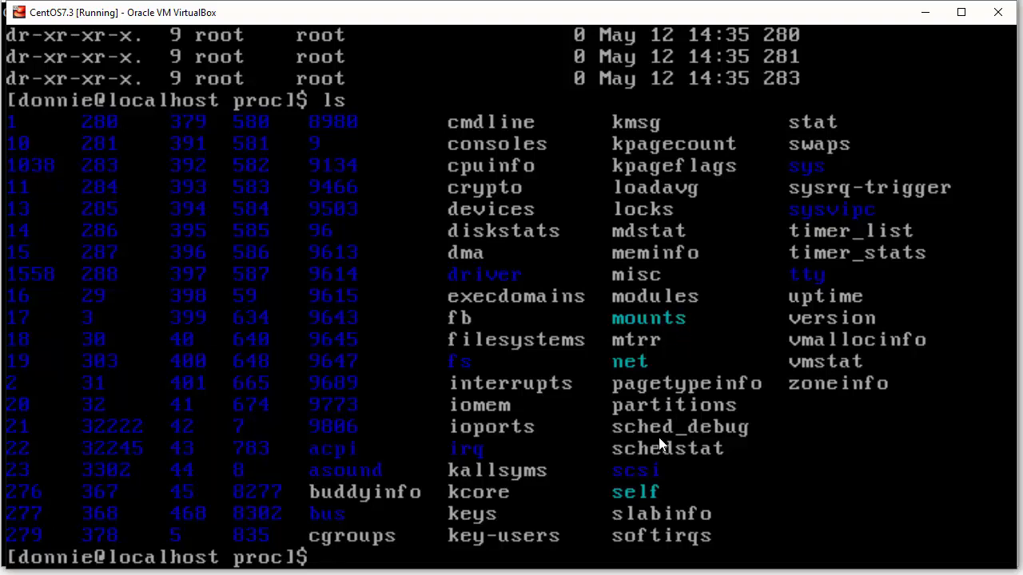
pyautogui.moveTo(848, 214)
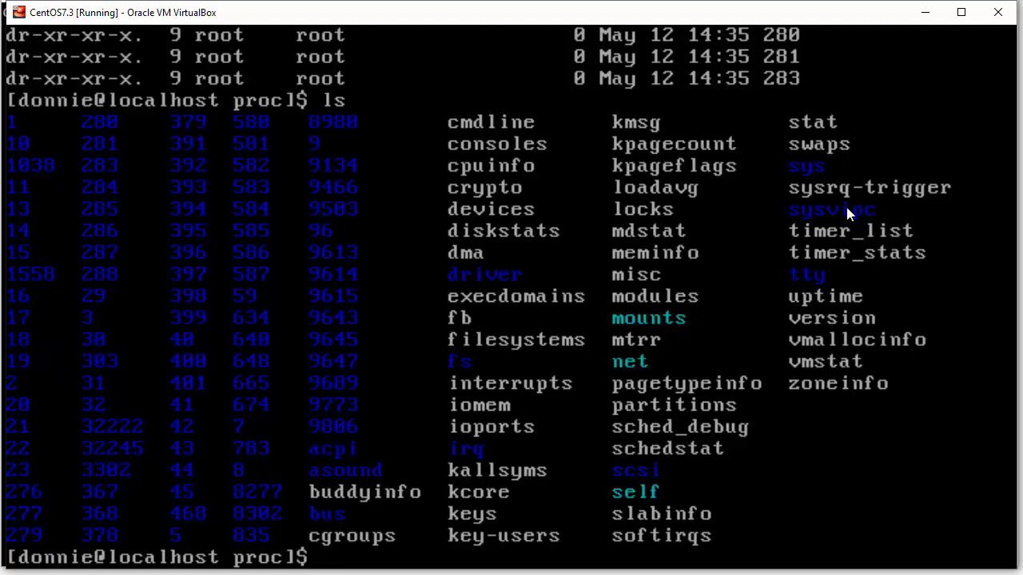
pyautogui.moveTo(739, 273)
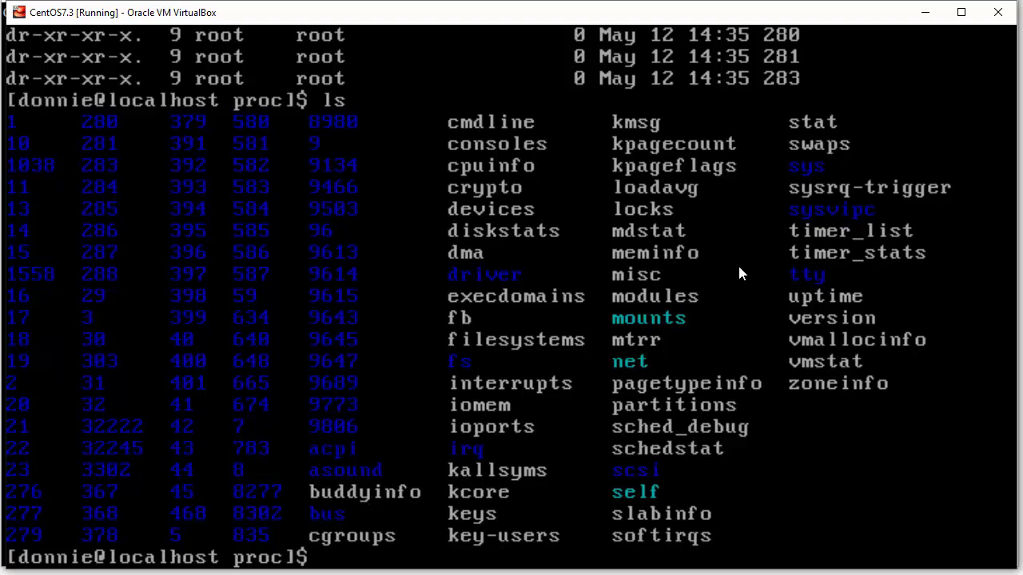
pyautogui.moveTo(840, 328)
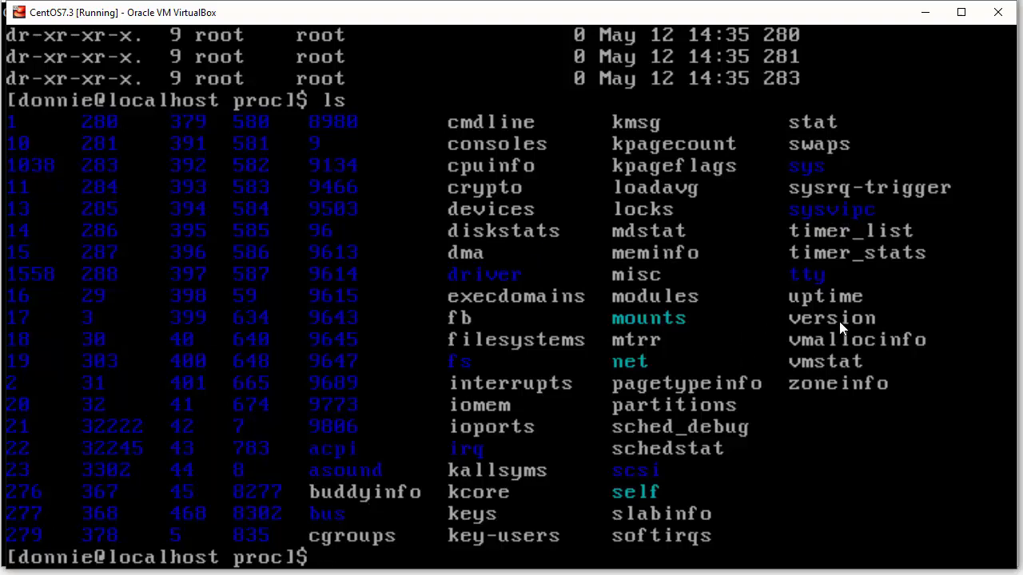
pyautogui.moveTo(744, 403)
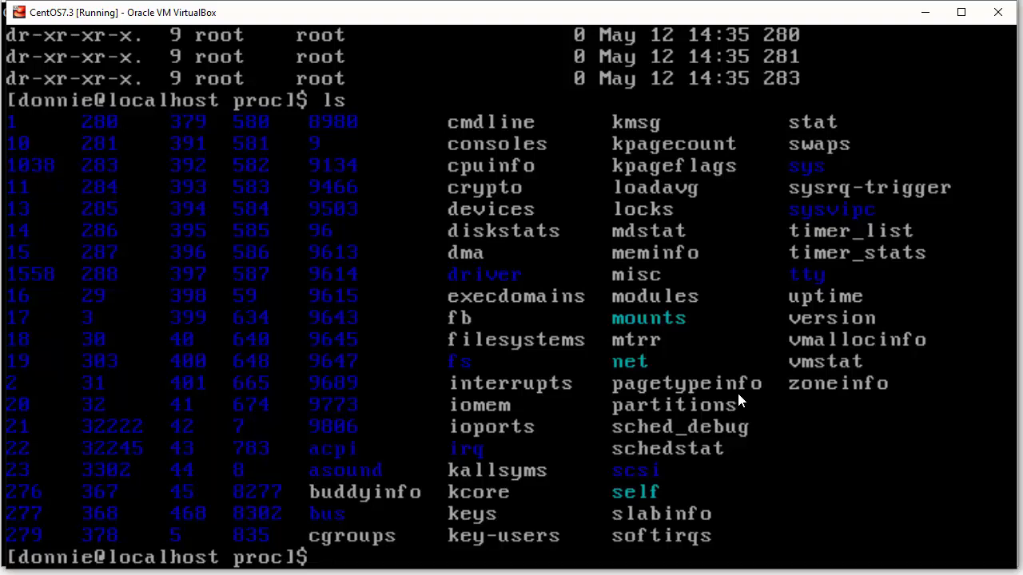
pyautogui.moveTo(654, 200)
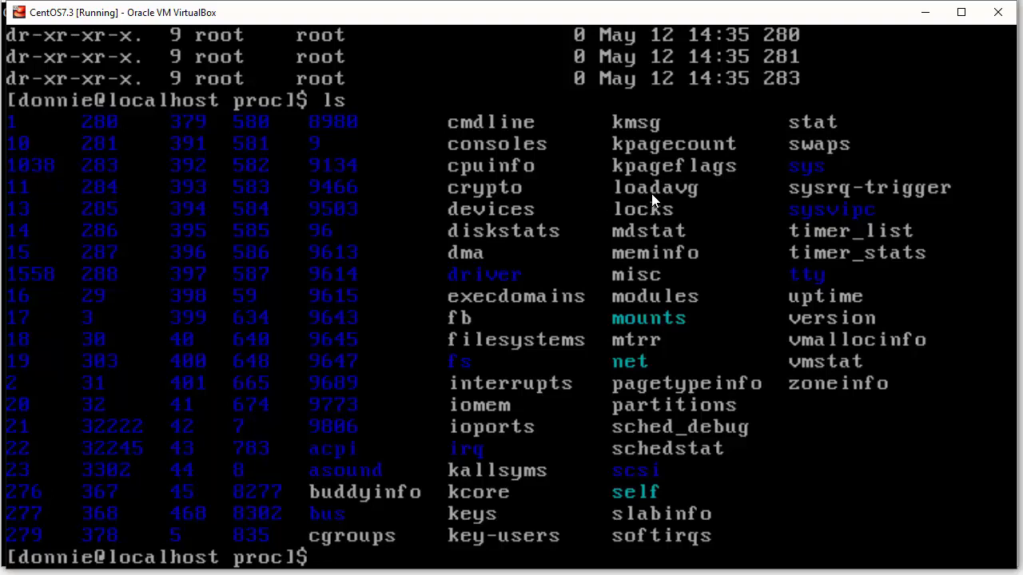
pyautogui.moveTo(636, 364)
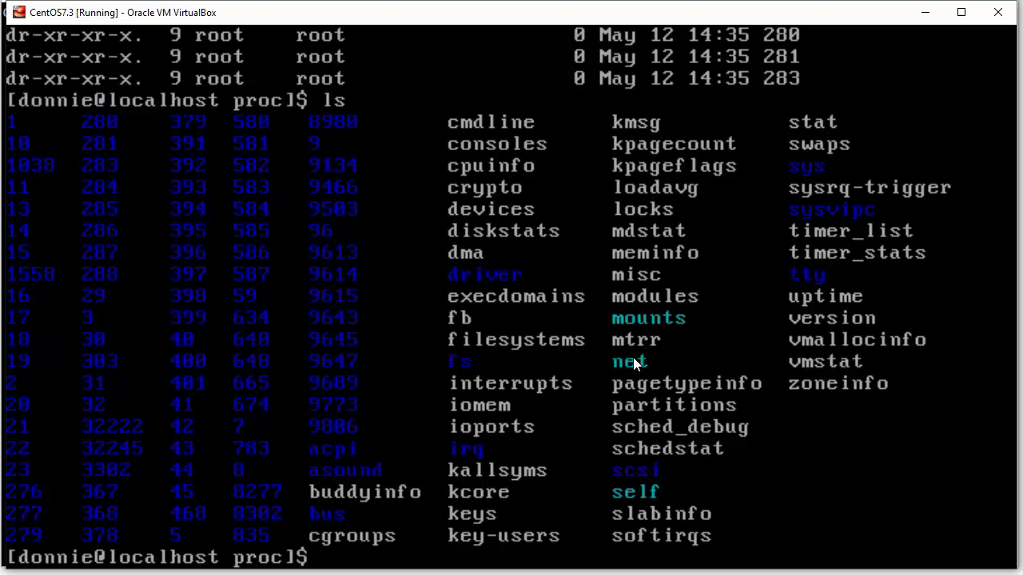
pyautogui.moveTo(713, 423)
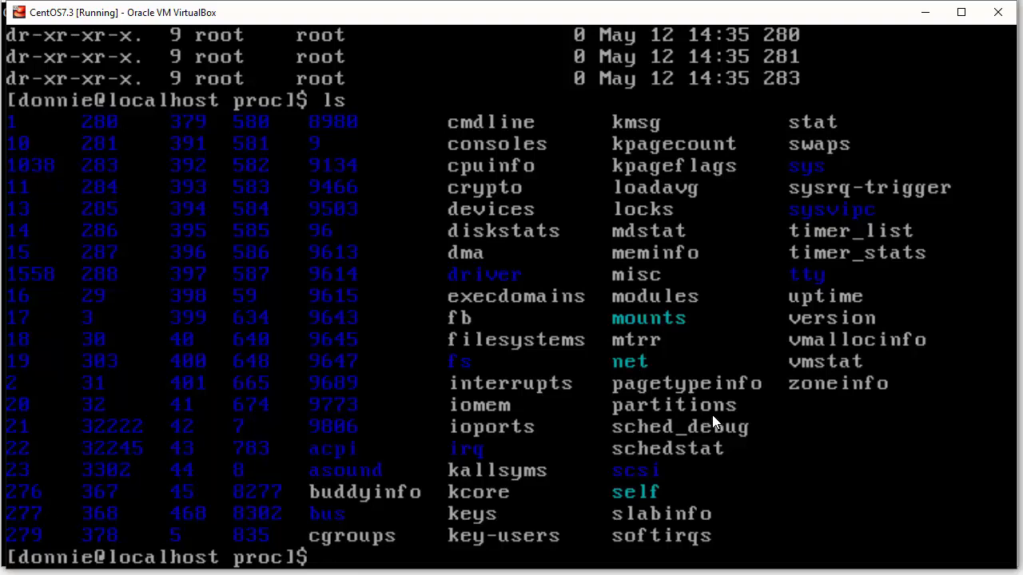
pyautogui.moveTo(147, 142)
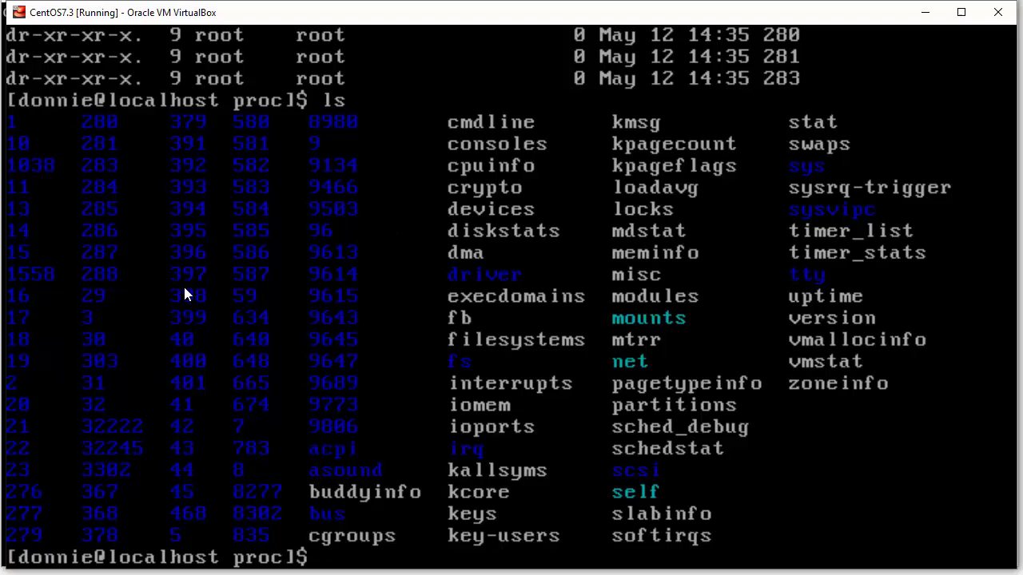
pyautogui.moveTo(211, 320)
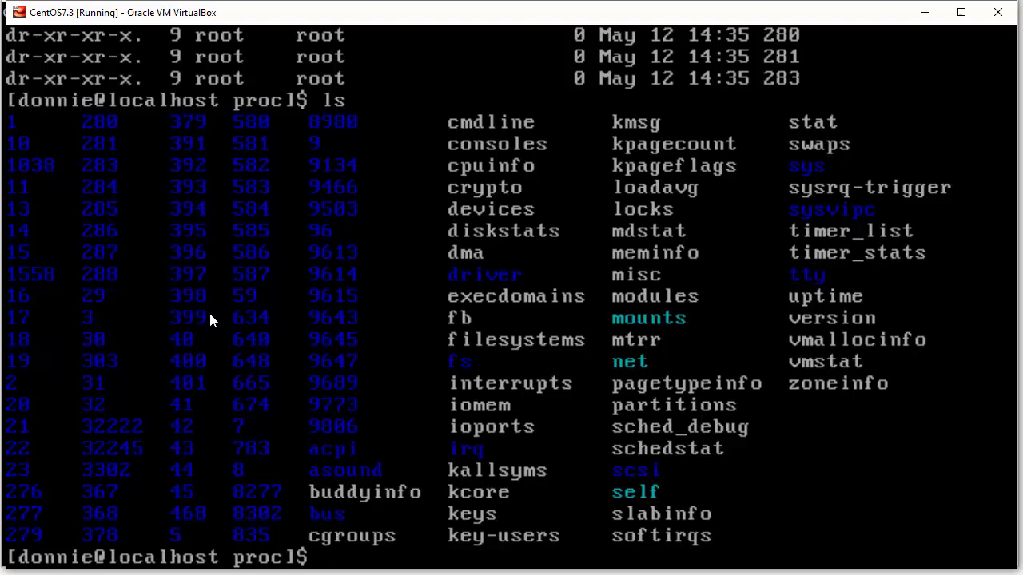
pyautogui.moveTo(24, 165)
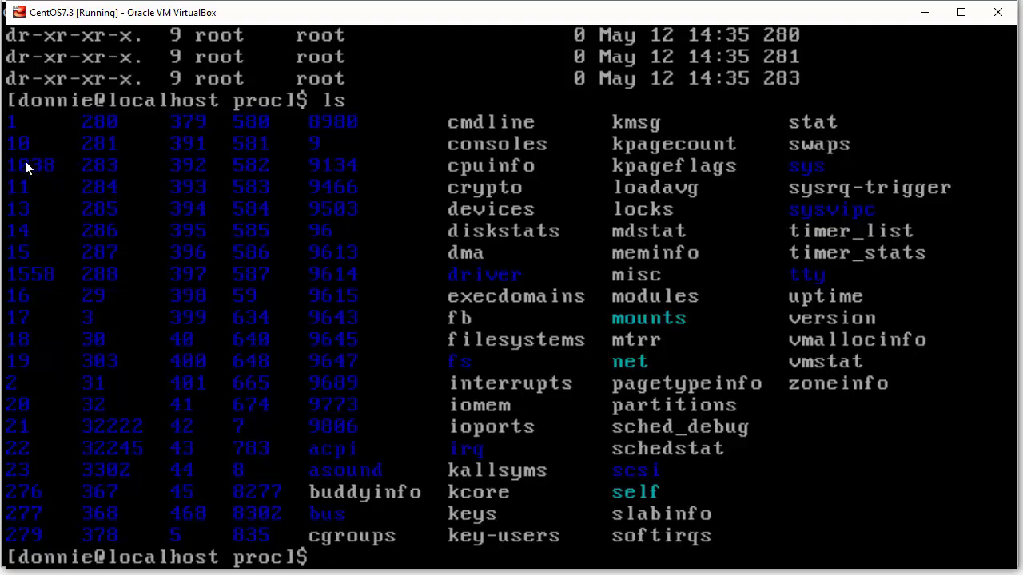
pyautogui.moveTo(12, 134)
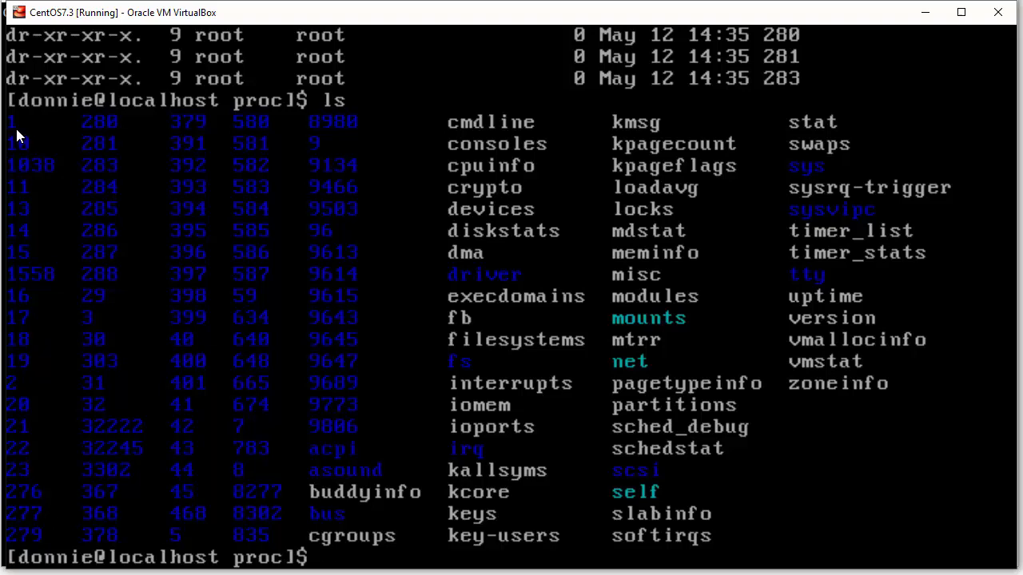
pyautogui.moveTo(44, 136)
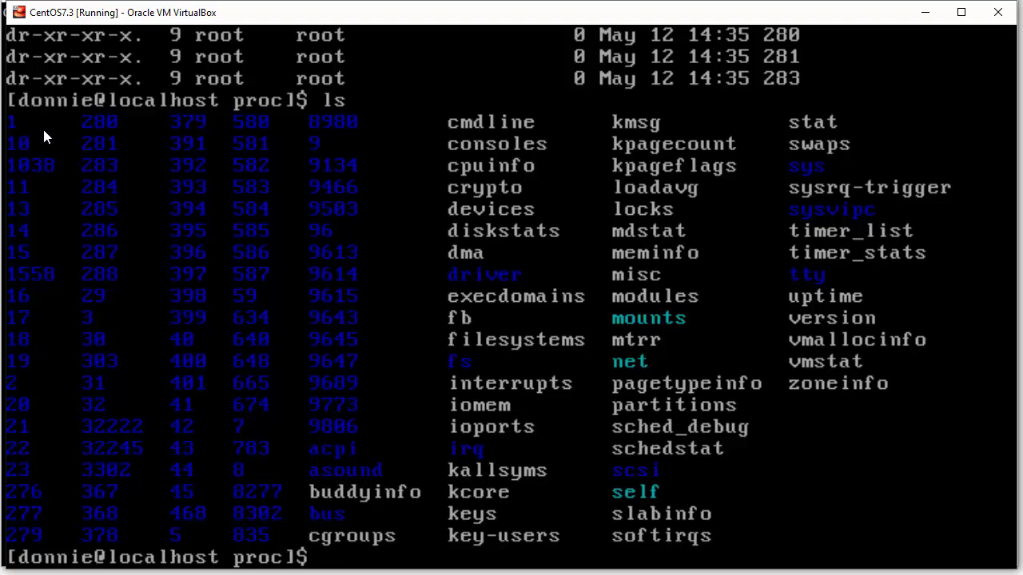
pyautogui.moveTo(23, 135)
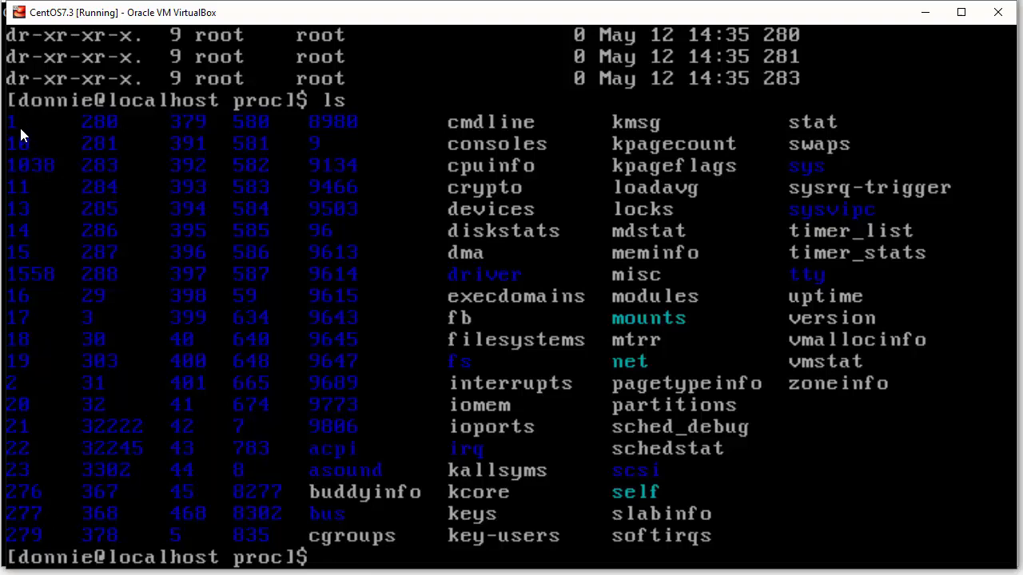
pyautogui.moveTo(415, 437)
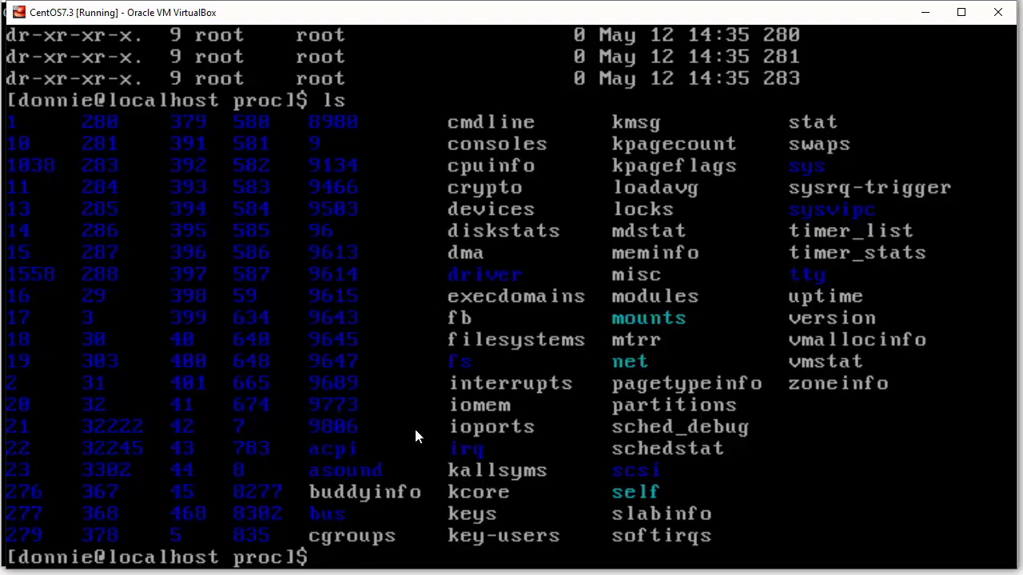
pyautogui.moveTo(478, 275)
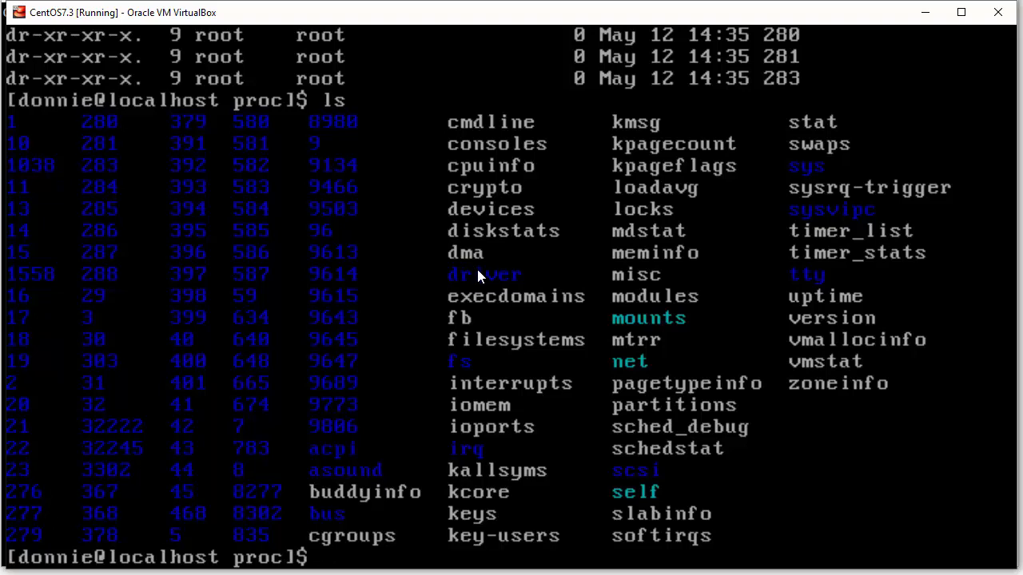
# Step: Enter /proc/1, clear the screen and list its files; cwd, root and exe are denied
pyautogui.write('cd 1')
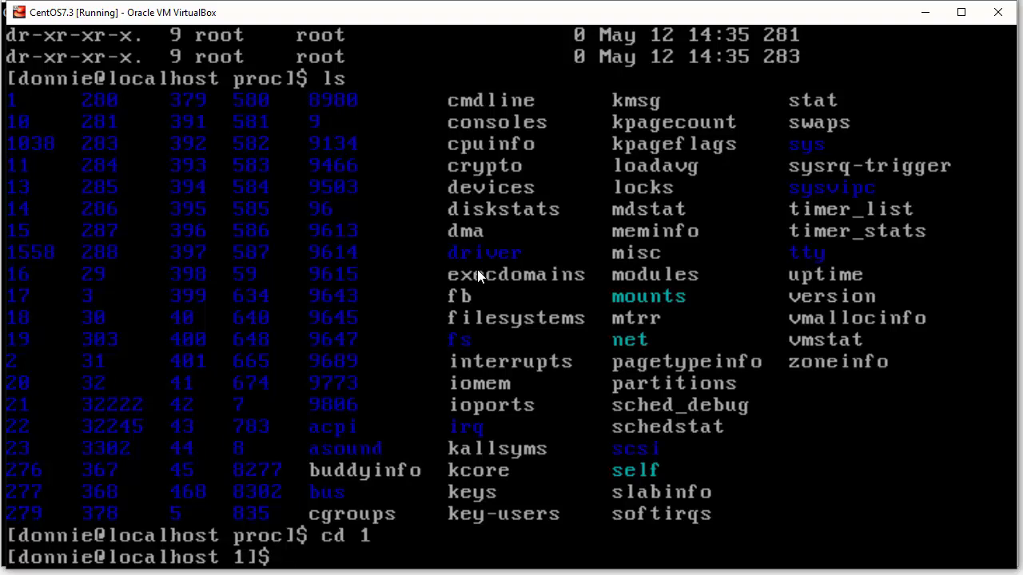
pyautogui.write('cler')
pyautogui.write('ls')
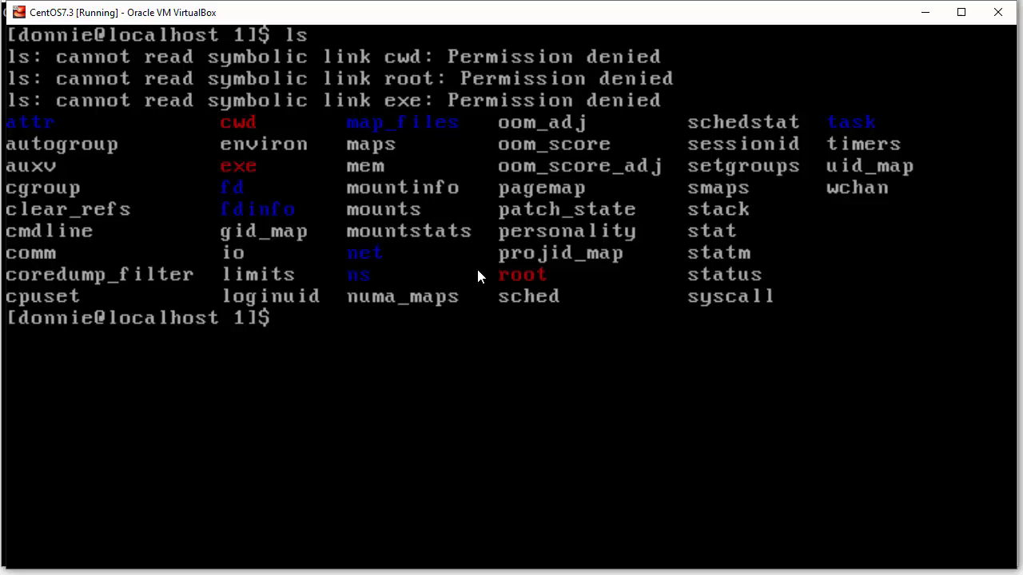
pyautogui.write('l')
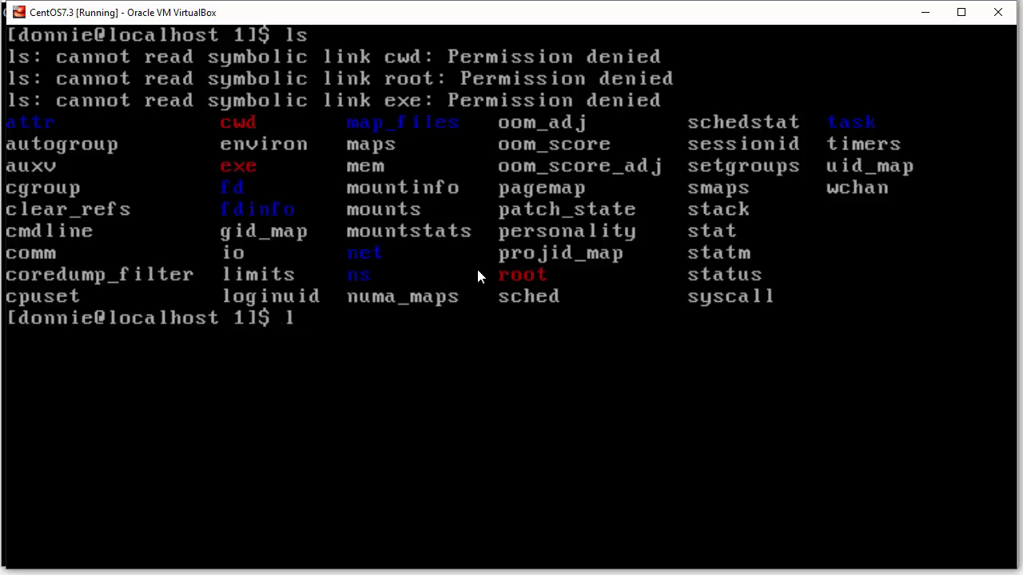
# Step: Show ls -l of /proc/1 with permissions and root ownership, then start a cat command
pyautogui.write('s -')
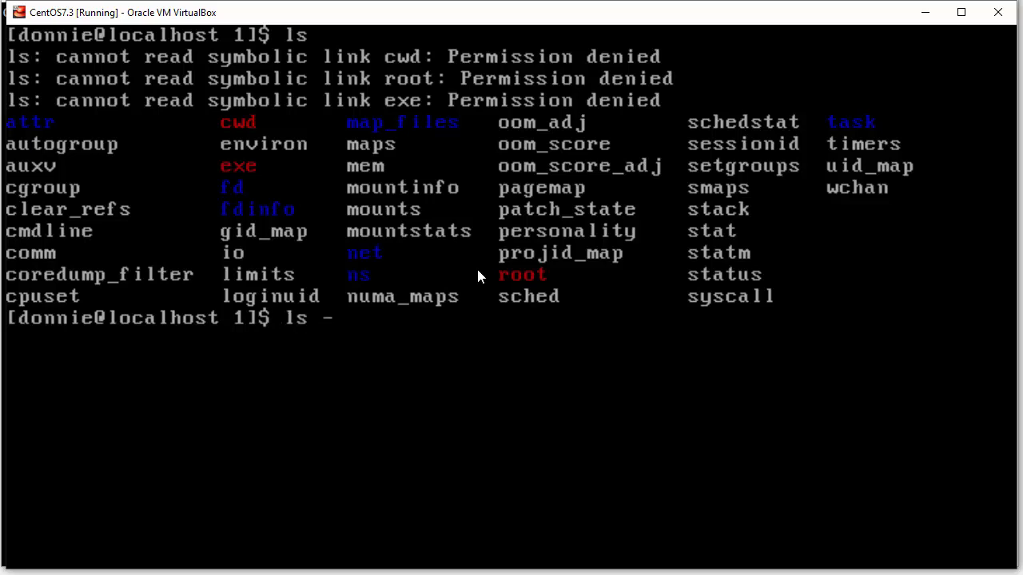
pyautogui.write('l')
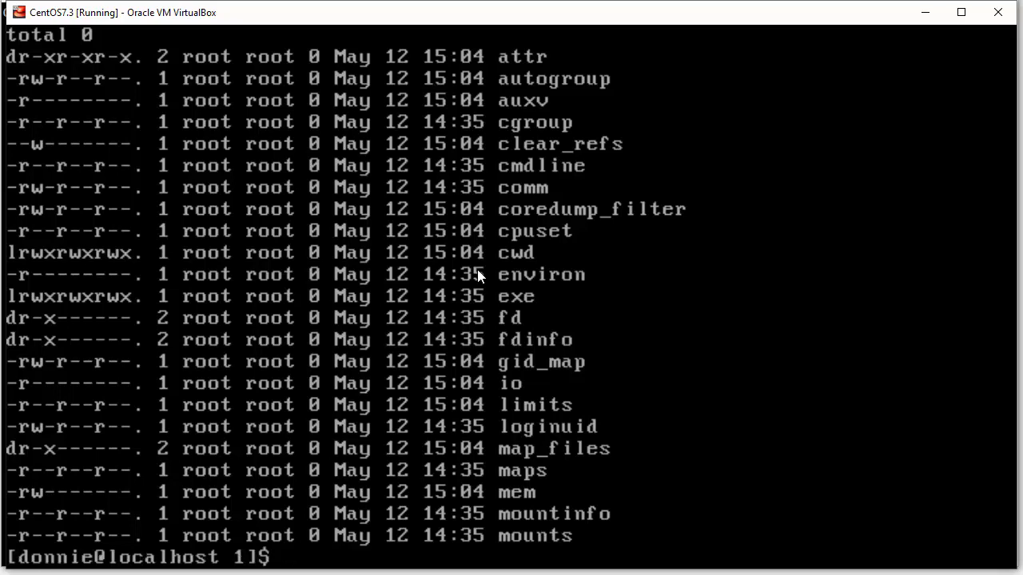
pyautogui.write('cat')
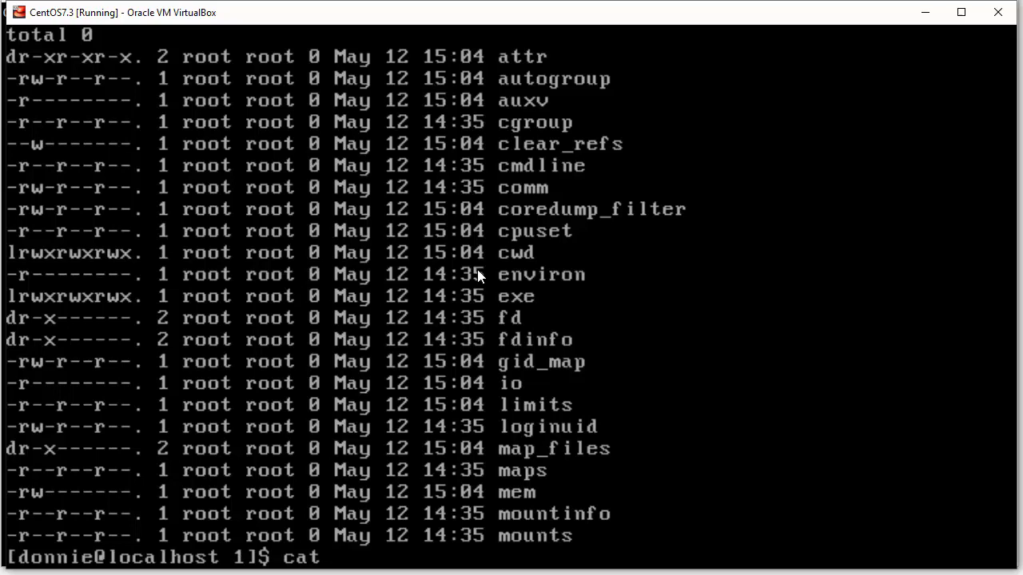
# Step: Print process 1's autogroup file, reading /autogroup-1 nice 0, then clear the screen
pyautogui.write('autogroup')
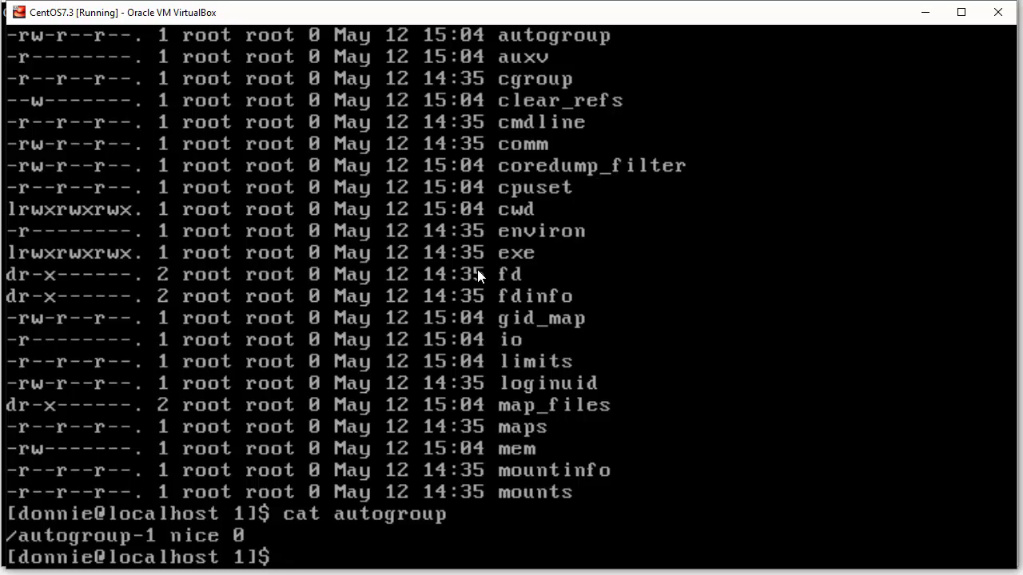
pyautogui.write('cle')
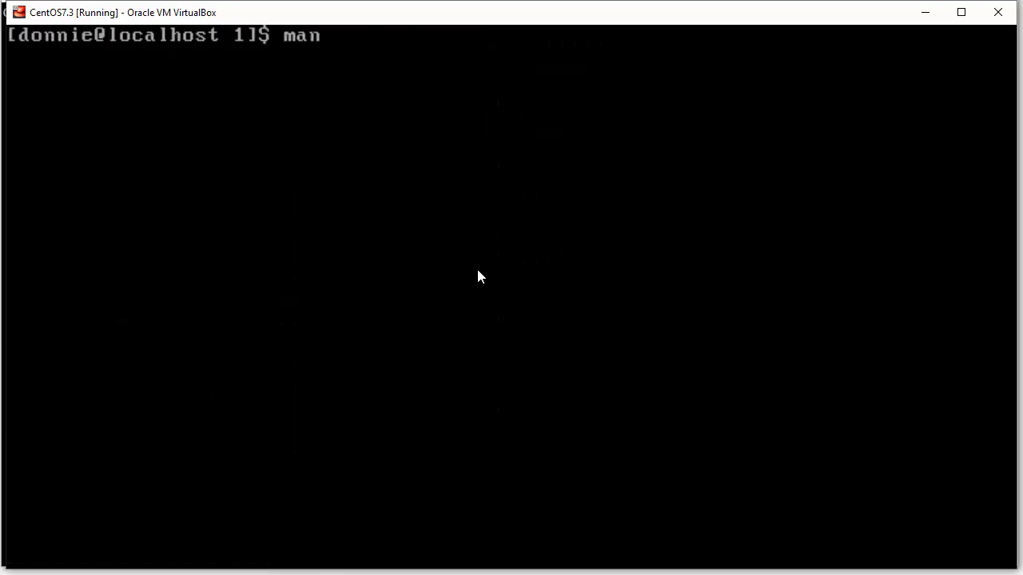
# Step: Open the proc(5) manual page with man proc
pyautogui.write('proc')
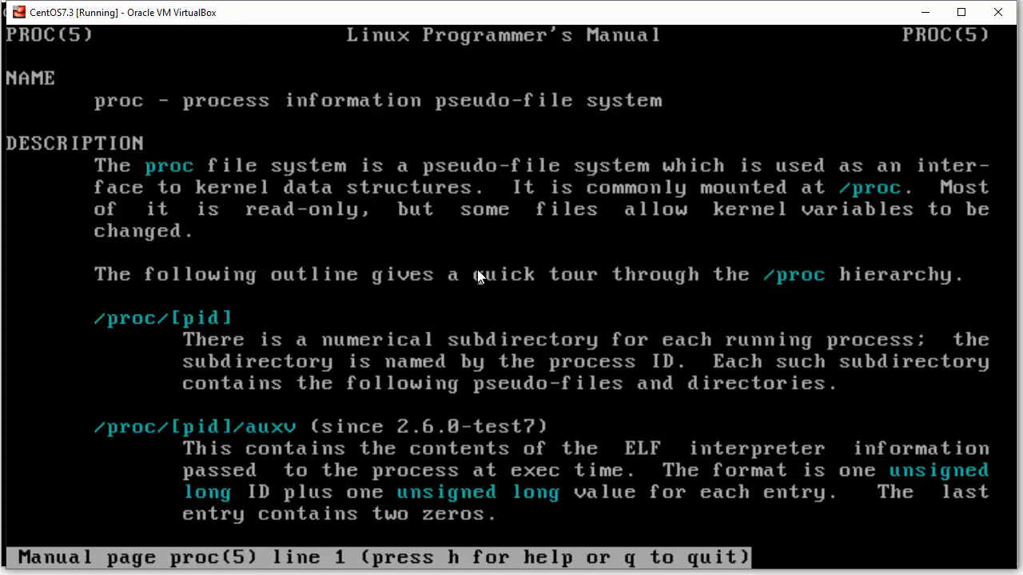
pyautogui.moveTo(160, 316)
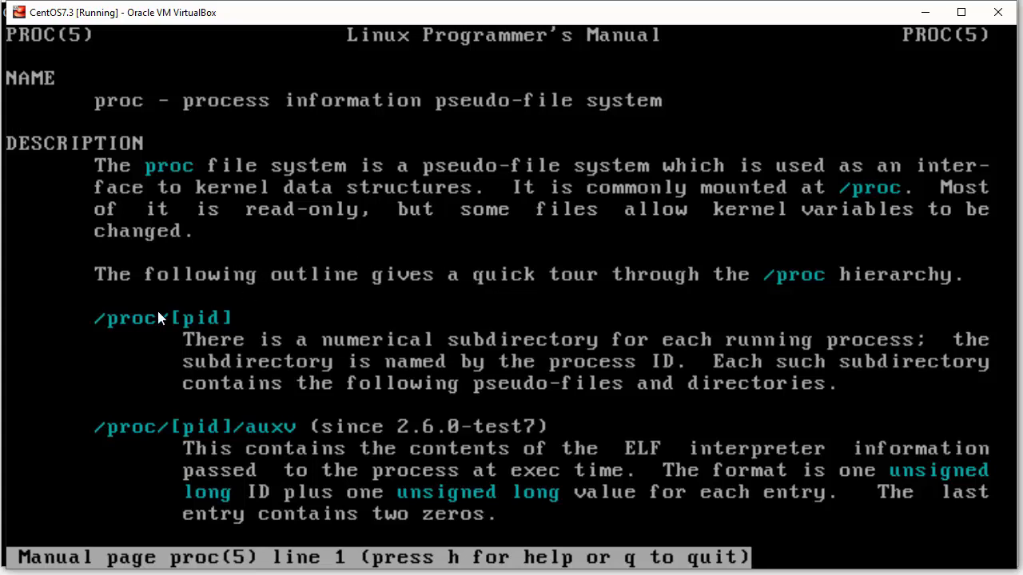
pyautogui.moveTo(135, 329)
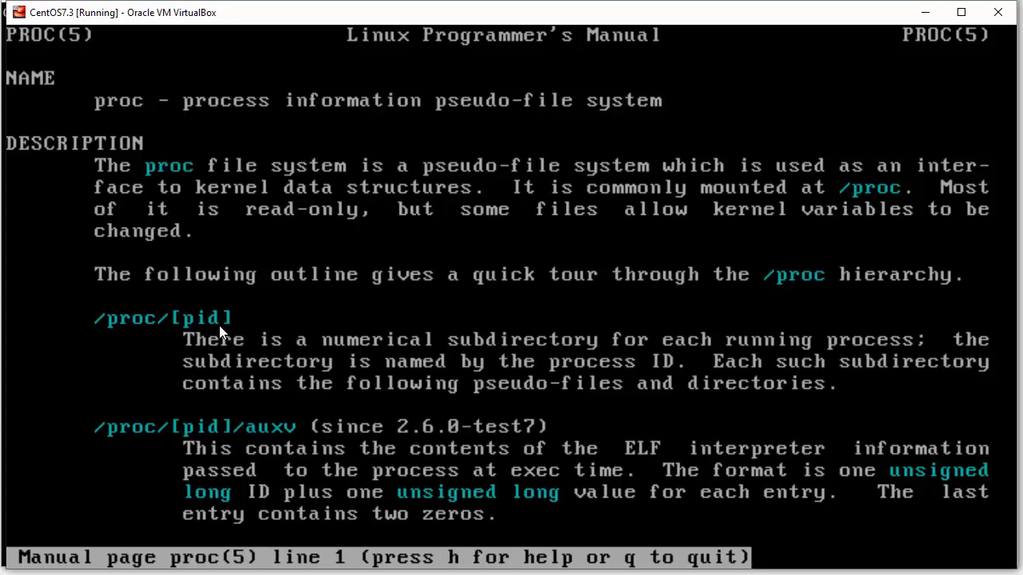
pyautogui.moveTo(125, 334)
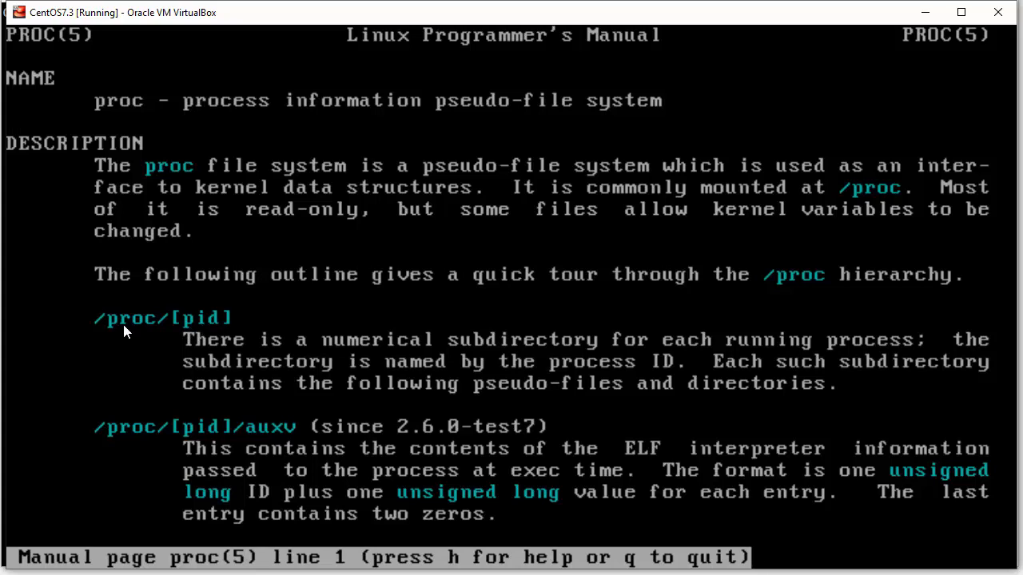
pyautogui.moveTo(206, 334)
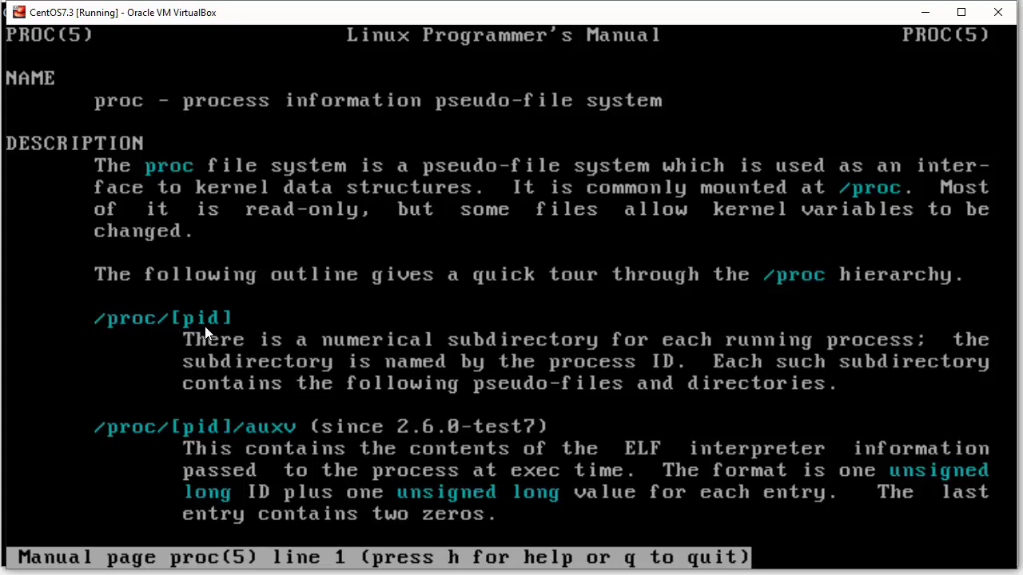
pyautogui.moveTo(253, 335)
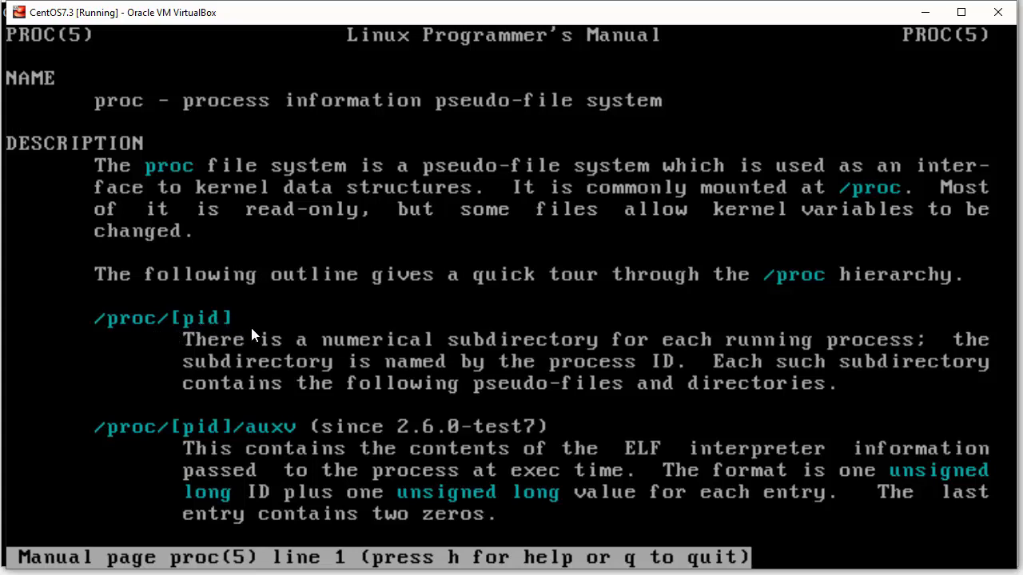
pyautogui.moveTo(347, 358)
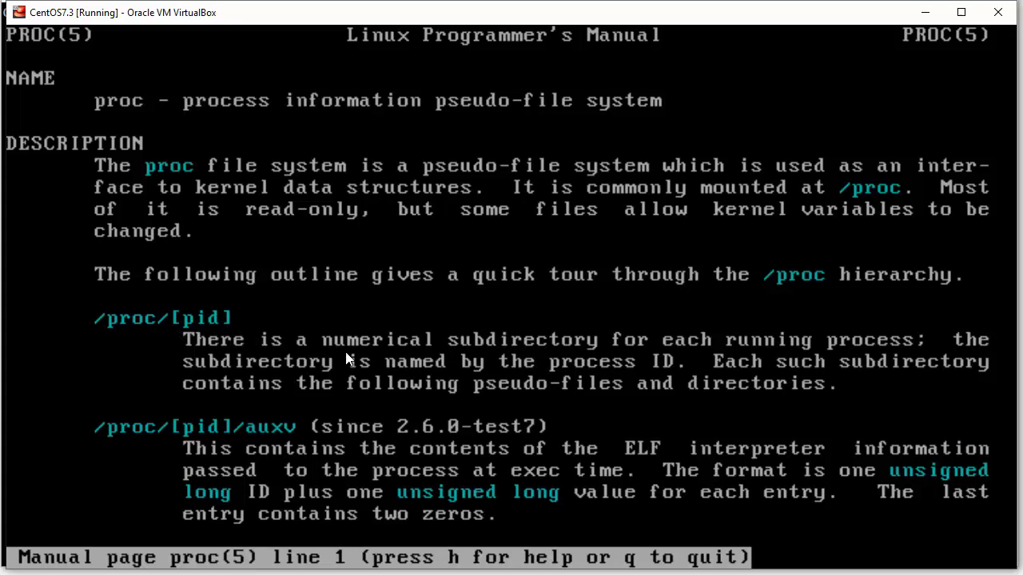
pyautogui.moveTo(503, 361)
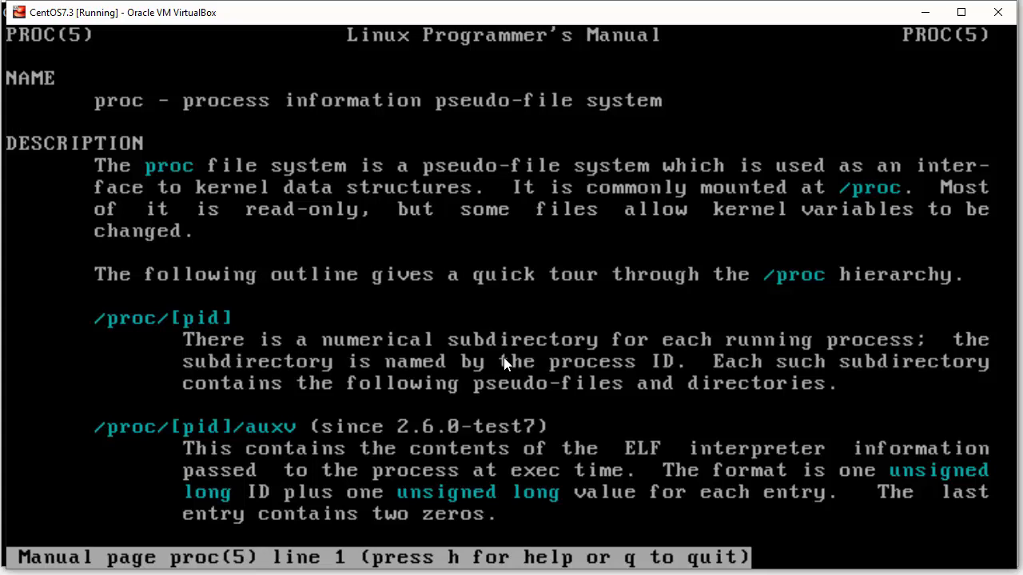
pyautogui.moveTo(700, 368)
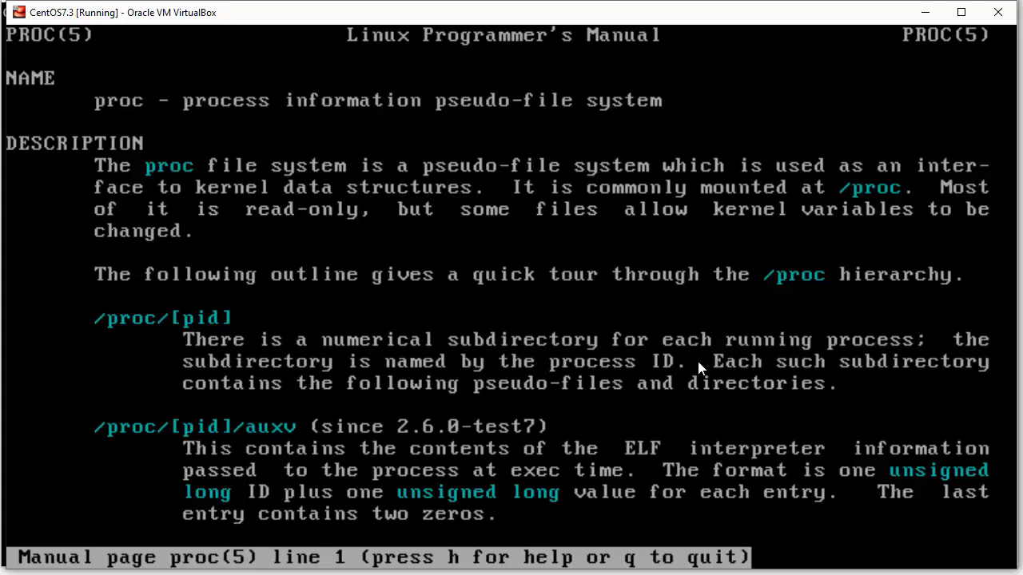
pyautogui.moveTo(690, 323)
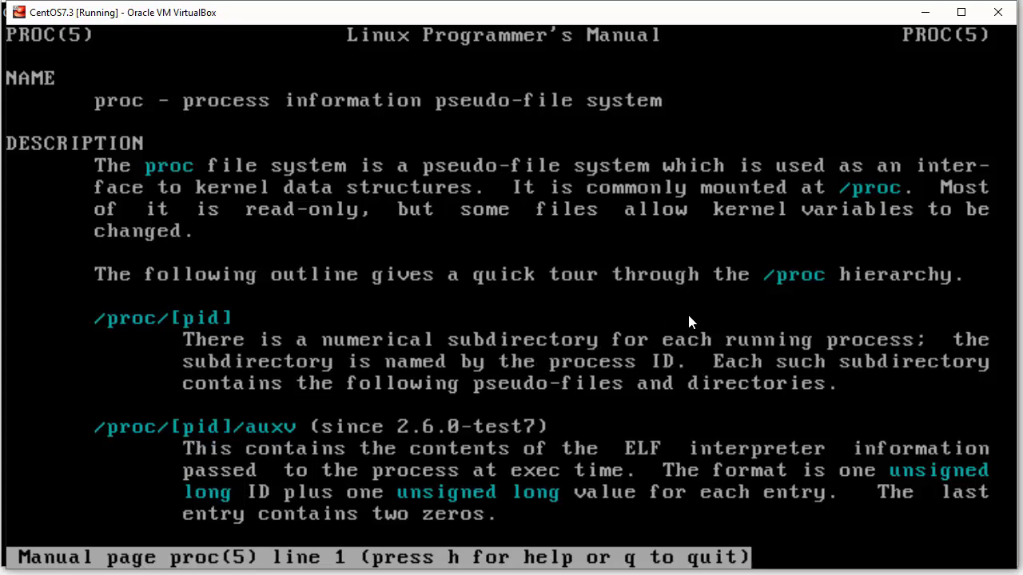
pyautogui.moveTo(646, 364)
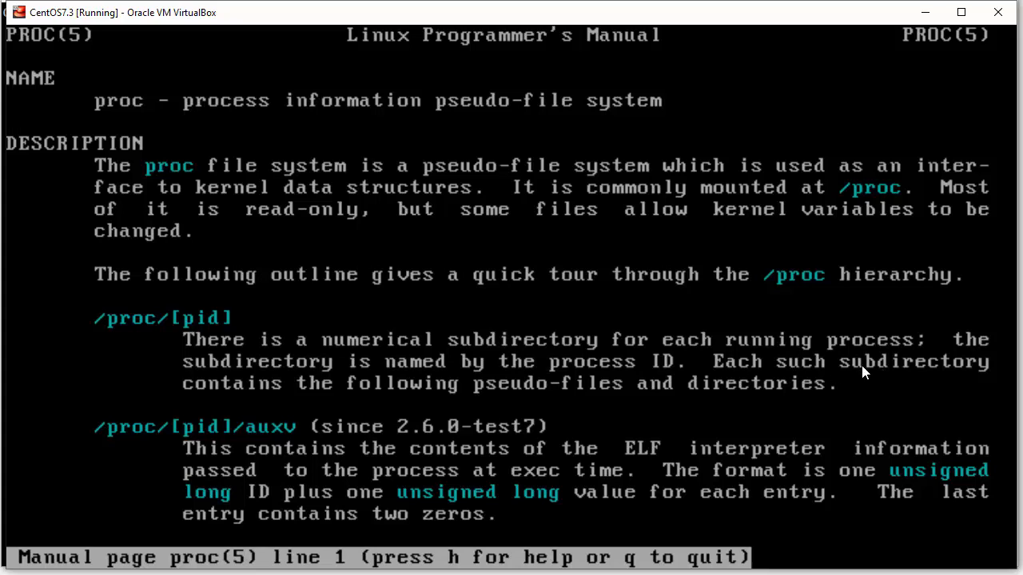
pyautogui.moveTo(627, 401)
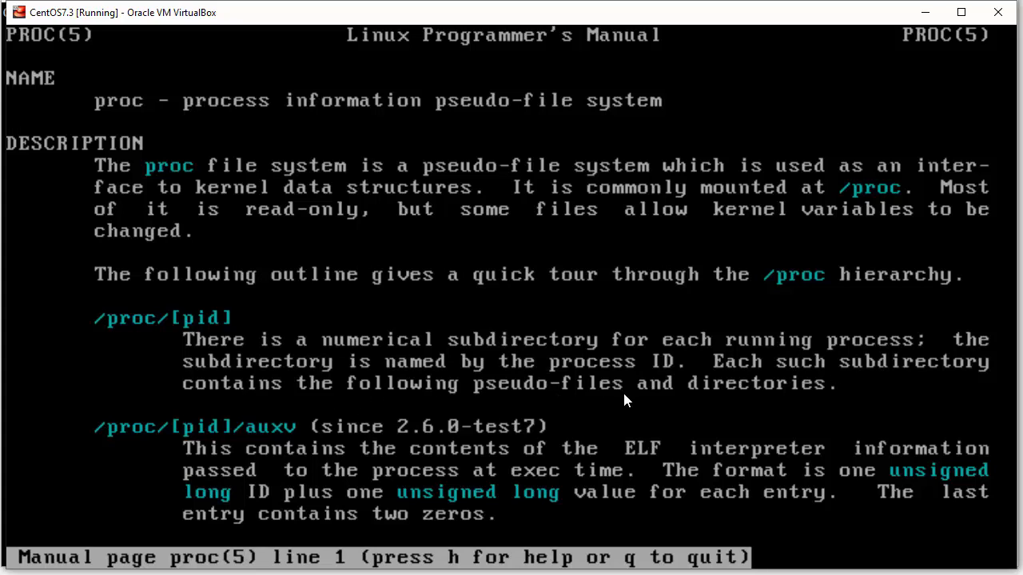
pyautogui.moveTo(234, 438)
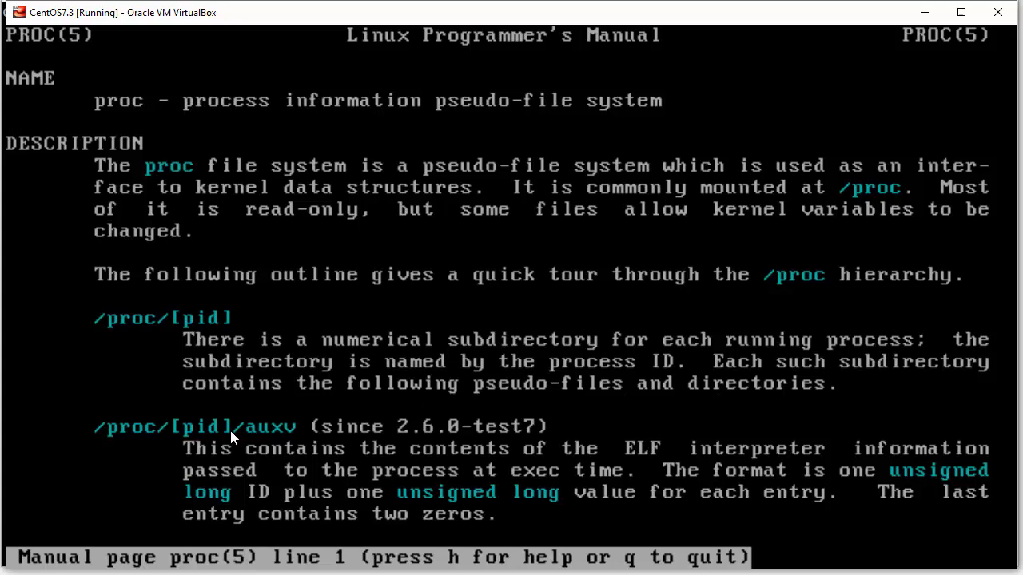
pyautogui.moveTo(149, 484)
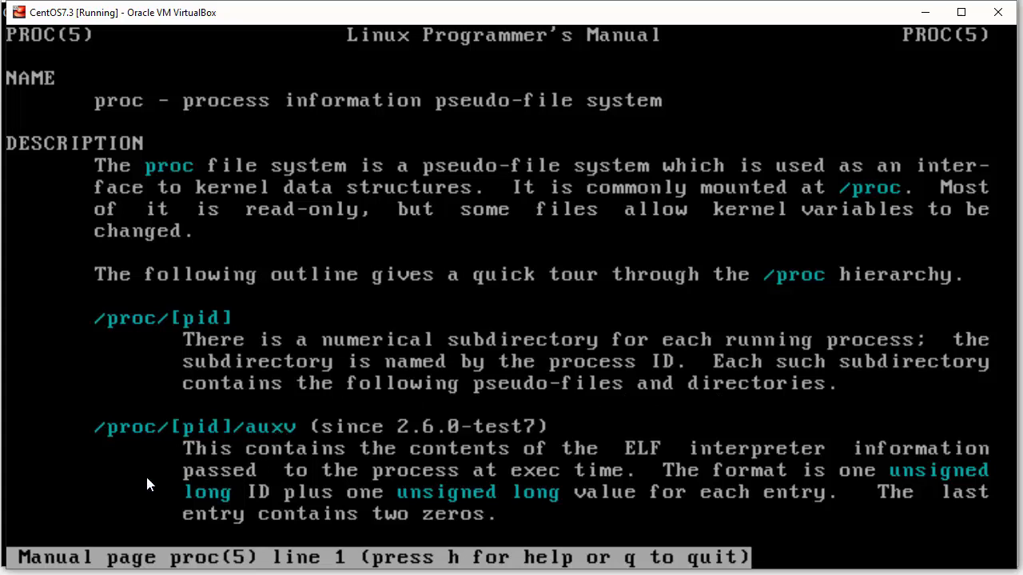
# Step: Read the /proc/[pid] entries from cmdline to status in proc(5), then quit the manual
pyautogui.scroll(-3)
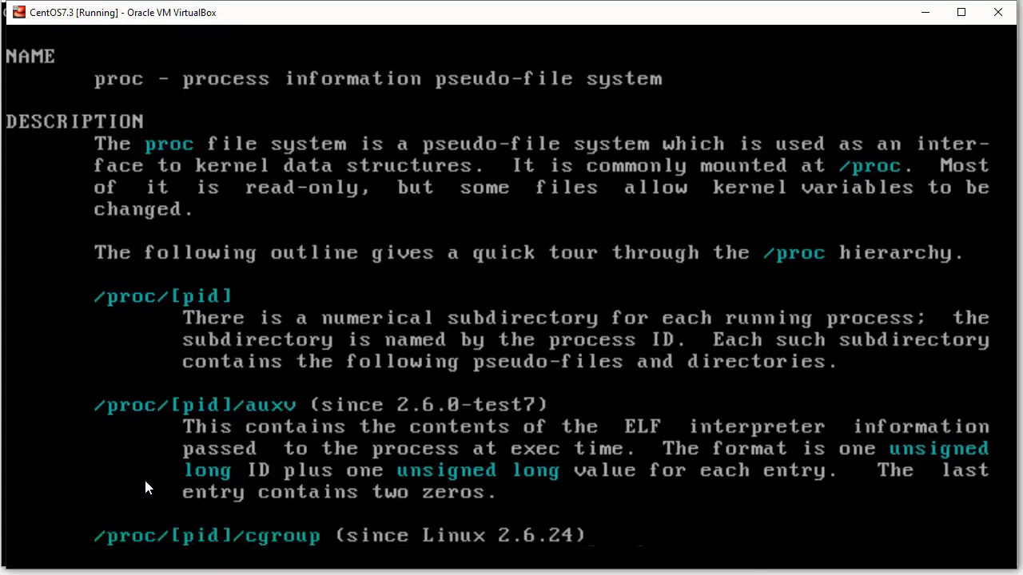
pyautogui.scroll(-3)
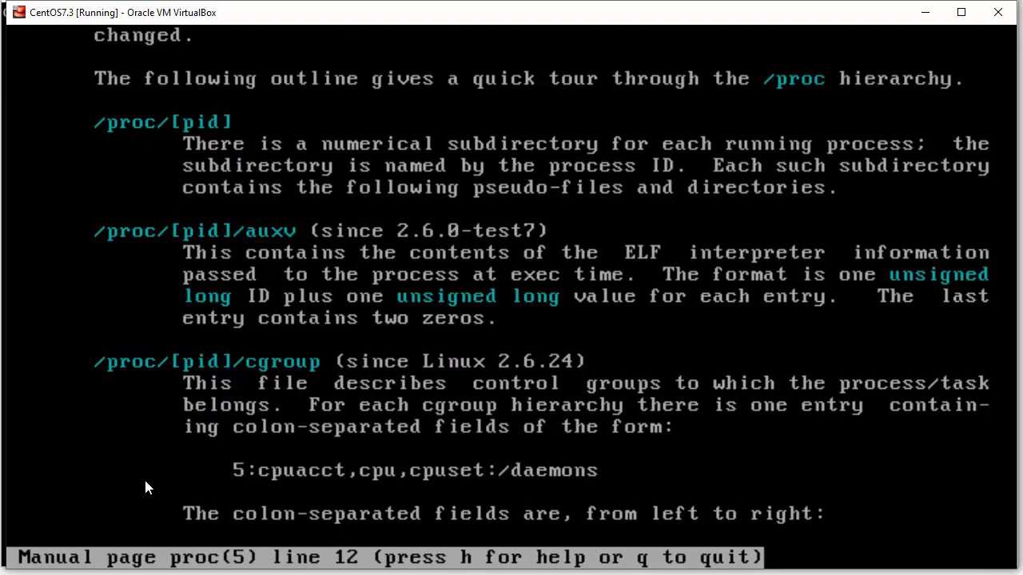
pyautogui.scroll(-3)
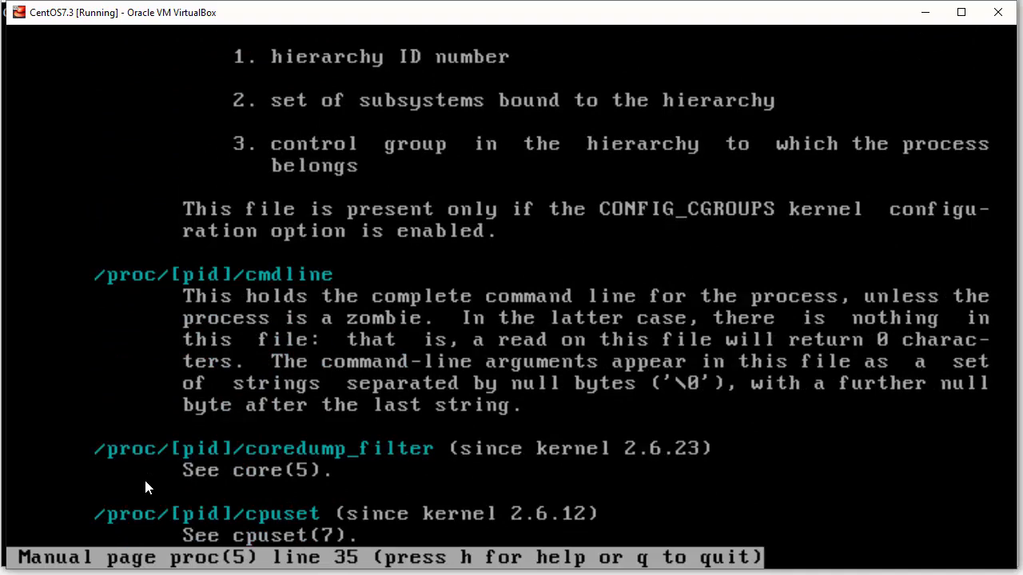
pyautogui.scroll(-3)
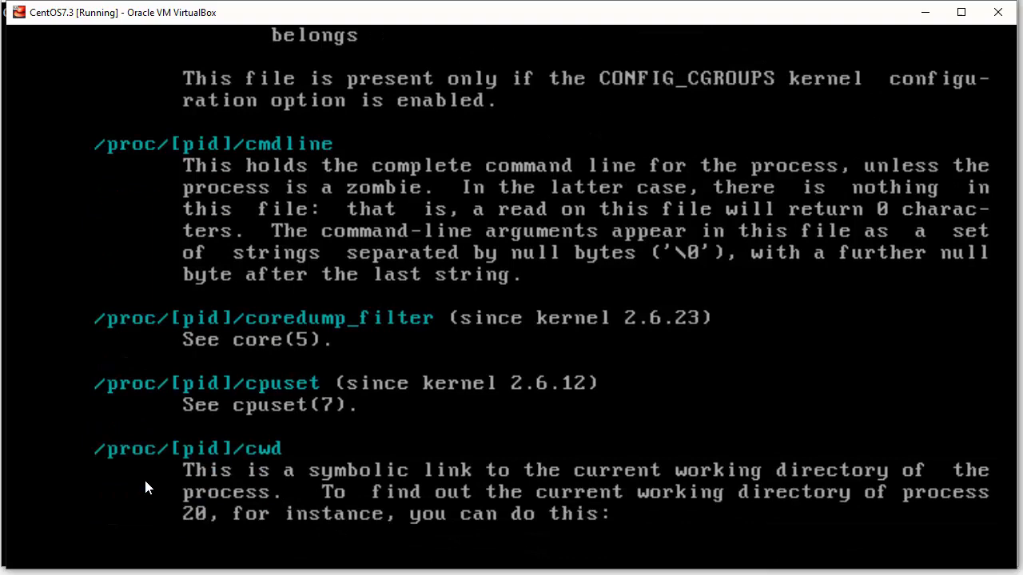
pyautogui.scroll(-3)
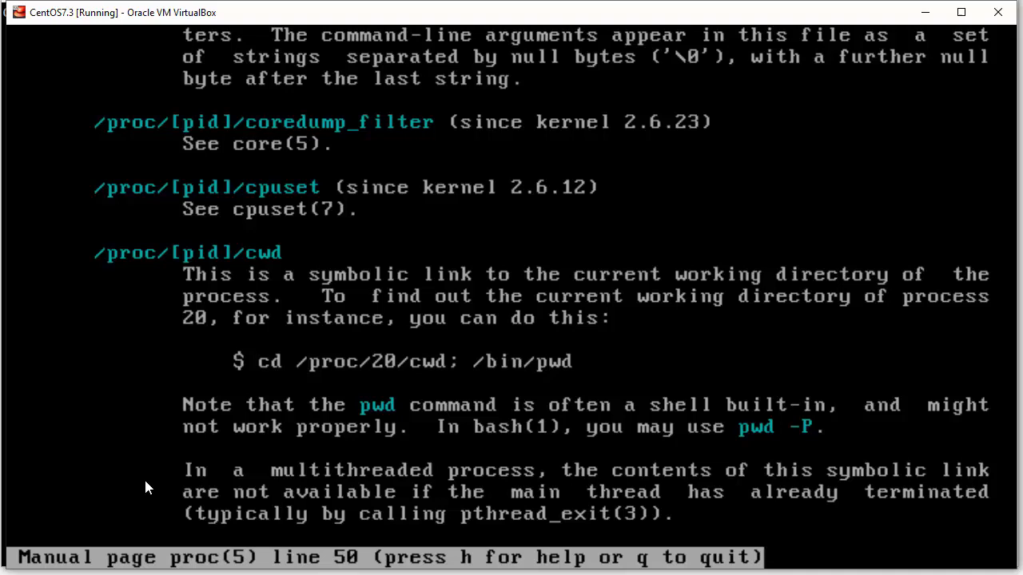
pyautogui.scroll(-3)
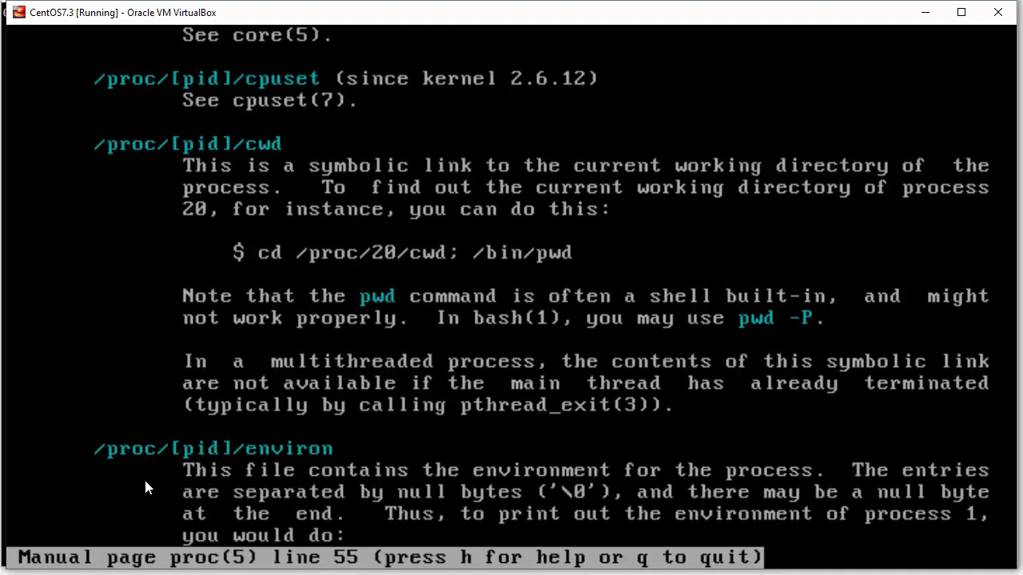
pyautogui.scroll(-3)
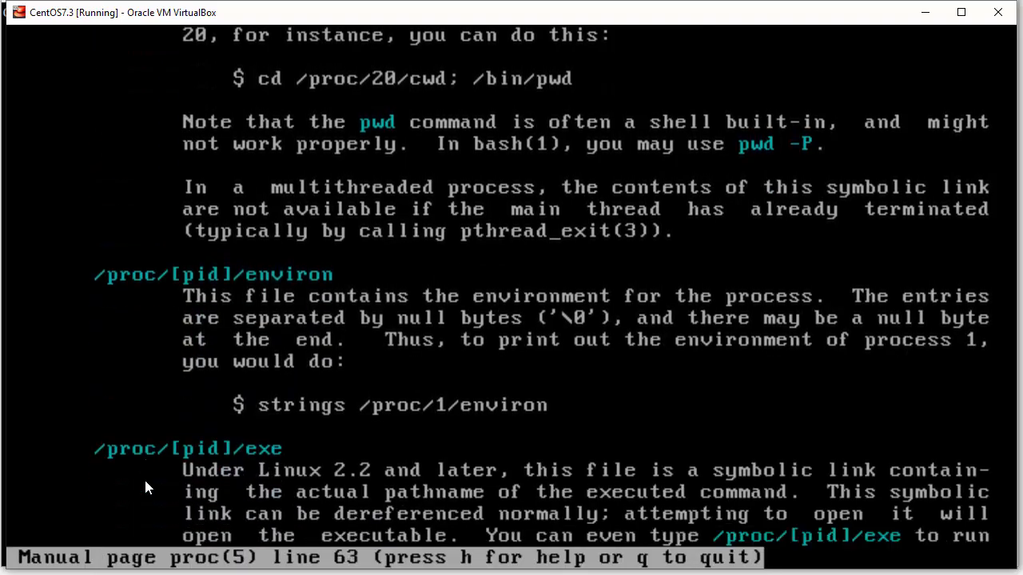
pyautogui.scroll(-3)
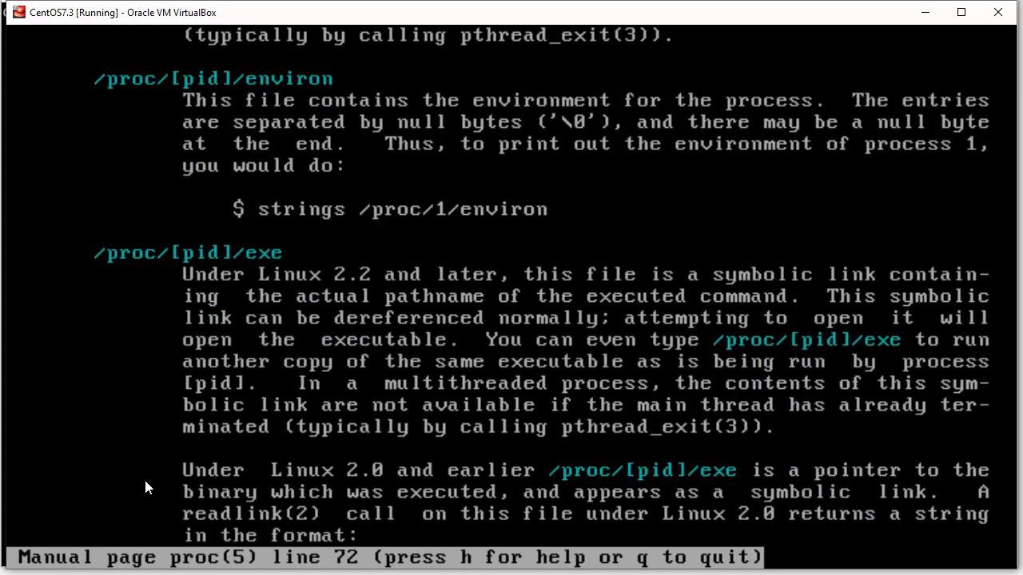
pyautogui.scroll(-3)
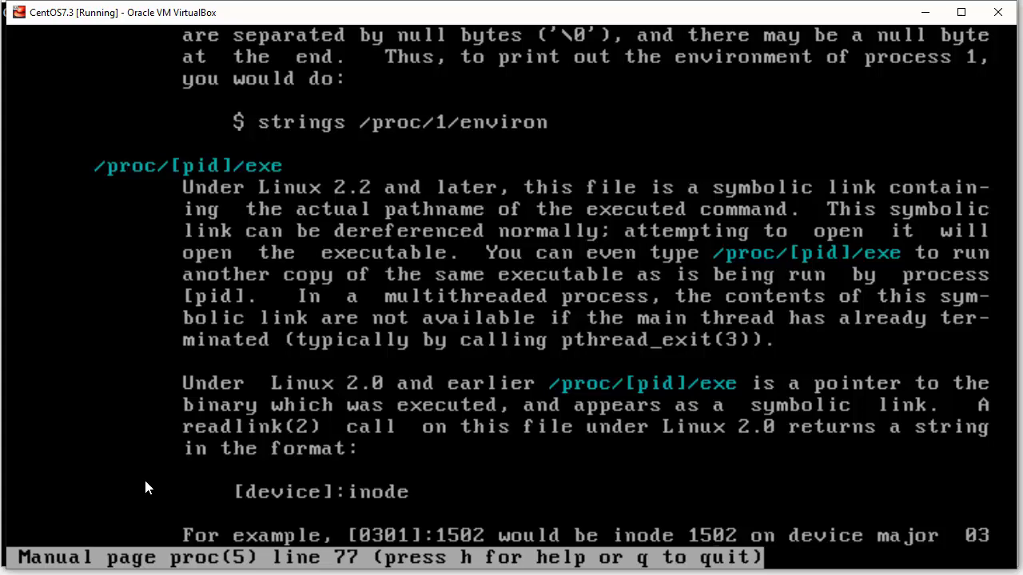
pyautogui.scroll(-3)
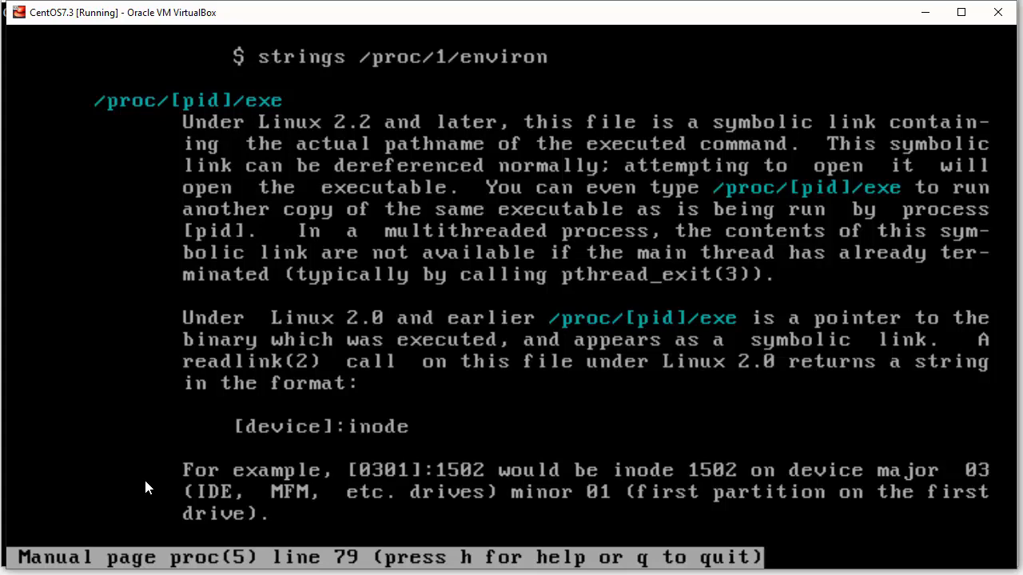
pyautogui.scroll(-3)
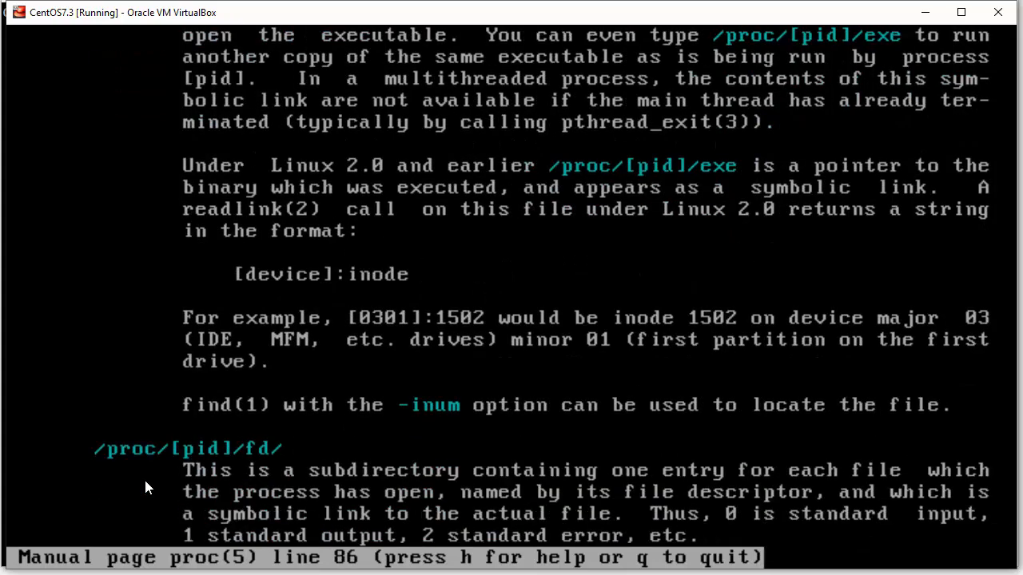
pyautogui.scroll(-3)
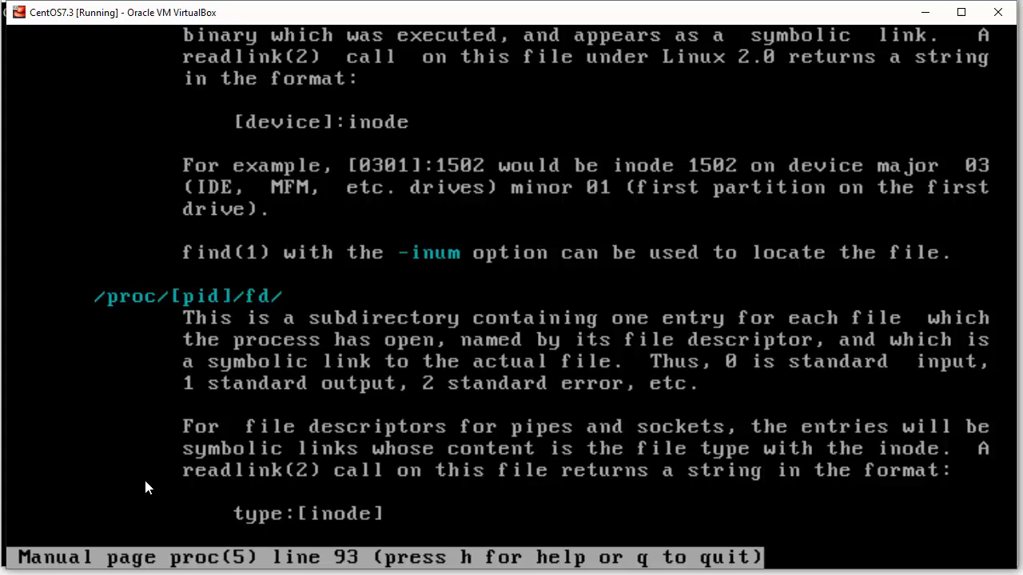
pyautogui.scroll(-3)
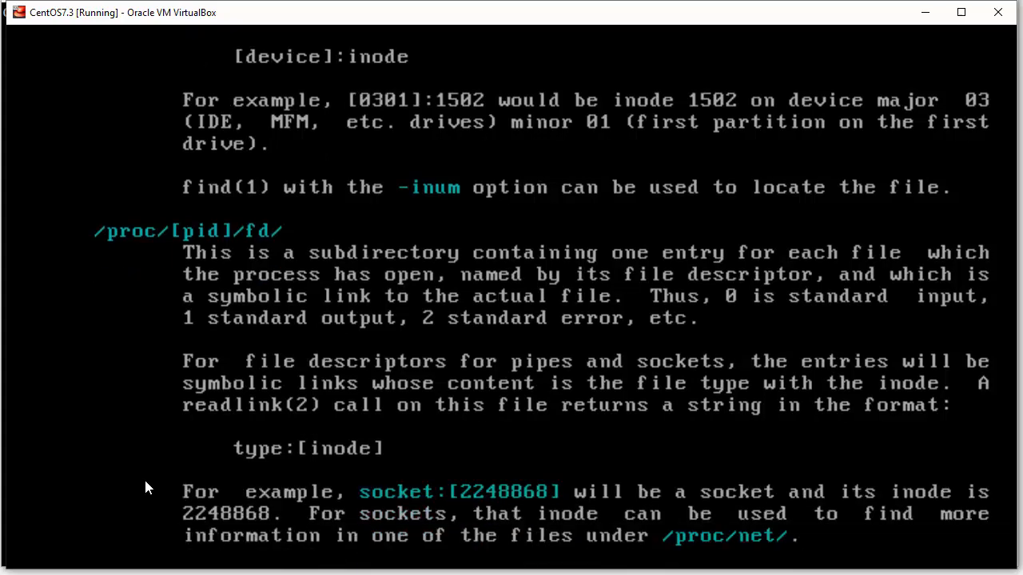
pyautogui.scroll(-3)
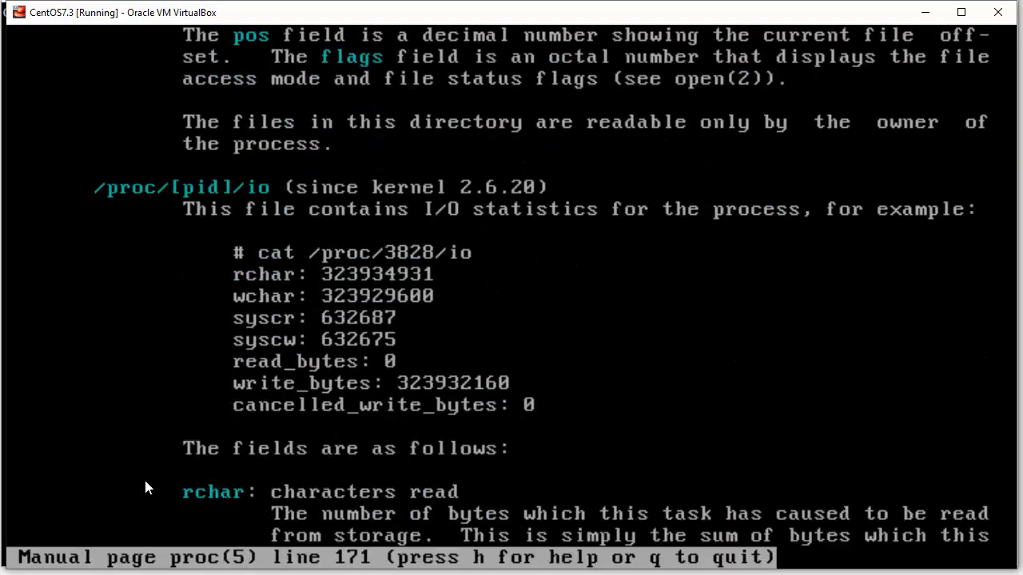
pyautogui.scroll(-3)
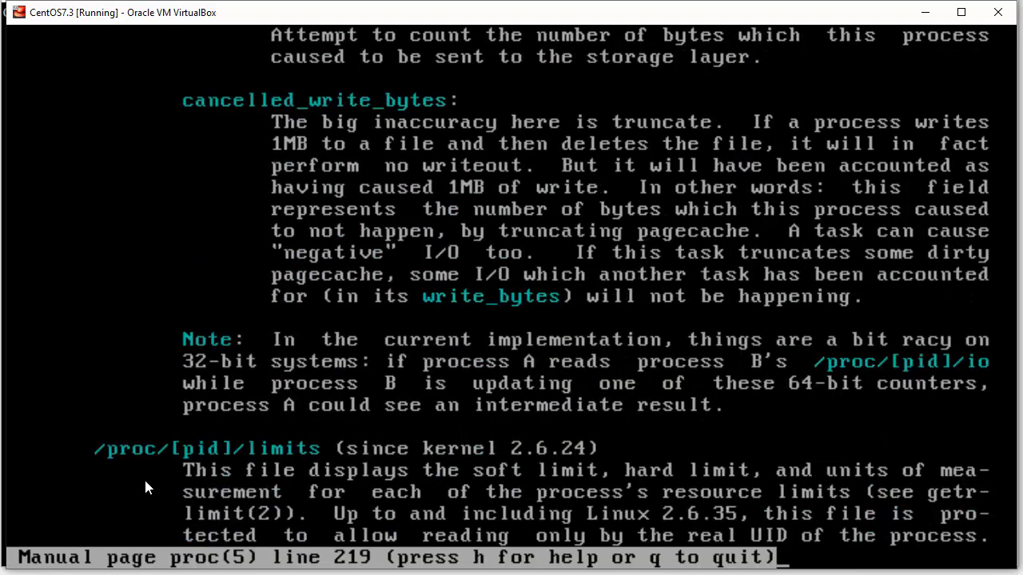
pyautogui.scroll(-3)
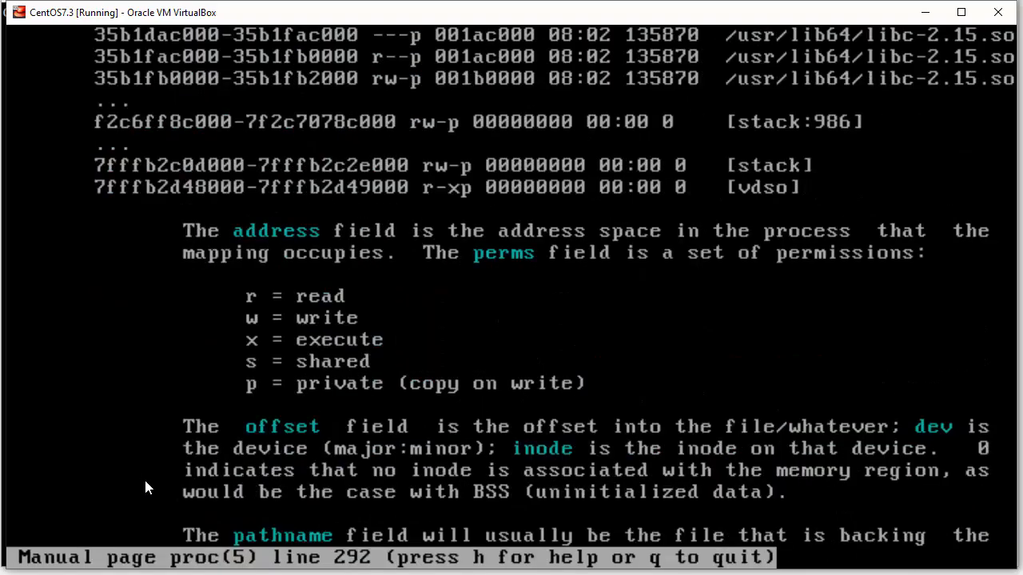
pyautogui.scroll(-3)
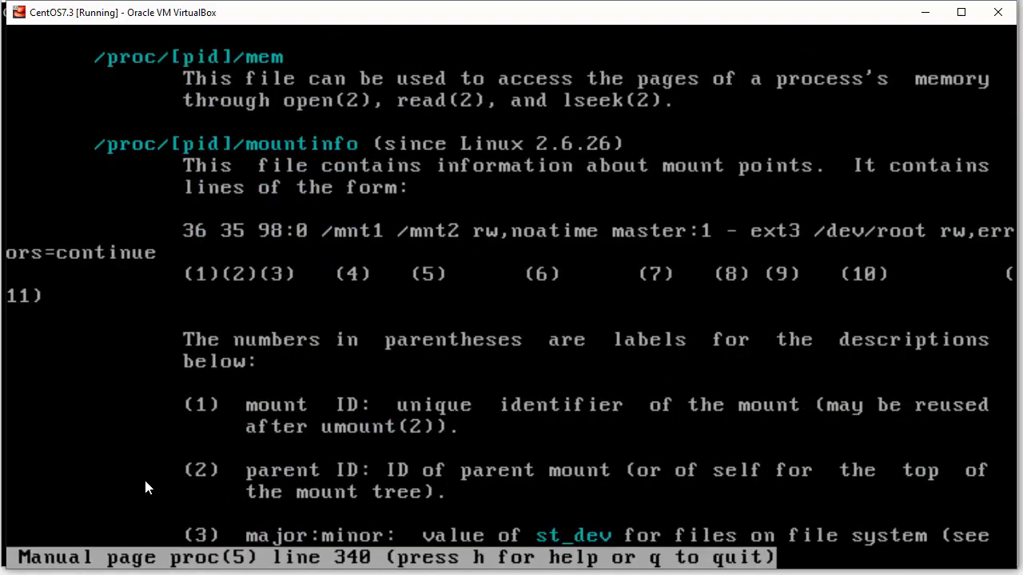
pyautogui.scroll(-3)
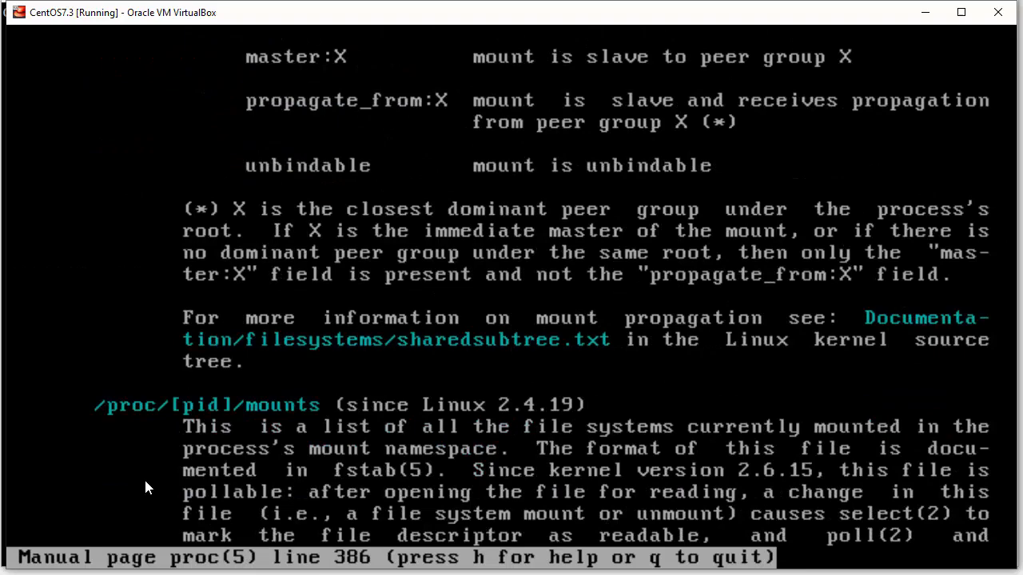
pyautogui.scroll(-3)
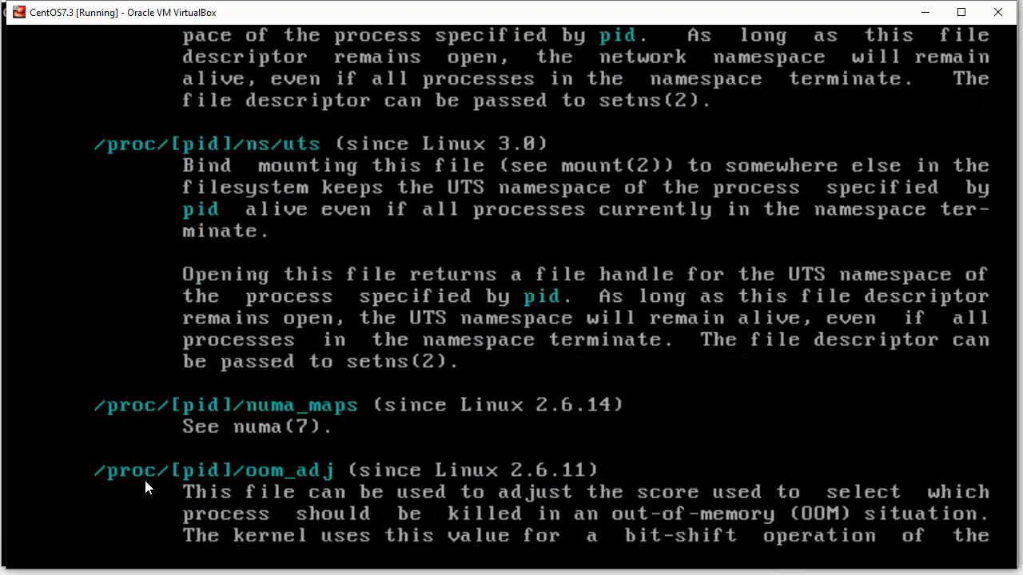
pyautogui.scroll(-3)
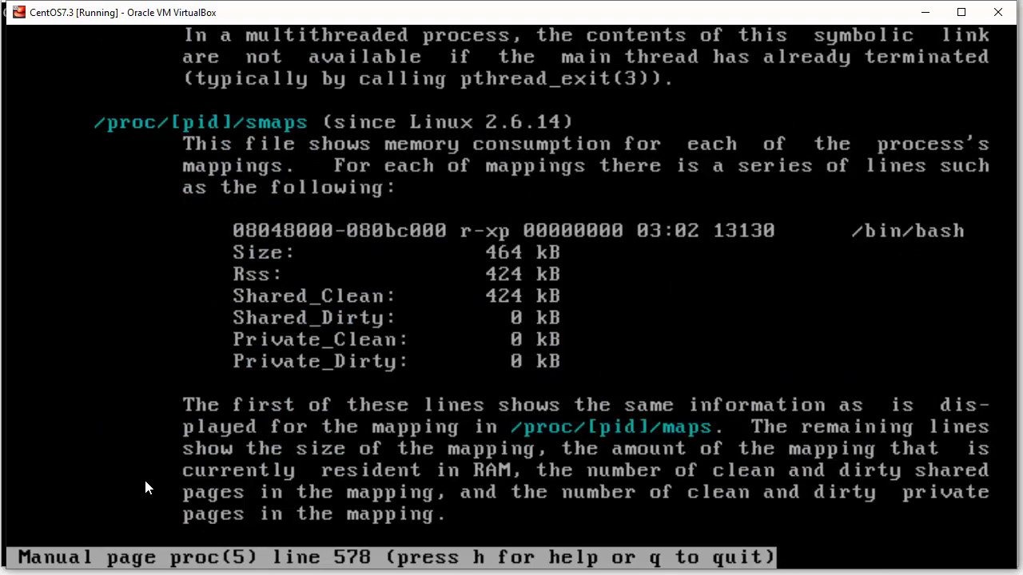
pyautogui.scroll(-3)
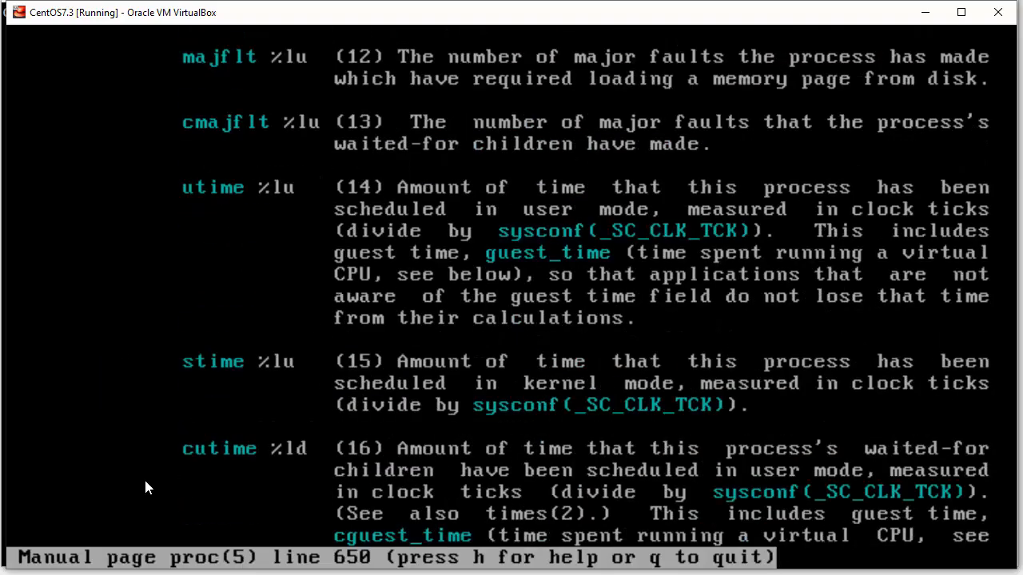
pyautogui.scroll(-3)
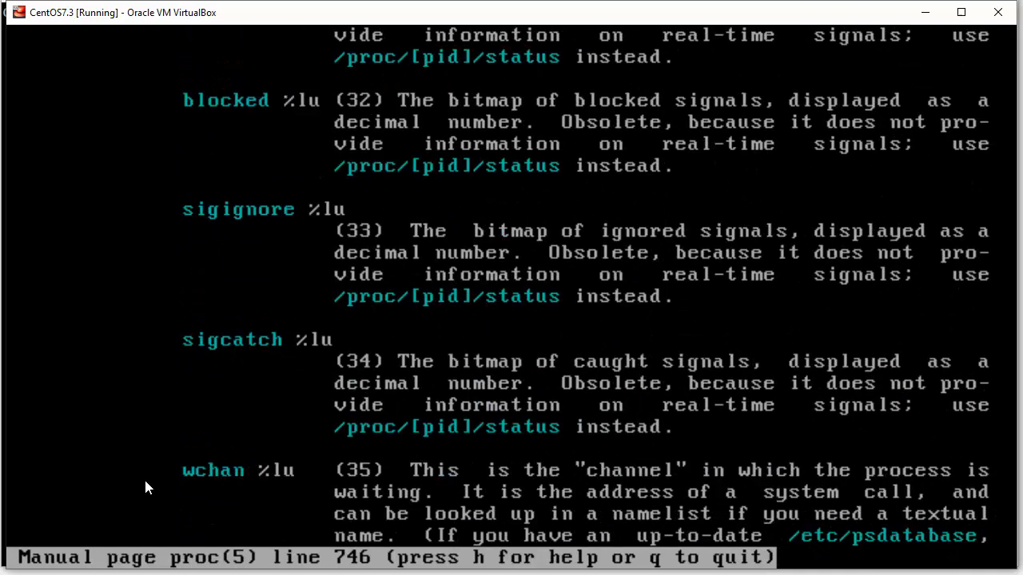
pyautogui.scroll(-3)
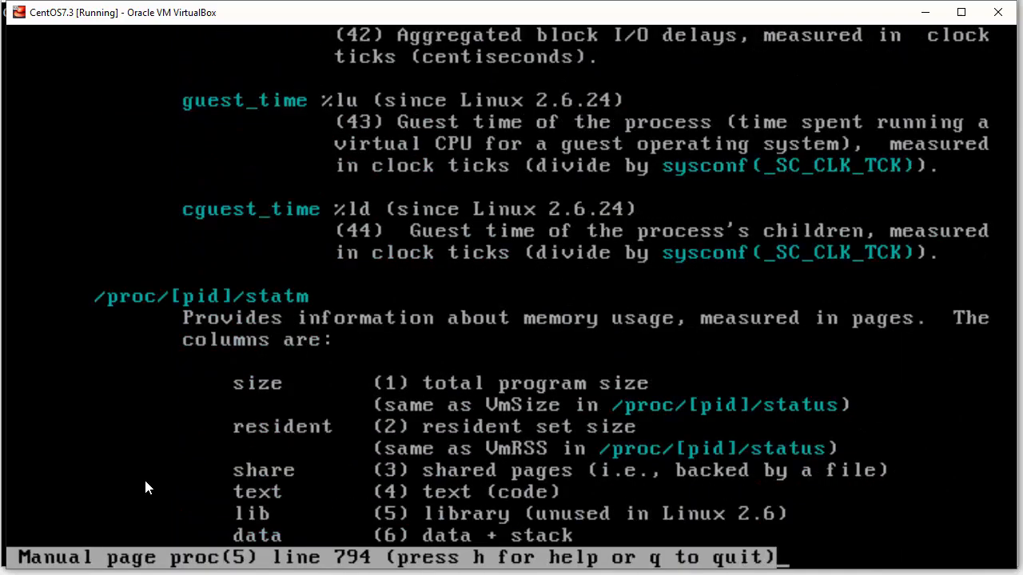
pyautogui.scroll(-3)
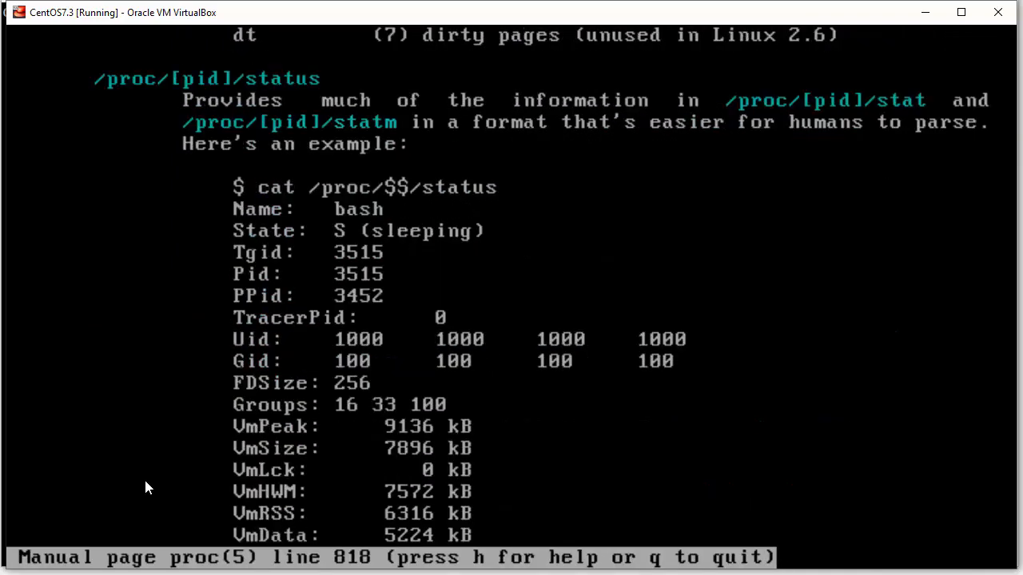
pyautogui.press('q')
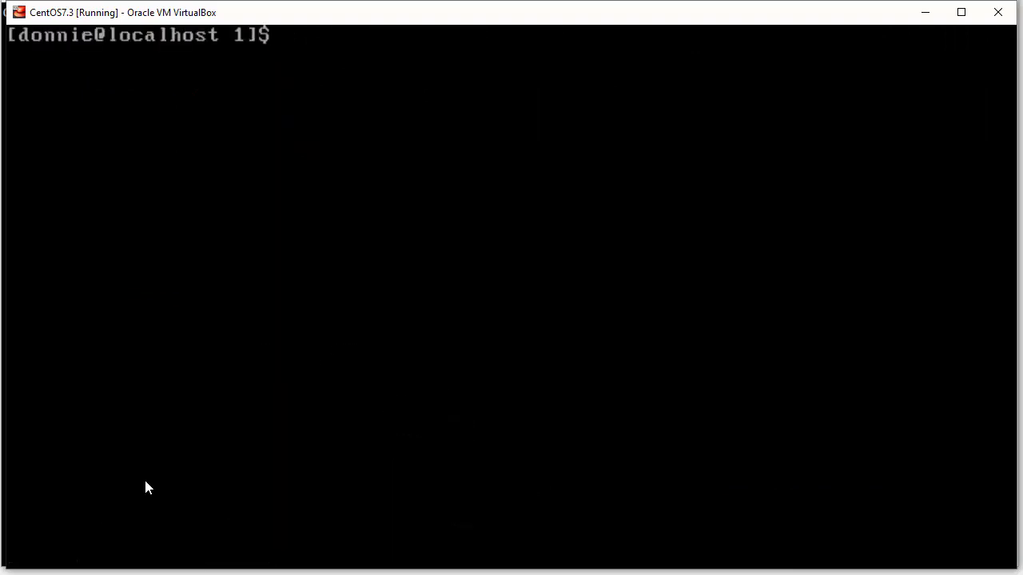
# Step: Re-run ls -l of /proc/1 in the pager, read to the end and quit back to the prompt
pyautogui.write('ls -l')
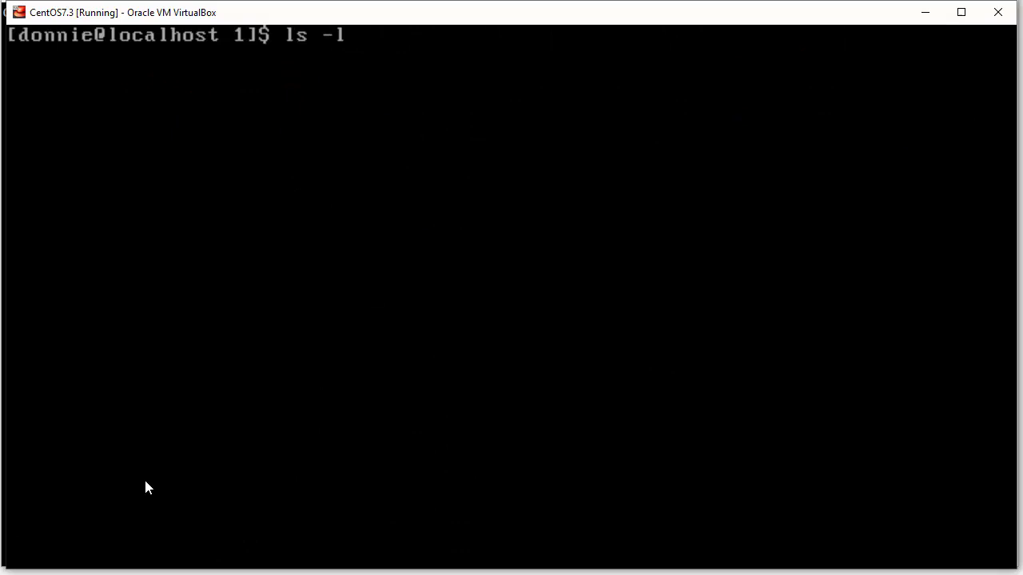
pyautogui.press('Return')
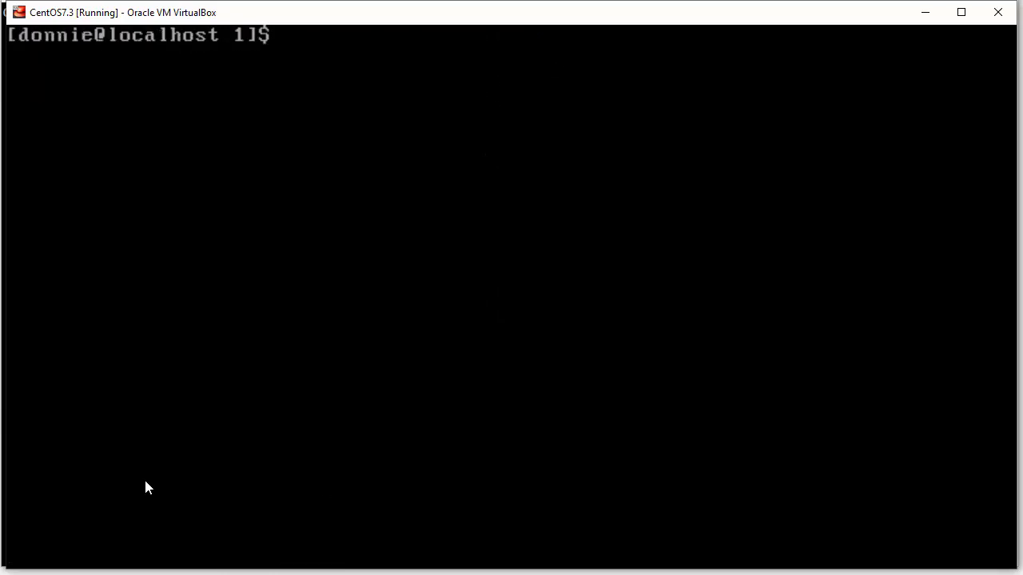
pyautogui.write('ls -l | less')
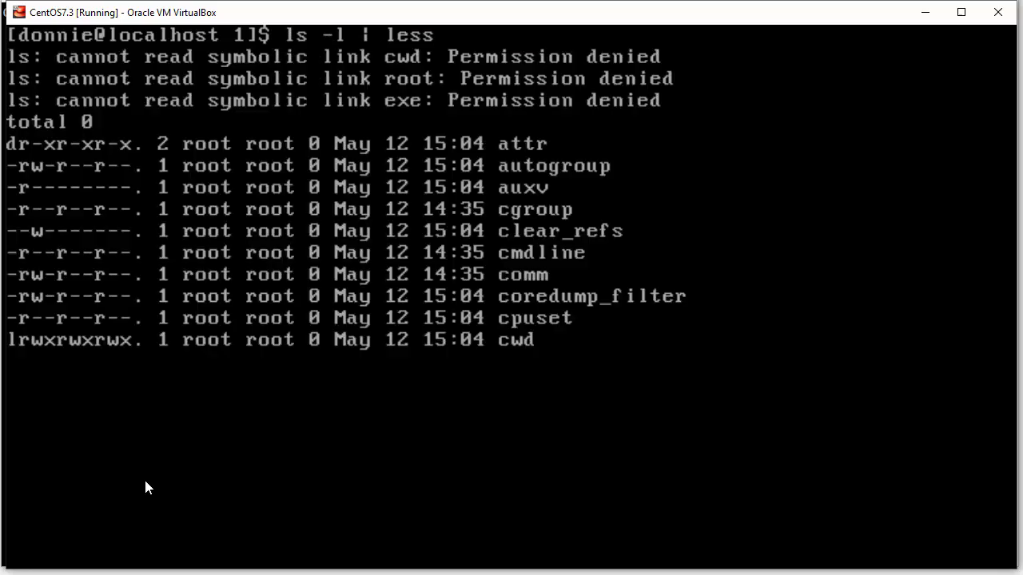
pyautogui.scroll(-3)
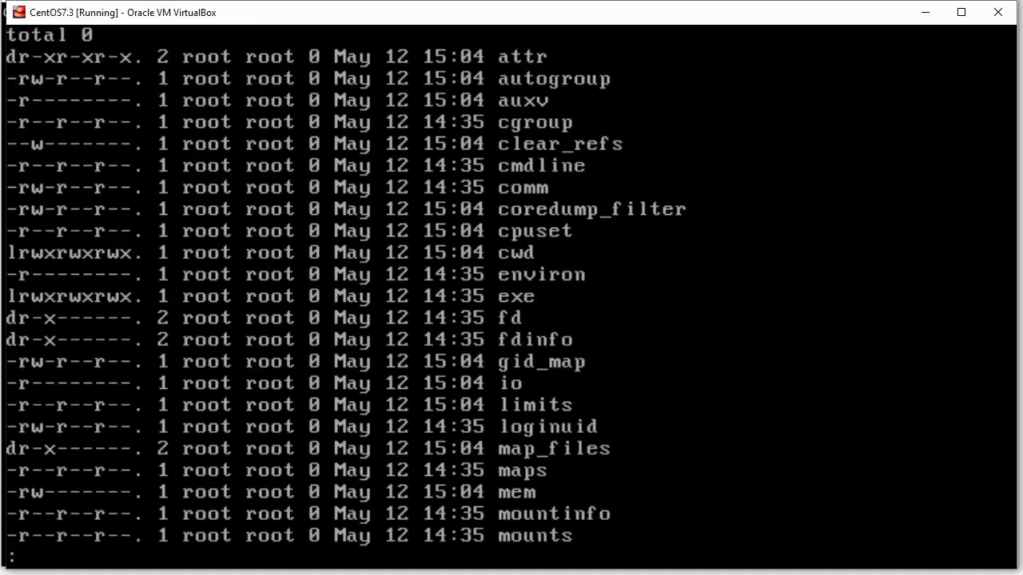
pyautogui.moveTo(323, 163)
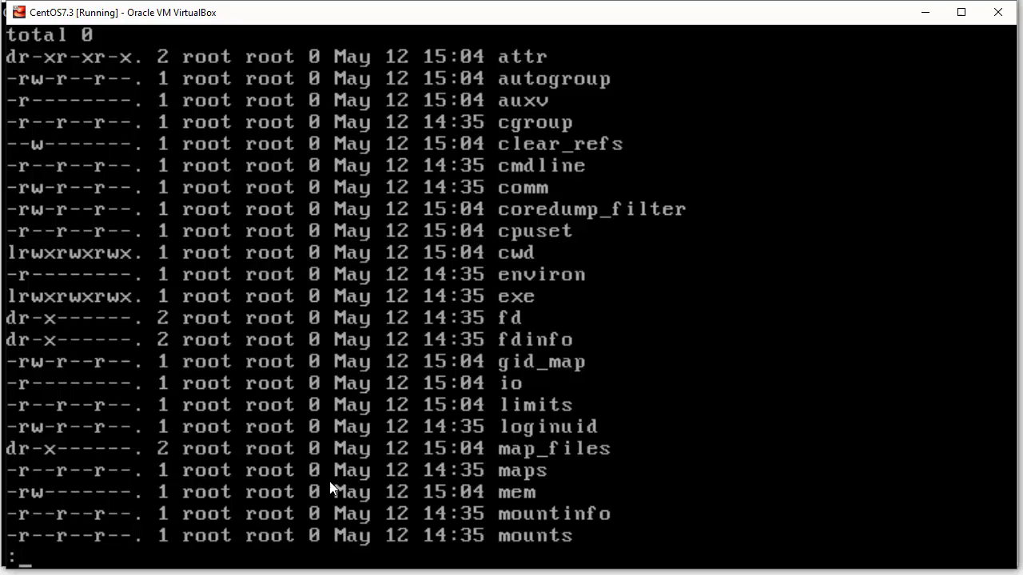
pyautogui.moveTo(326, 57)
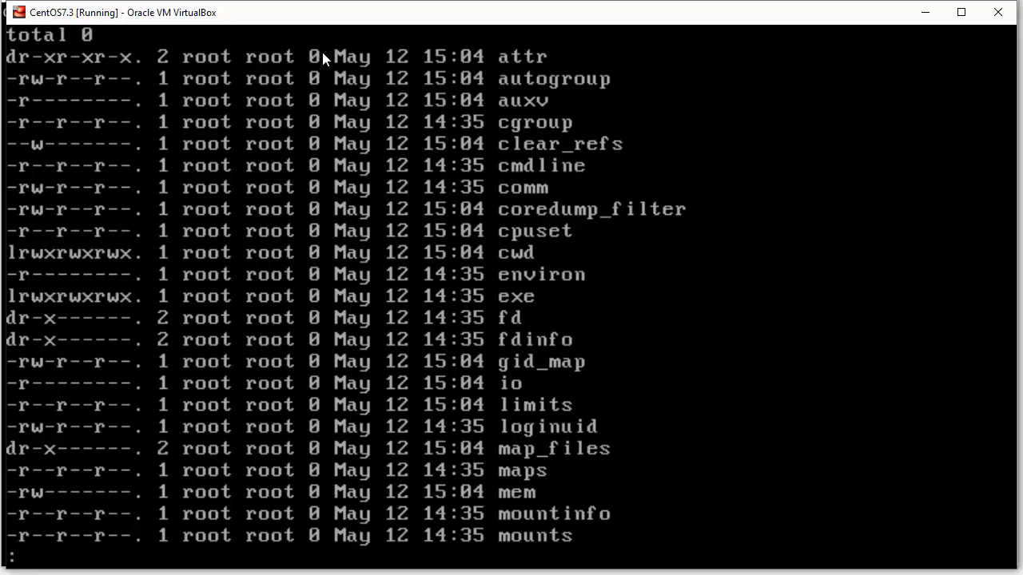
pyautogui.moveTo(323, 179)
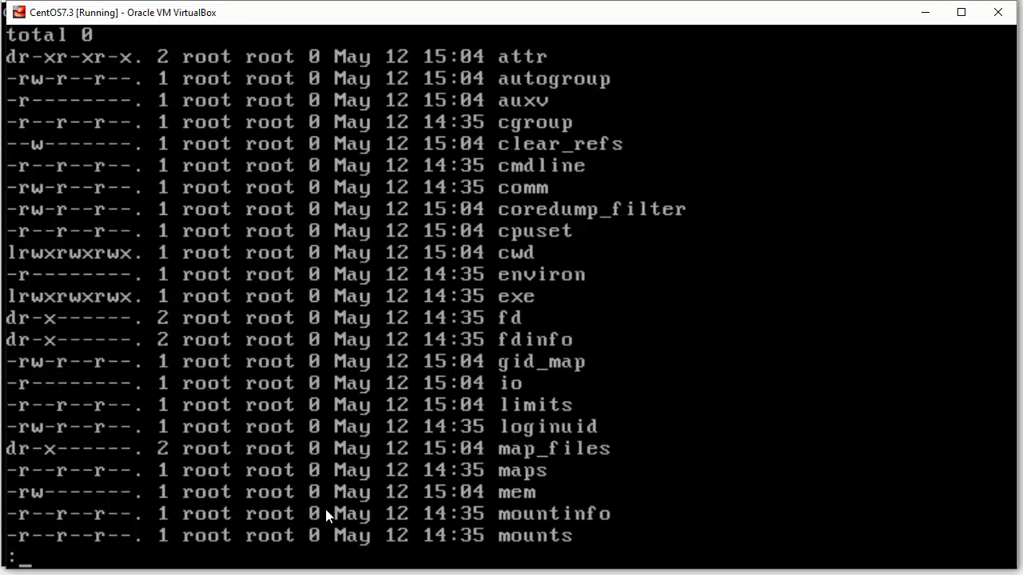
pyautogui.moveTo(318, 246)
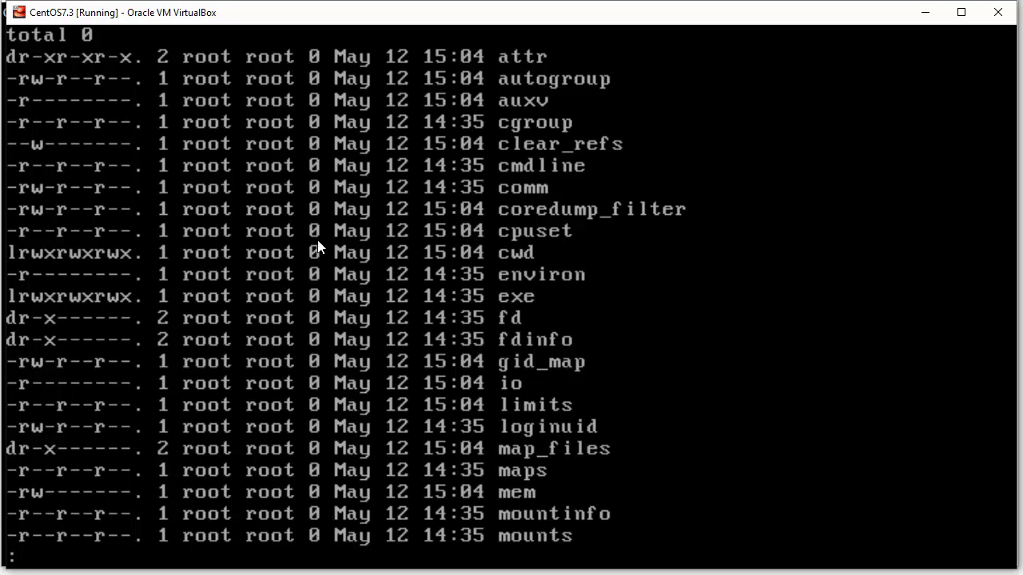
pyautogui.moveTo(322, 374)
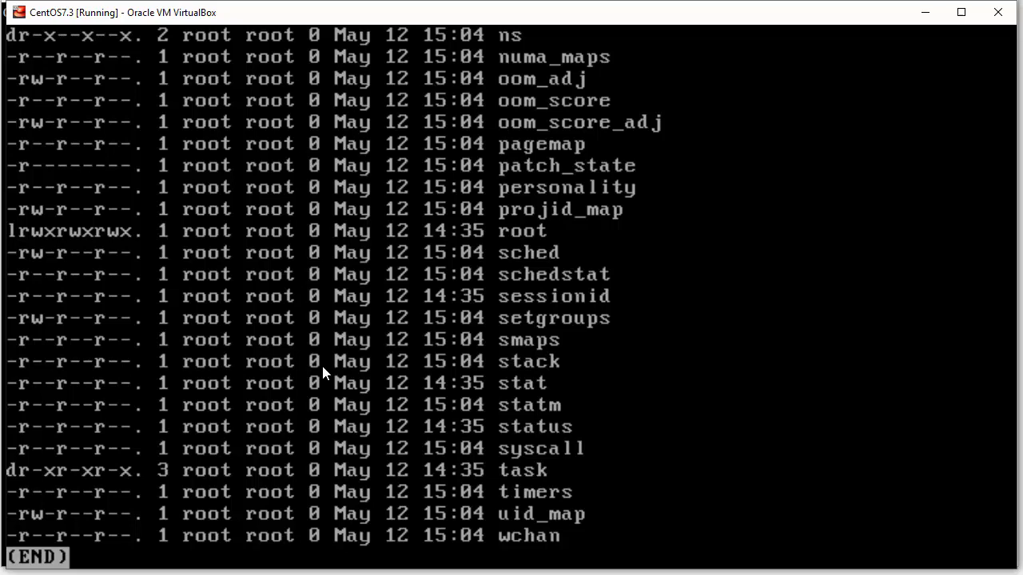
pyautogui.press('q')
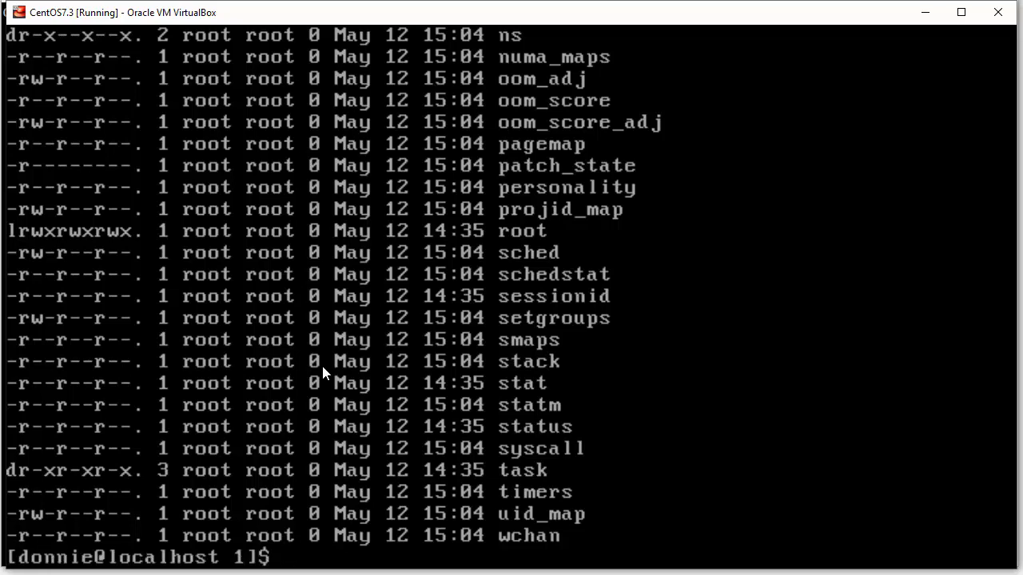
# Step: Page through a long listing of /proc showing numbered process directories owned by root, dbus, postfix and others
pyautogui.write('clear')
pyautogui.write('cd ..')
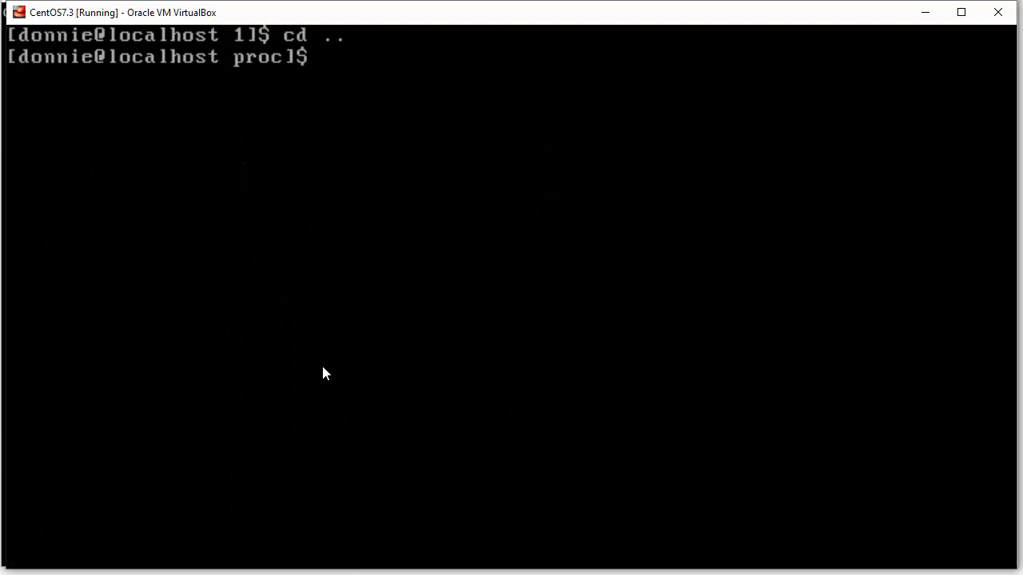
pyautogui.write('ls')
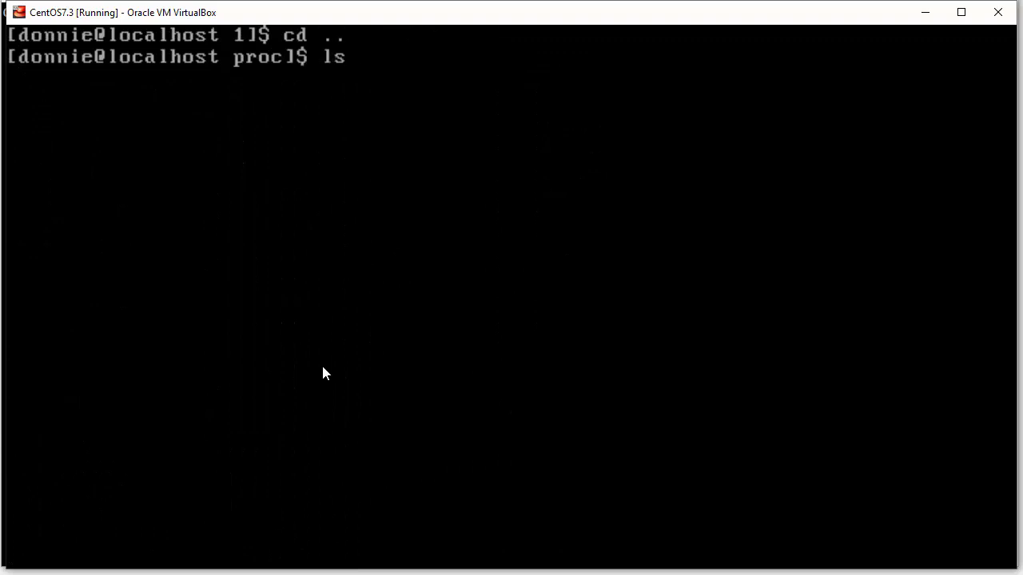
pyautogui.write('-')
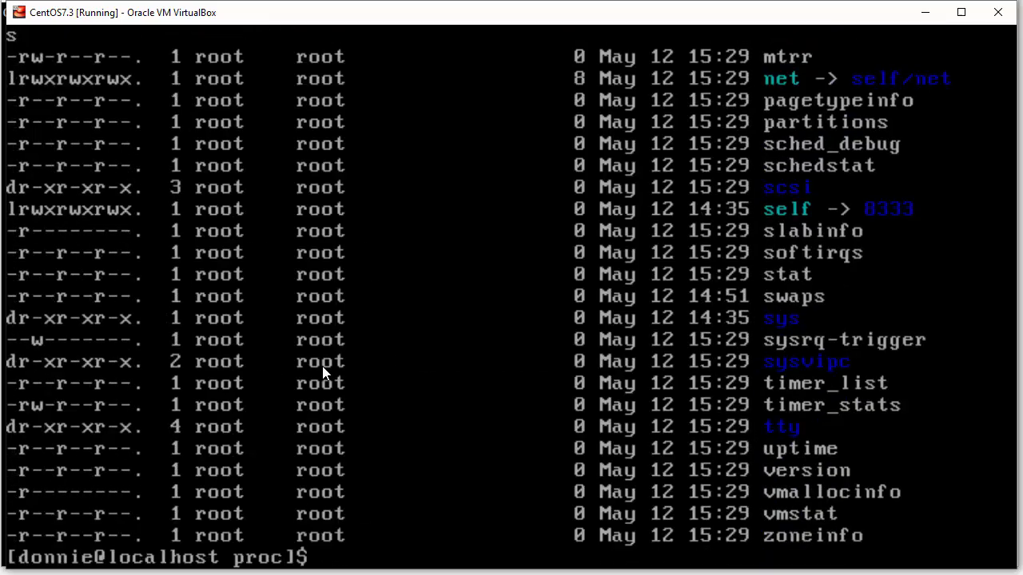
pyautogui.write('cl')
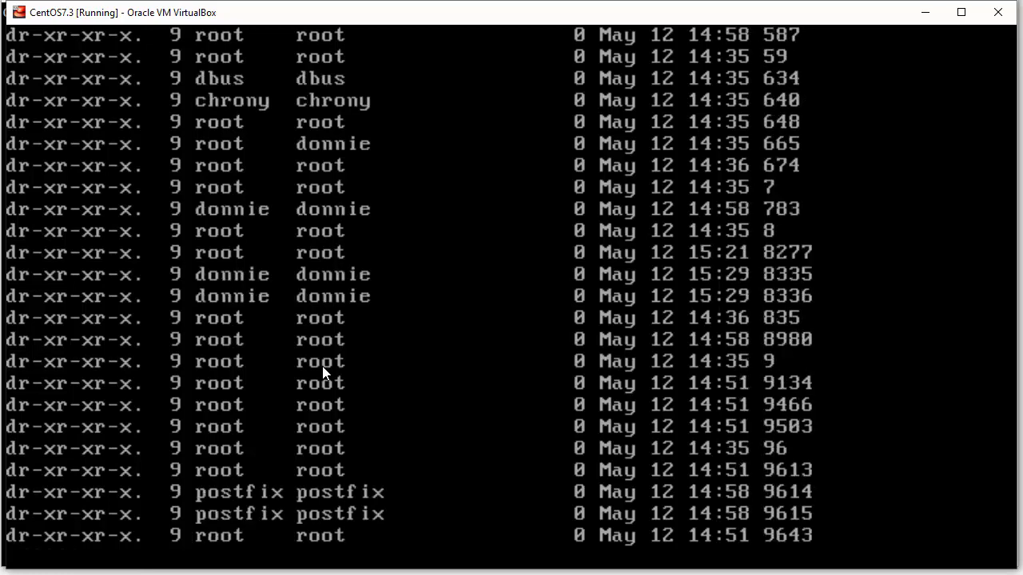
pyautogui.scroll(-3)
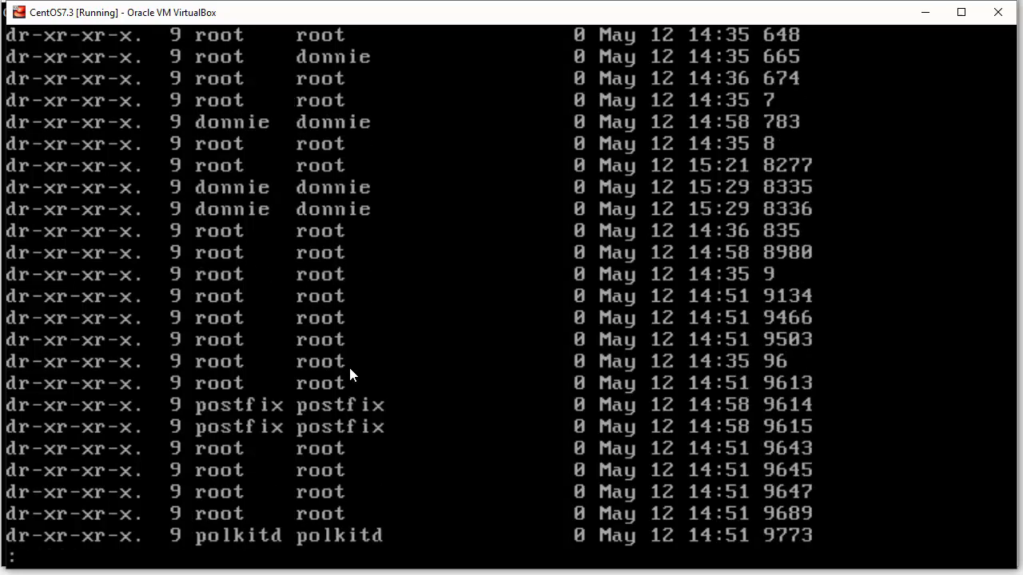
pyautogui.moveTo(780, 60)
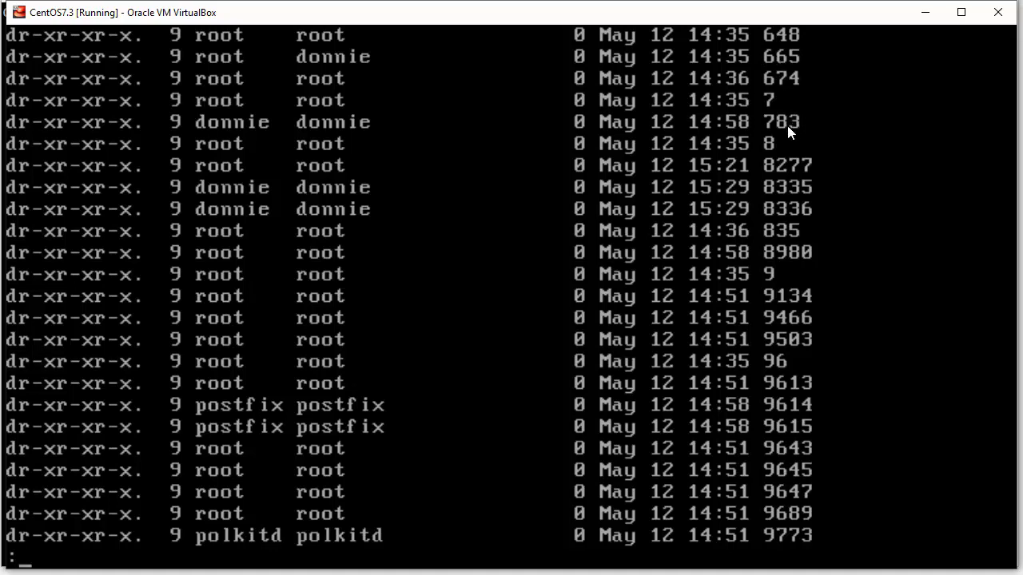
pyautogui.moveTo(409, 142)
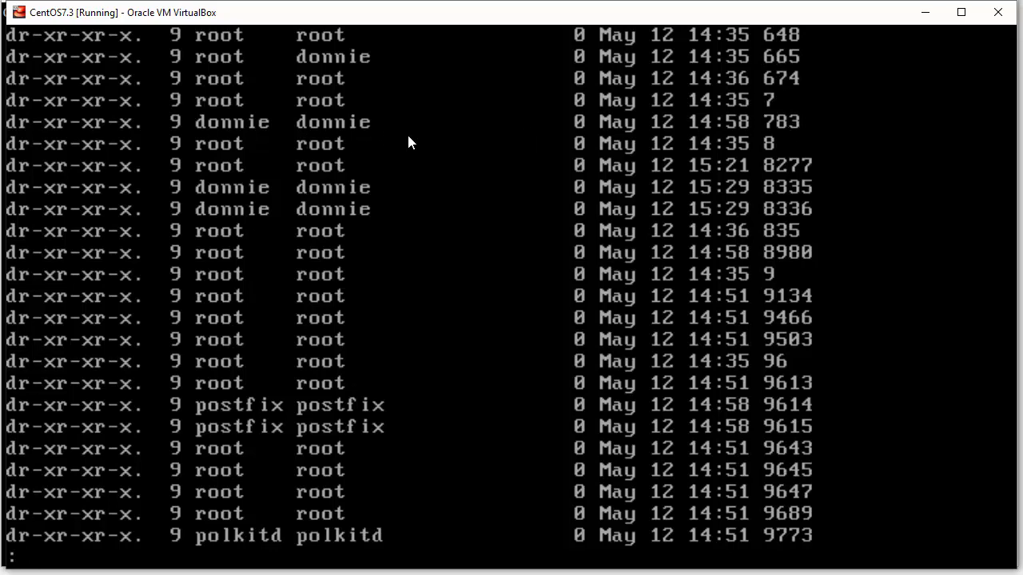
pyautogui.moveTo(550, 233)
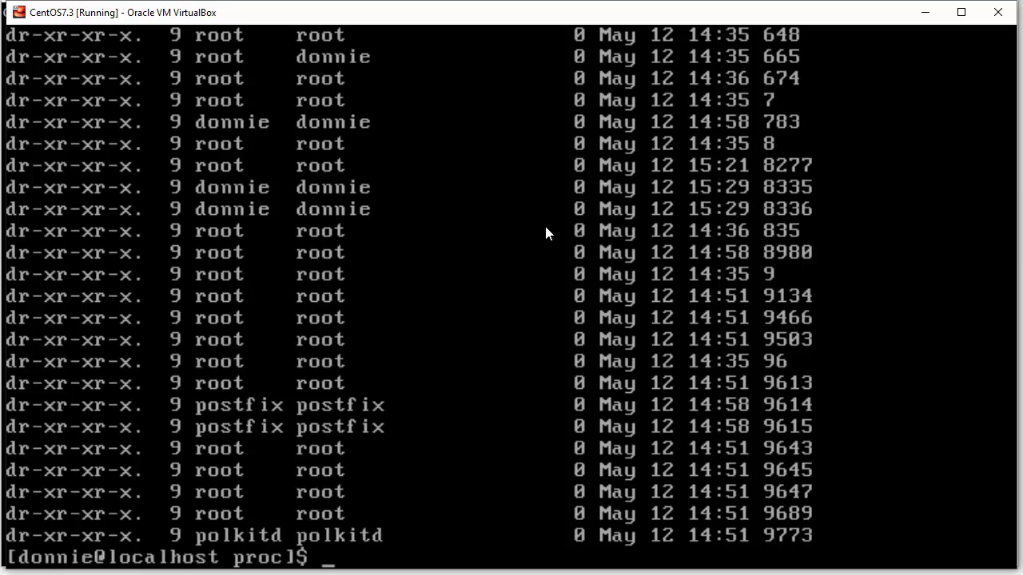
pyautogui.write('cd 66')
pyautogui.write('ls')
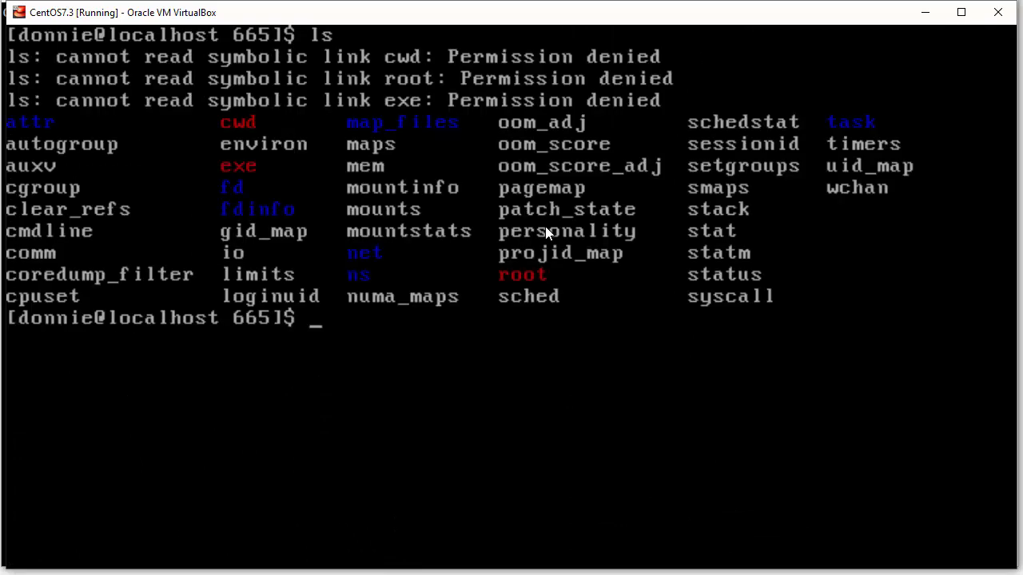
# Step: List process 665's /proc files, where cwd, root and exe are permission denied, then clear the screen
pyautogui.write('cd 665')
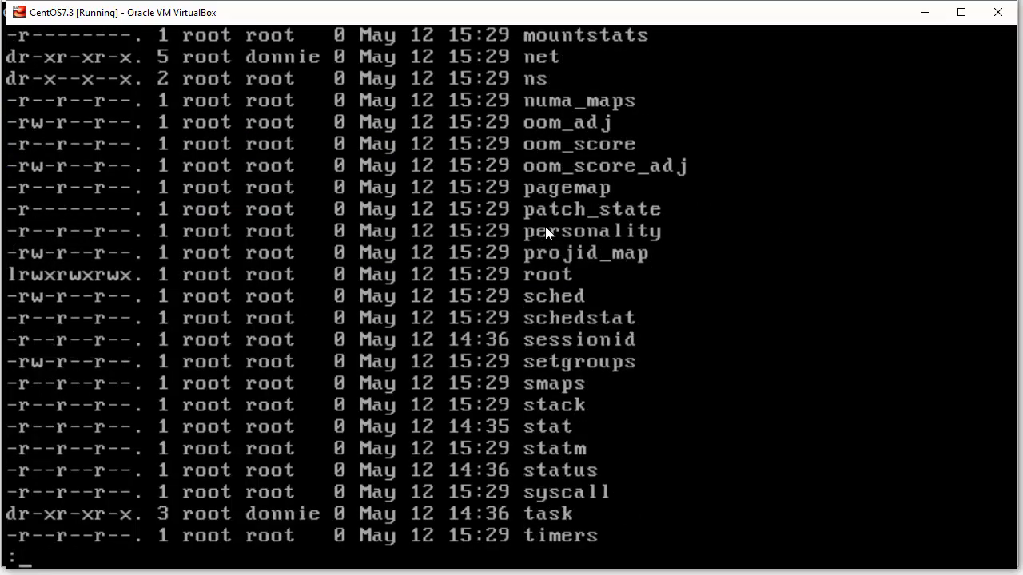
pyautogui.scroll(-3)
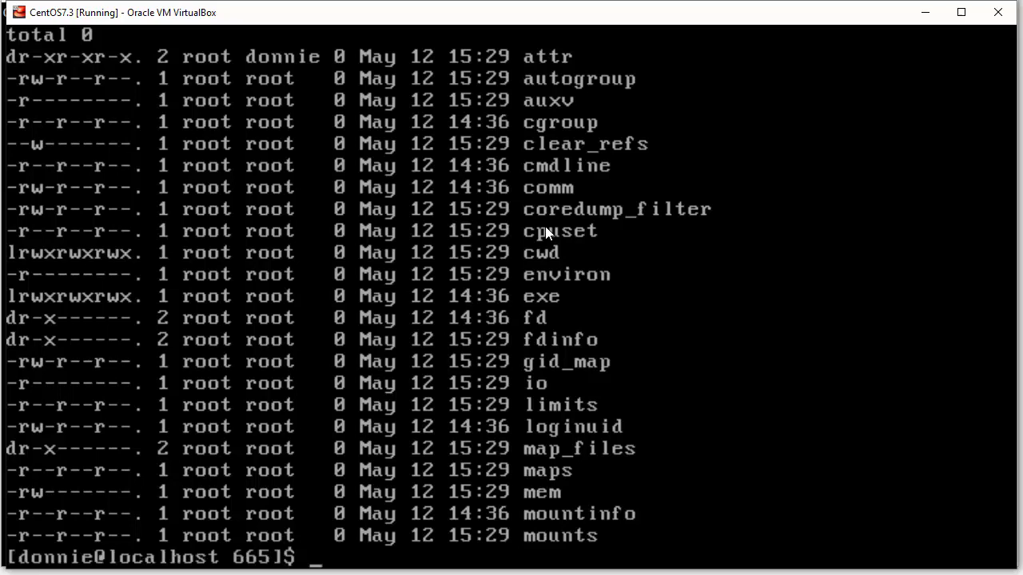
pyautogui.write('cla')
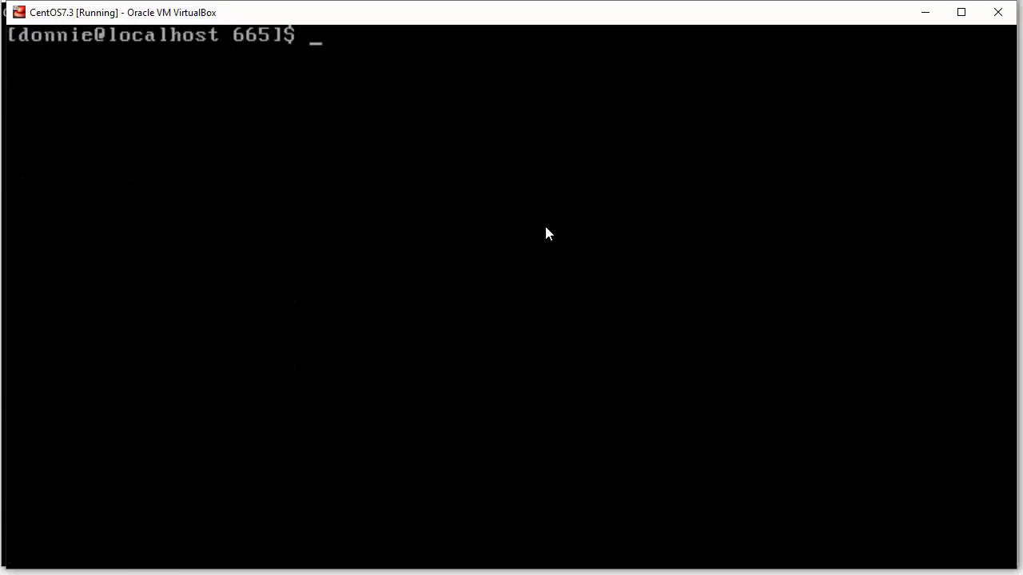
pyautogui.moveTo(534, 293)
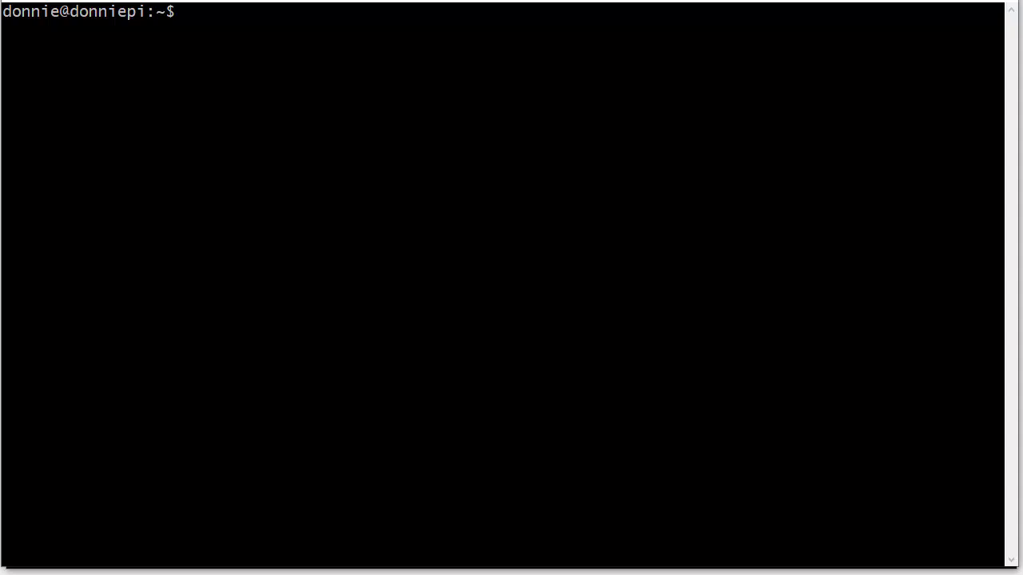
# Step: Switch to the Raspberry Pi SSH session and begin a ps command at its home prompt
pyautogui.write('ps')
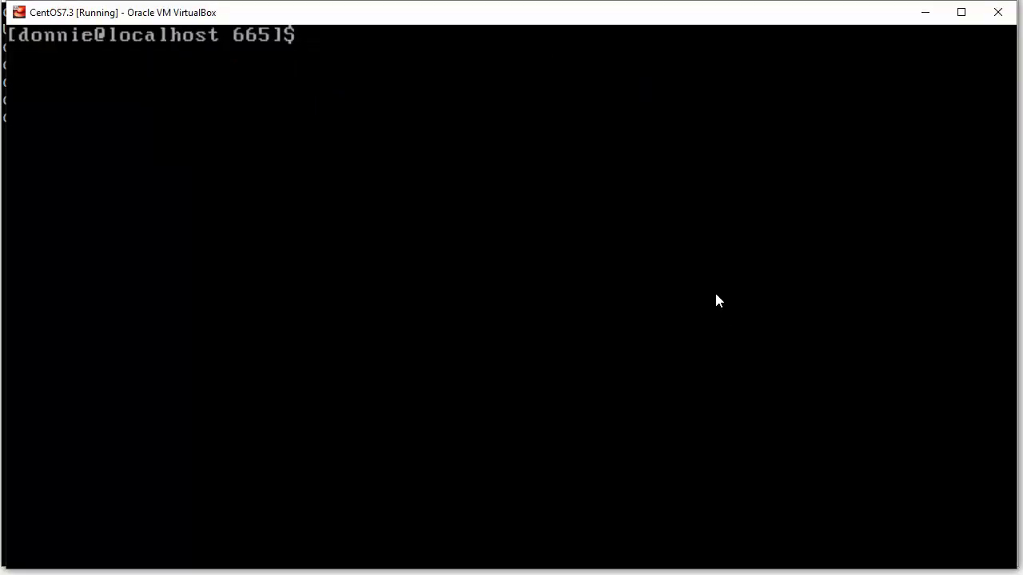
# Step: Return the CentOS shell home, then run ps aux on the Pi showing only donnie's processes
pyautogui.write('cd')
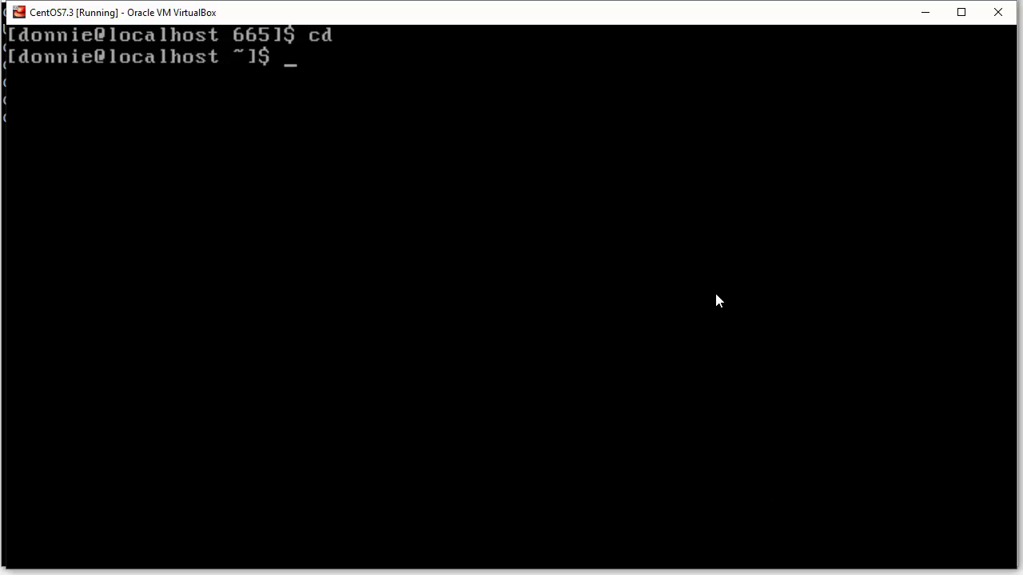
pyautogui.write('ps aux')
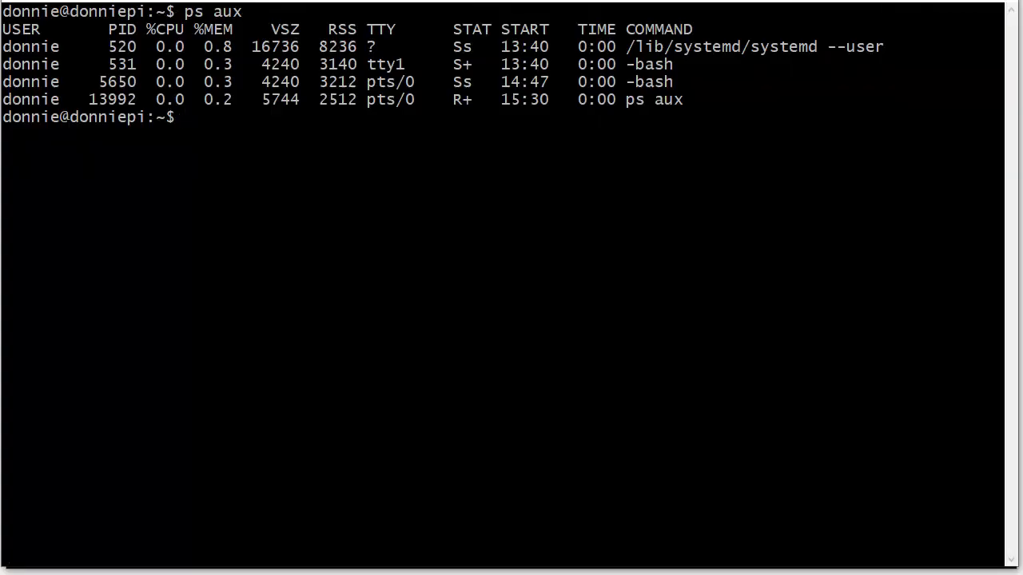
# Step: Open the Pi's /etc/fstab in vim with sudo, revealing its proc entry with hidepid=2
pyautogui.write('cd /etc')
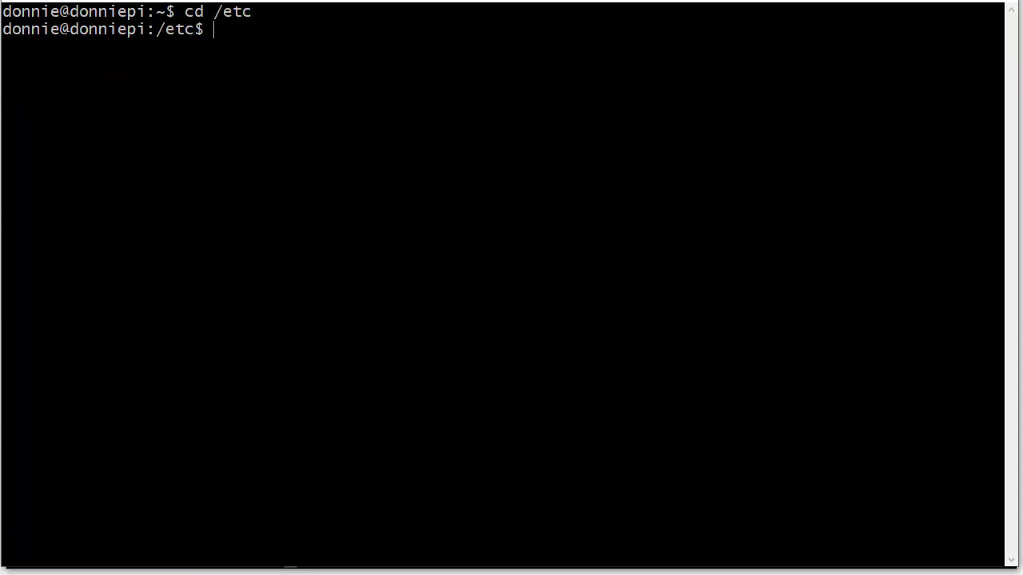
pyautogui.write('sudo')
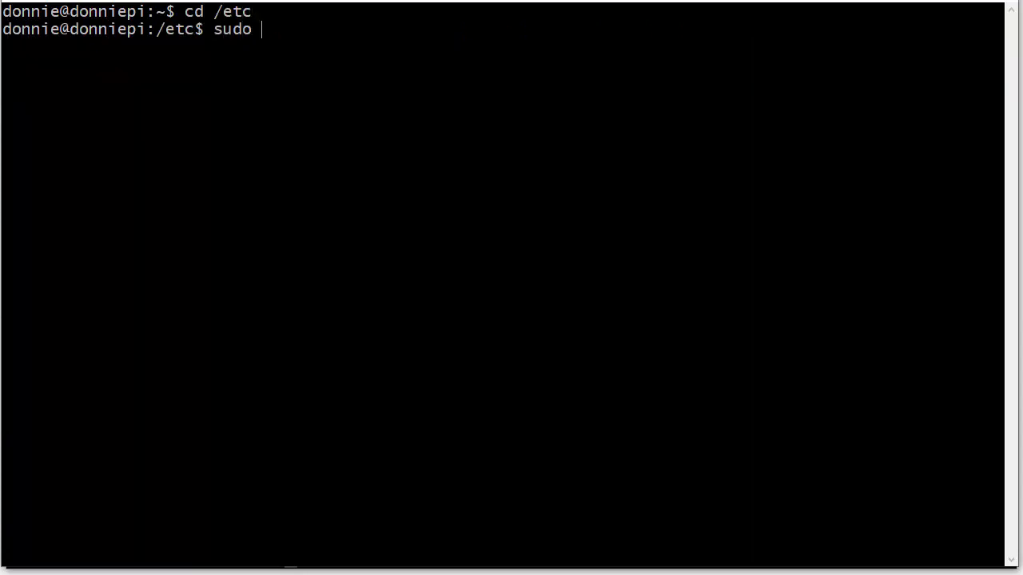
pyautogui.write('vim fstab')
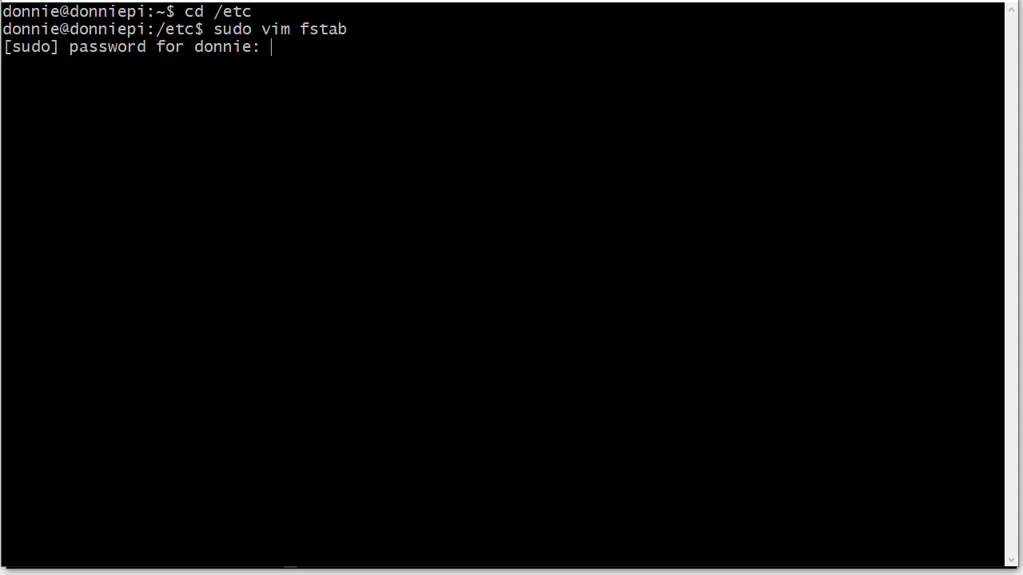
pyautogui.press('Return')
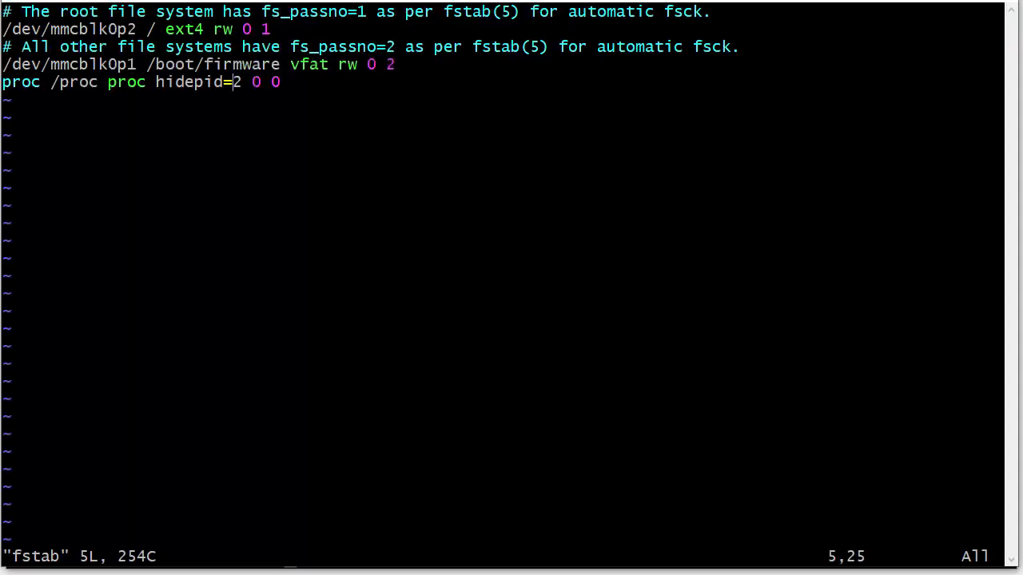
pyautogui.moveTo(190, 104)
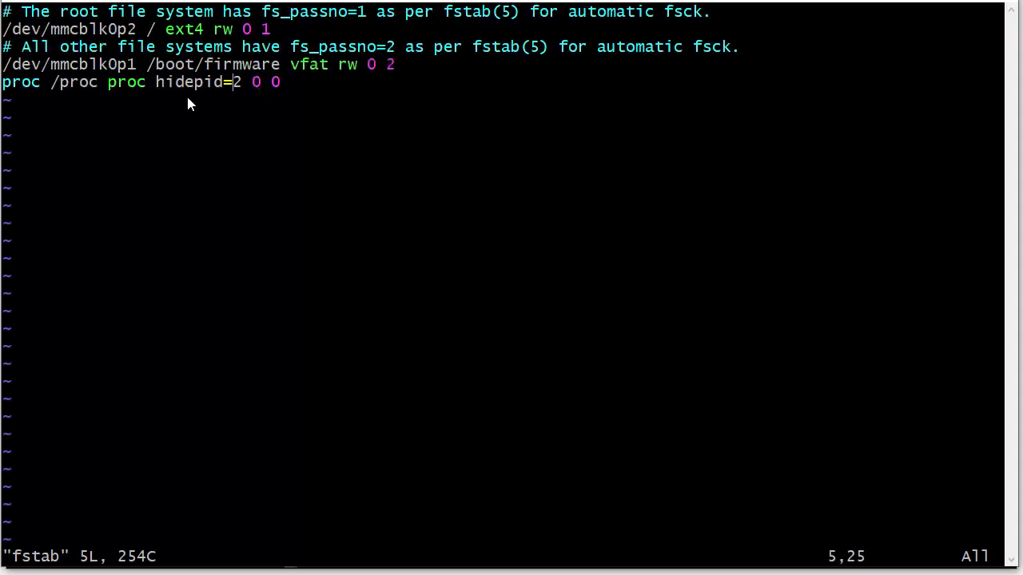
pyautogui.moveTo(152, 96)
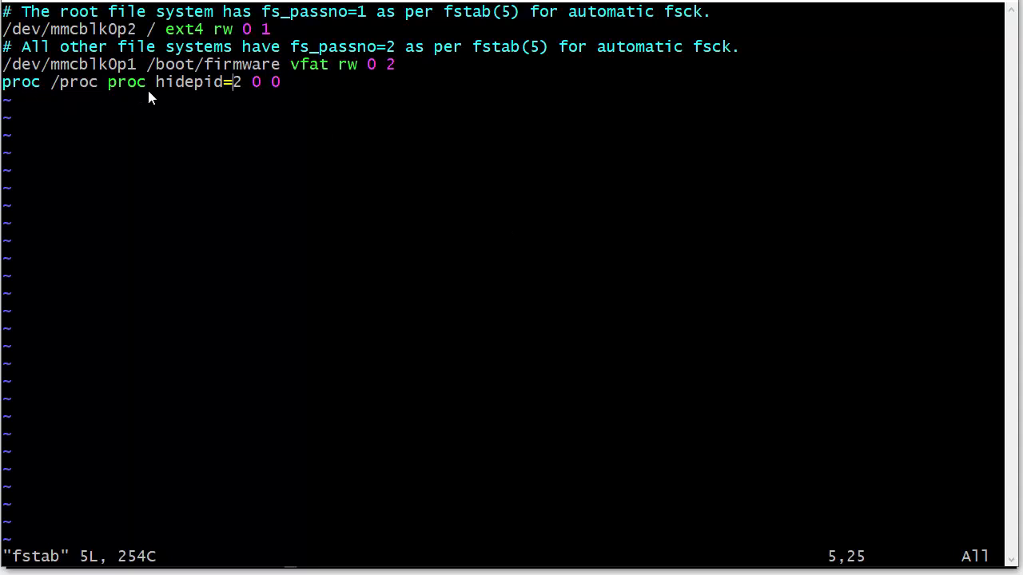
pyautogui.moveTo(16, 96)
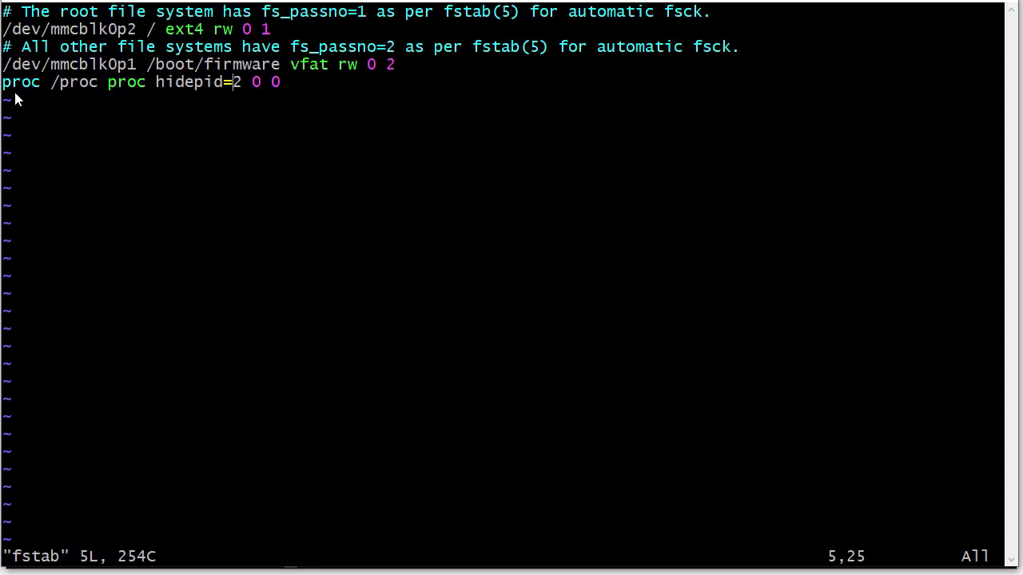
pyautogui.moveTo(24, 95)
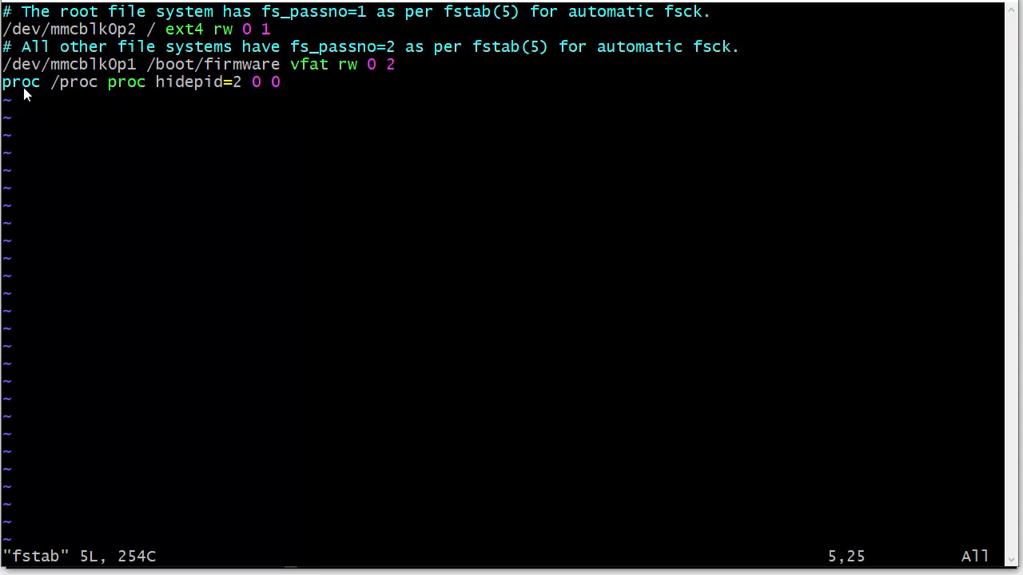
pyautogui.moveTo(93, 96)
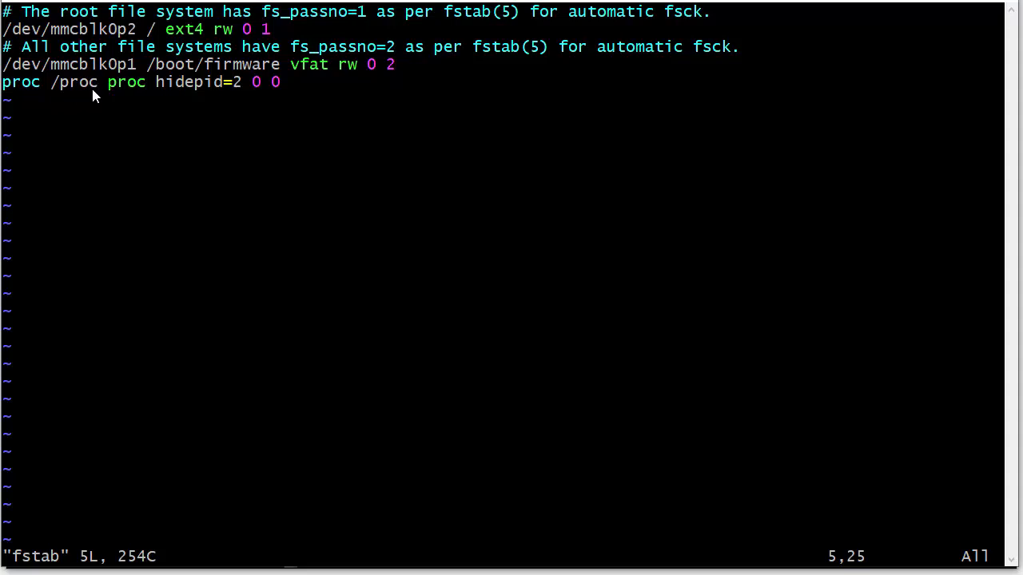
pyautogui.moveTo(119, 94)
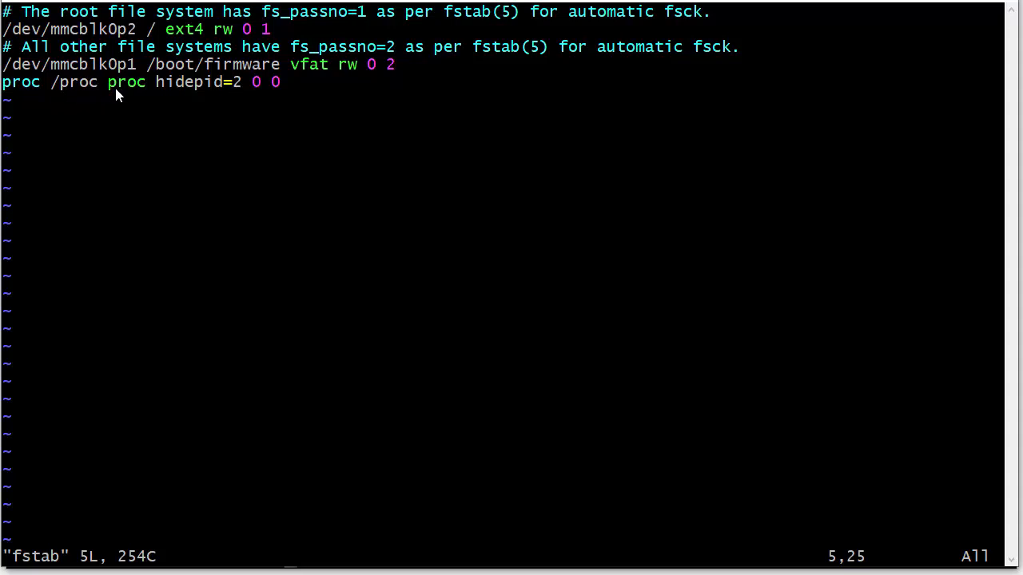
pyautogui.moveTo(221, 93)
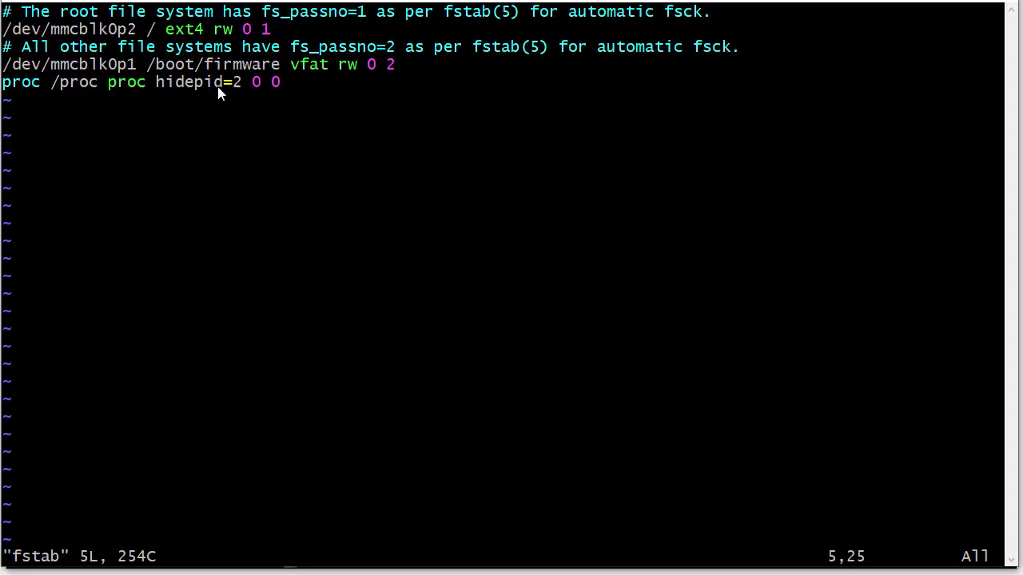
pyautogui.moveTo(233, 94)
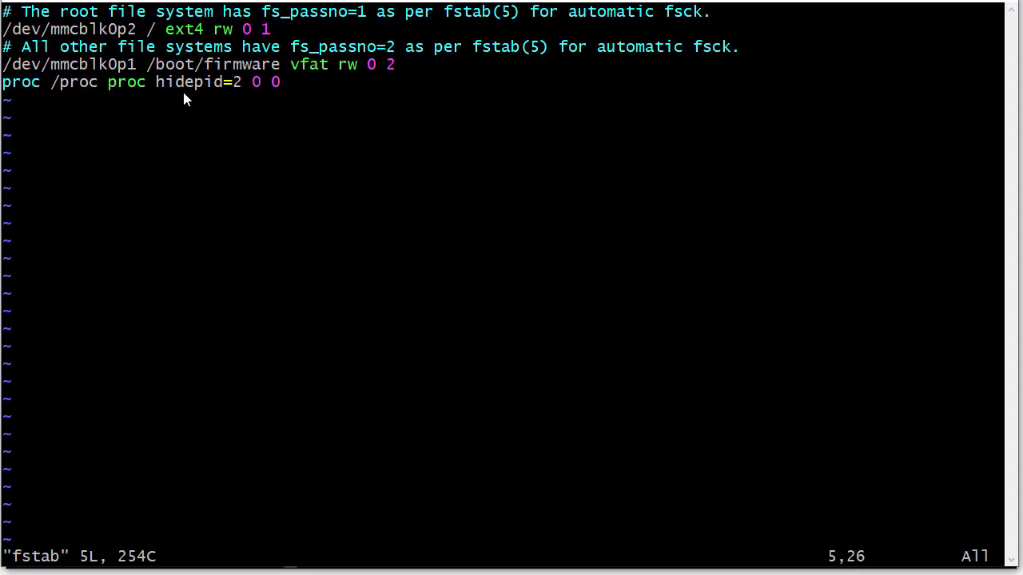
pyautogui.moveTo(176, 101)
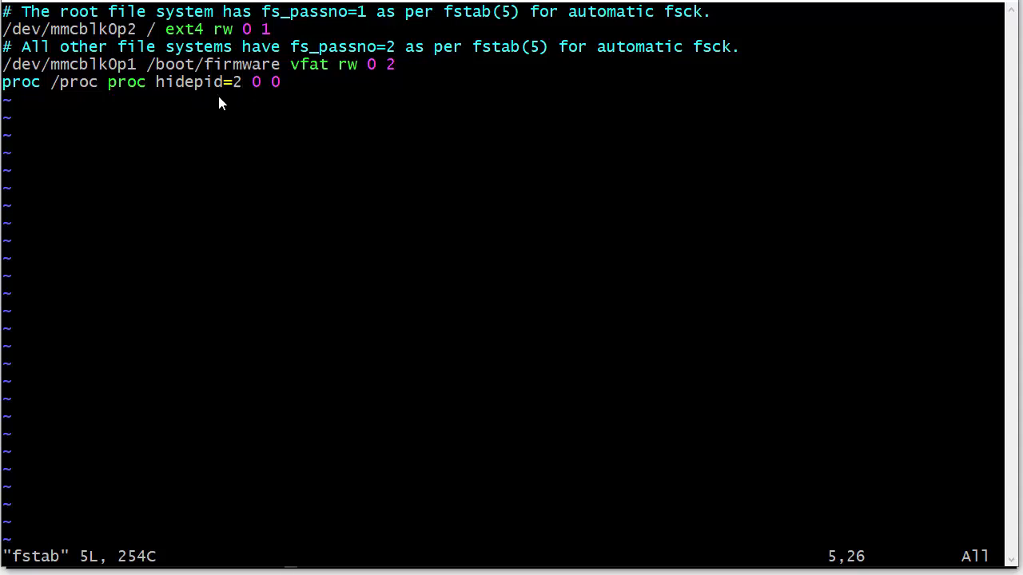
pyautogui.moveTo(218, 104)
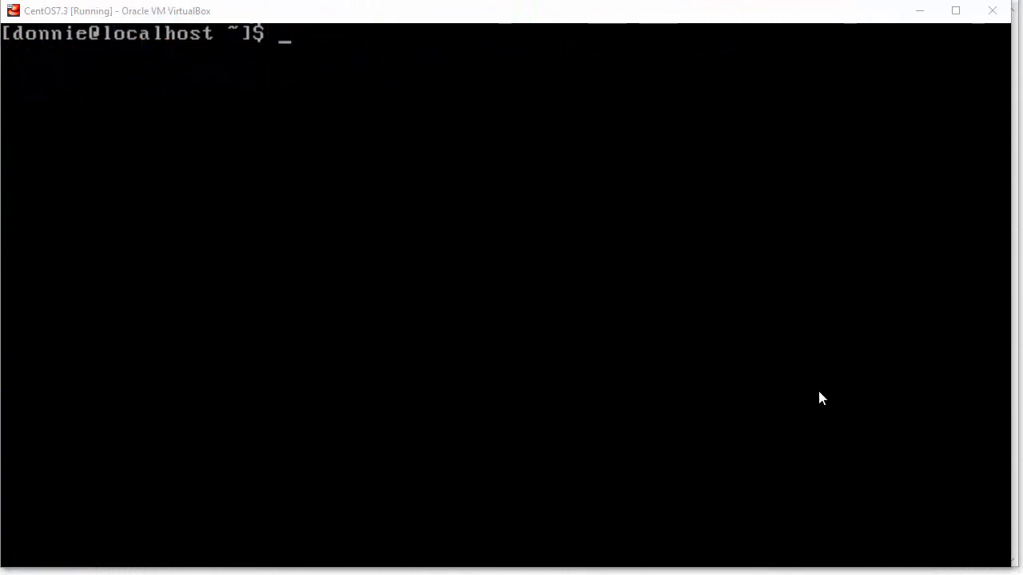
pyautogui.moveTo(791, 316)
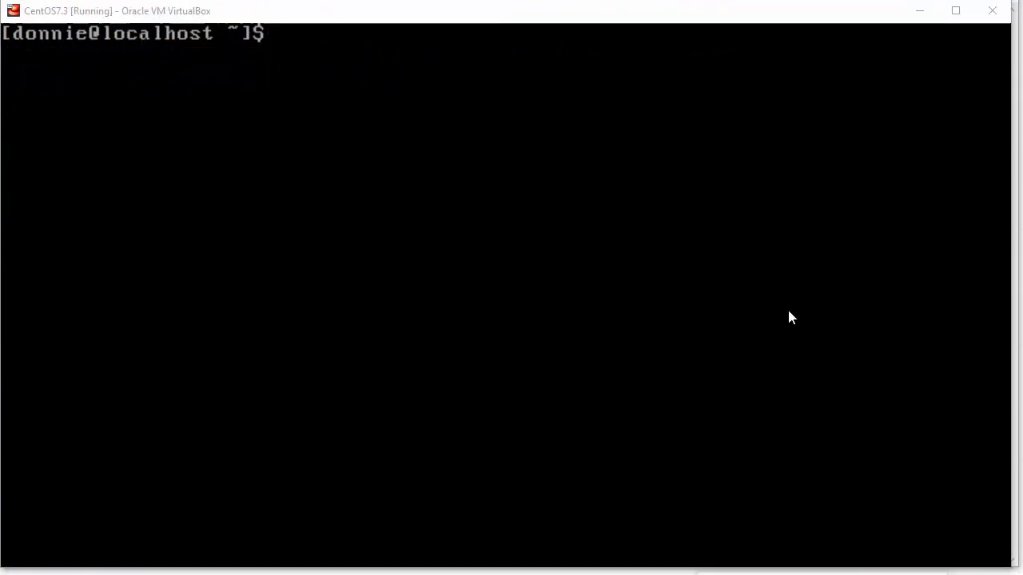
# Step: Open the CentOS /etc/fstab in vi with sudo, showing its xfs root, boot and swap entries
pyautogui.write('ce')
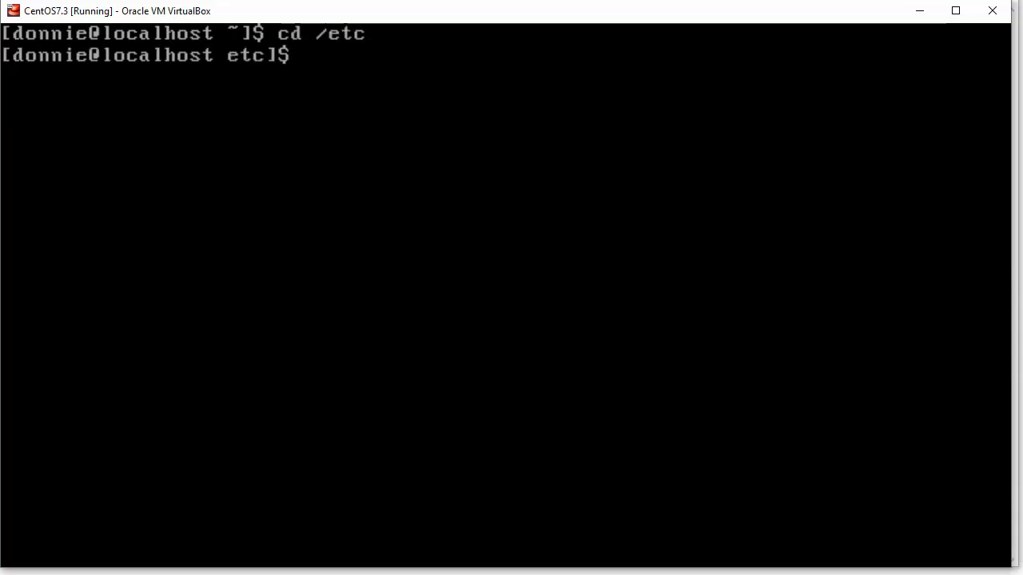
pyautogui.write('sudo vi')
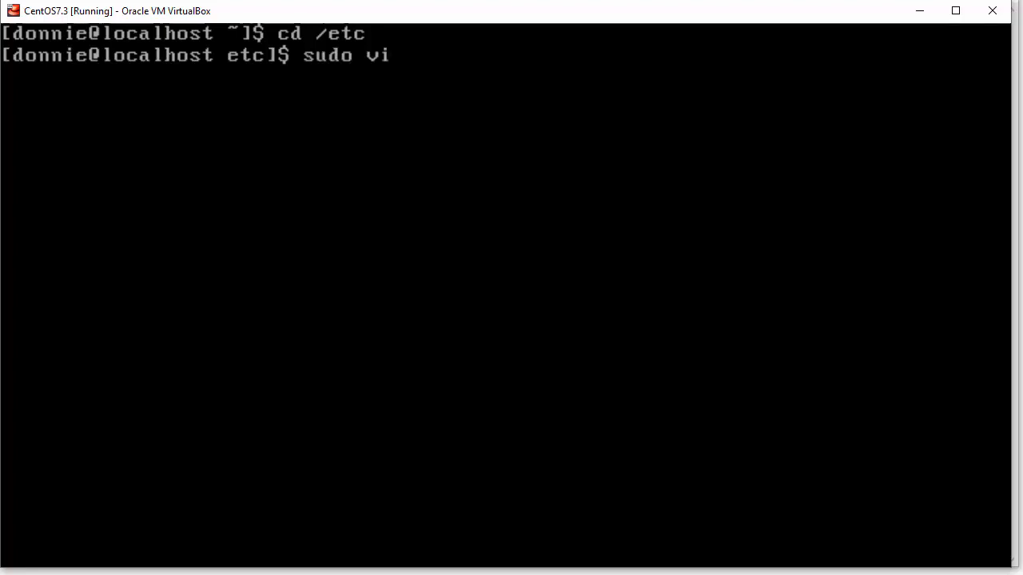
pyautogui.write('fstab')
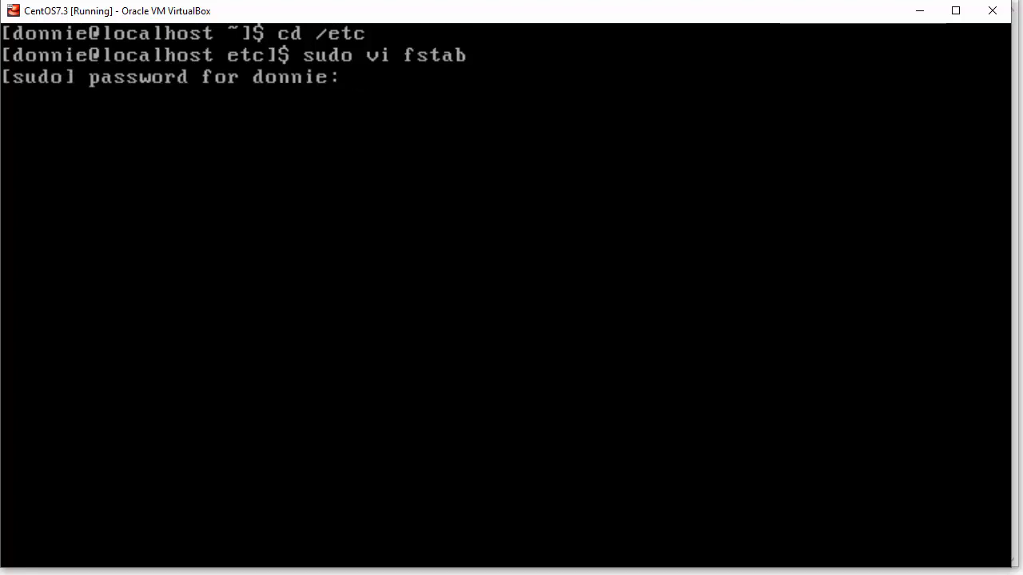
pyautogui.press('Return')
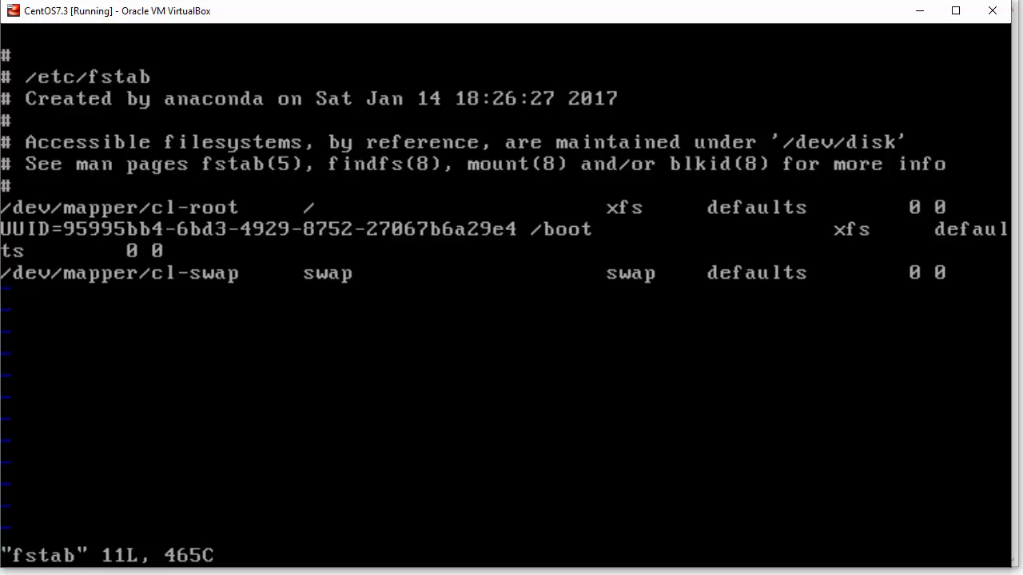
pyautogui.moveTo(676, 21)
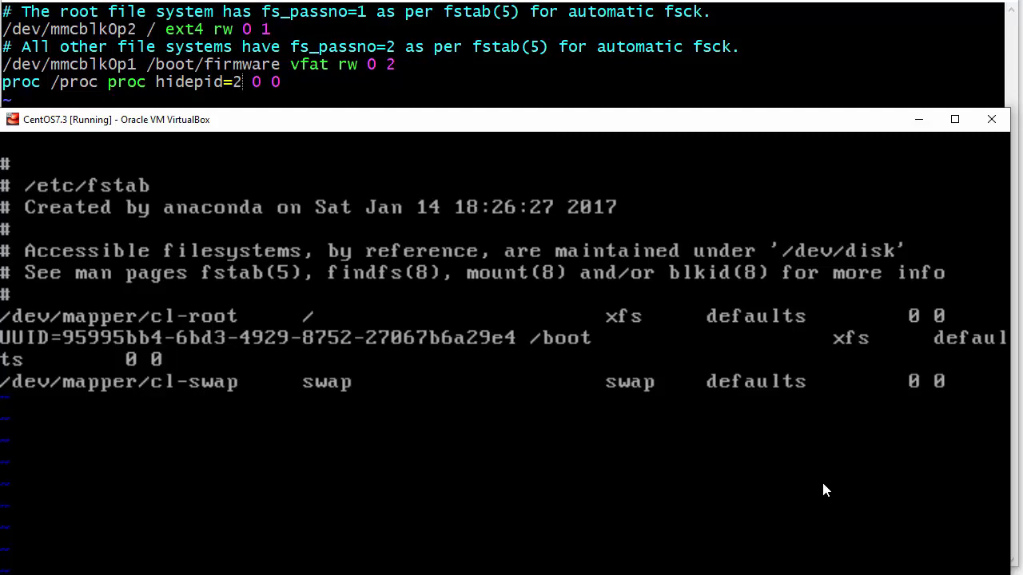
# Step: Insert the line 'proc /proc proc hidepid=2 0 0' and save fstab with :x
pyautogui.write('proc /')
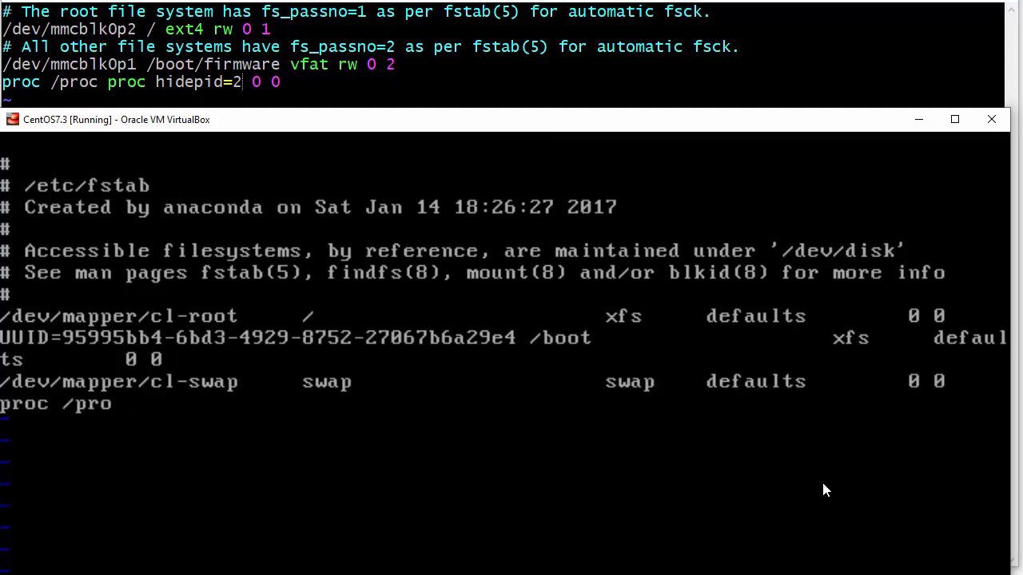
pyautogui.write('proc')
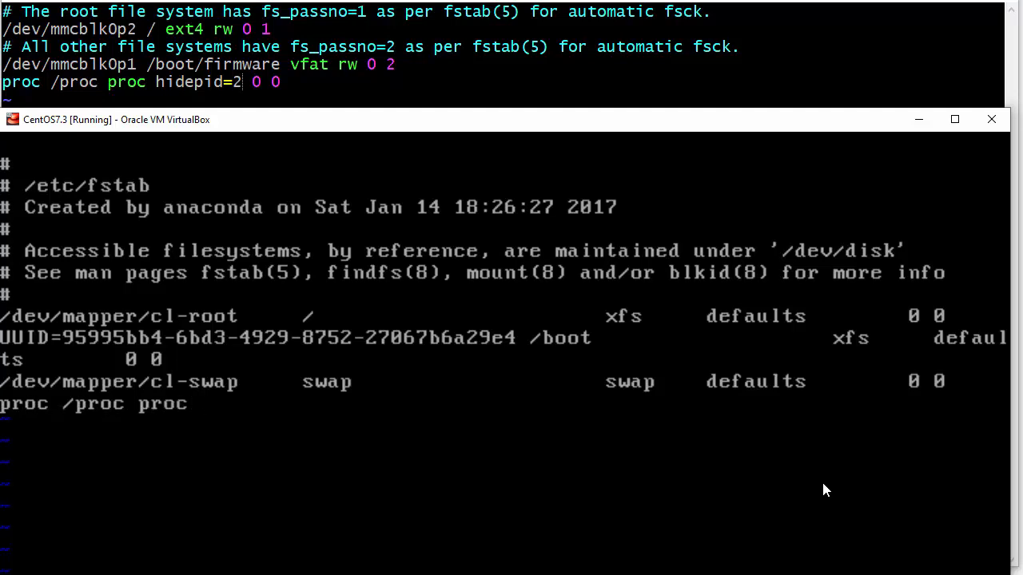
pyautogui.write('hide')
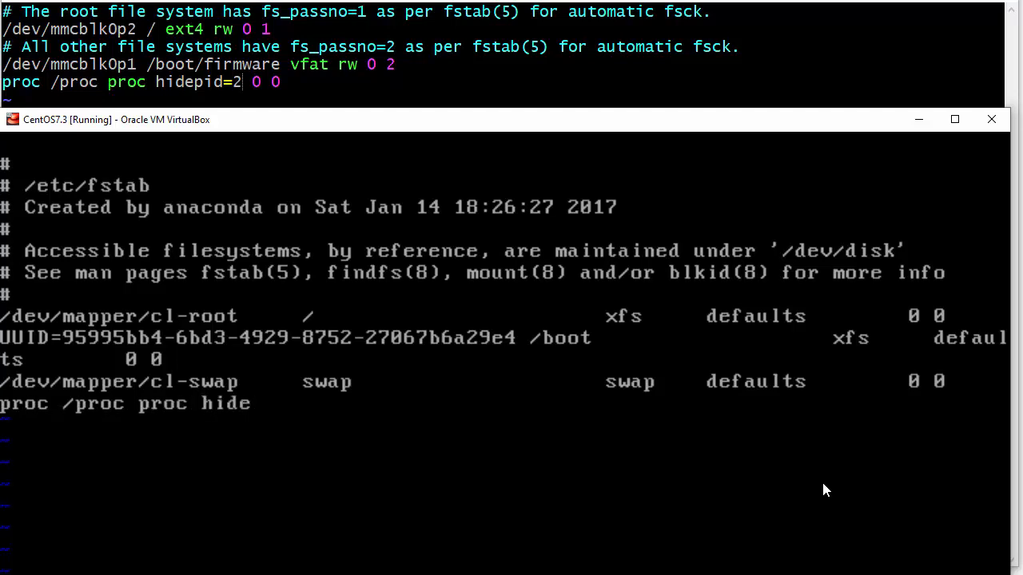
pyautogui.write('pid')
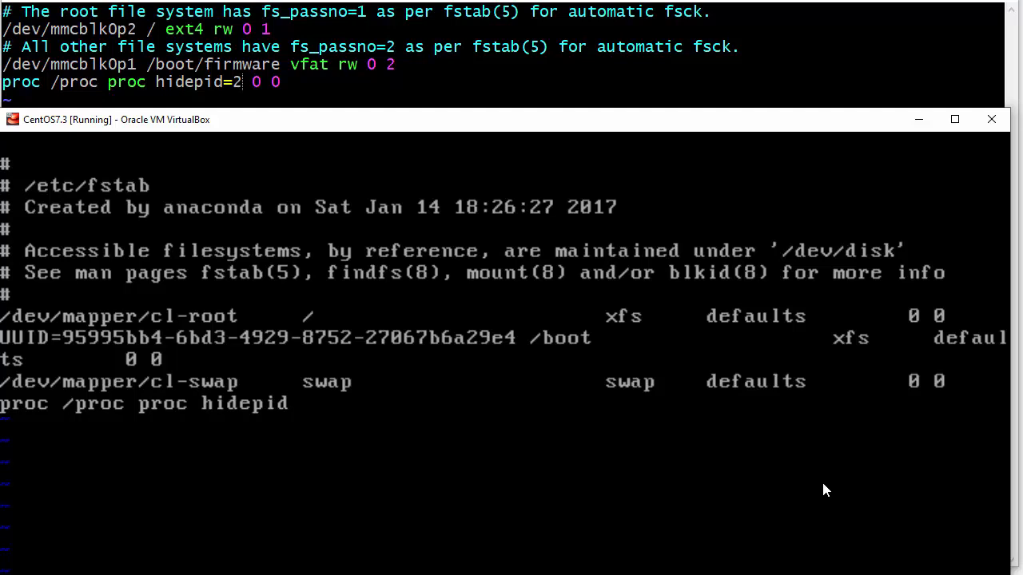
pyautogui.write('=2')
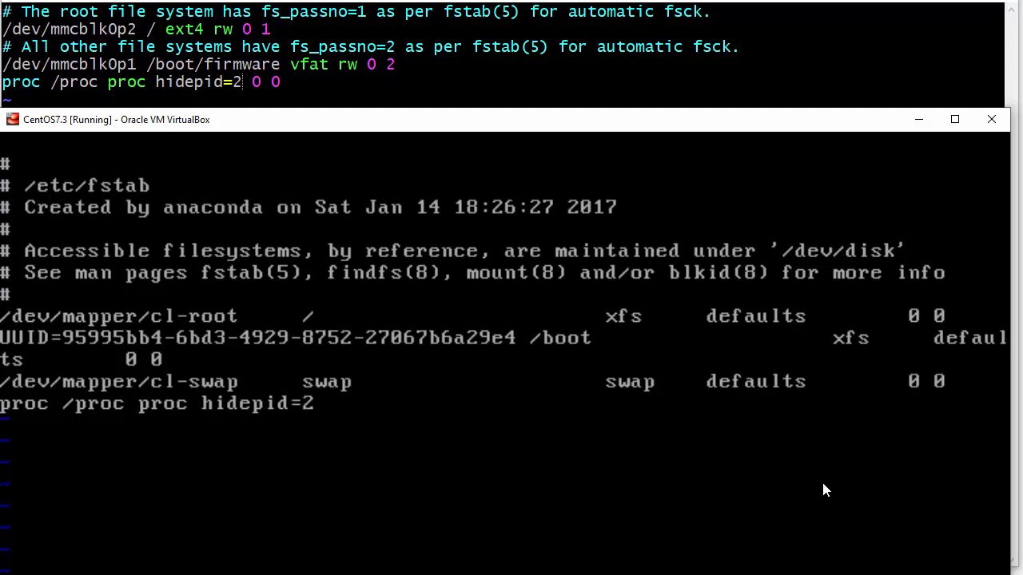
pyautogui.write('0 0')
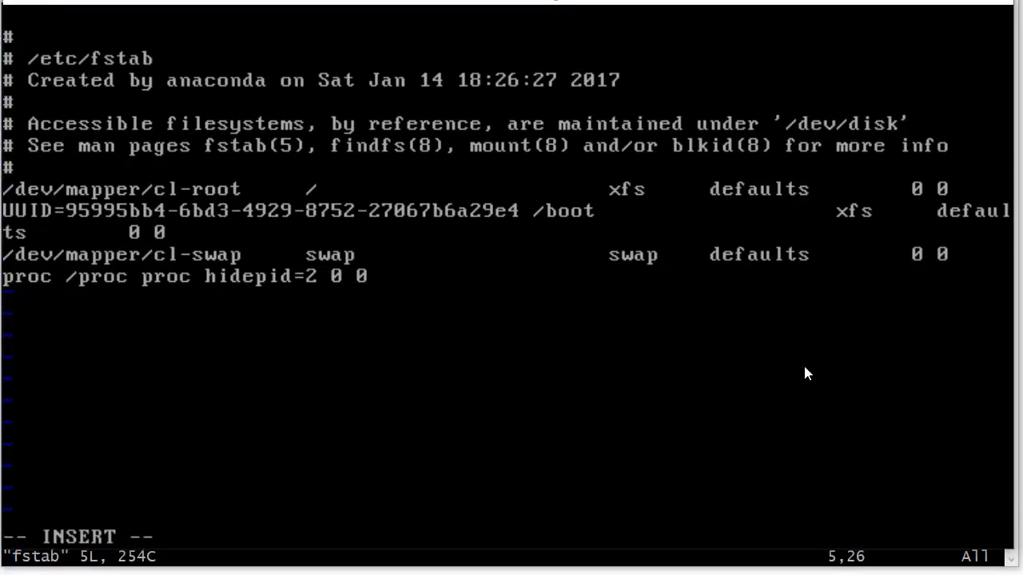
pyautogui.press('Escape')
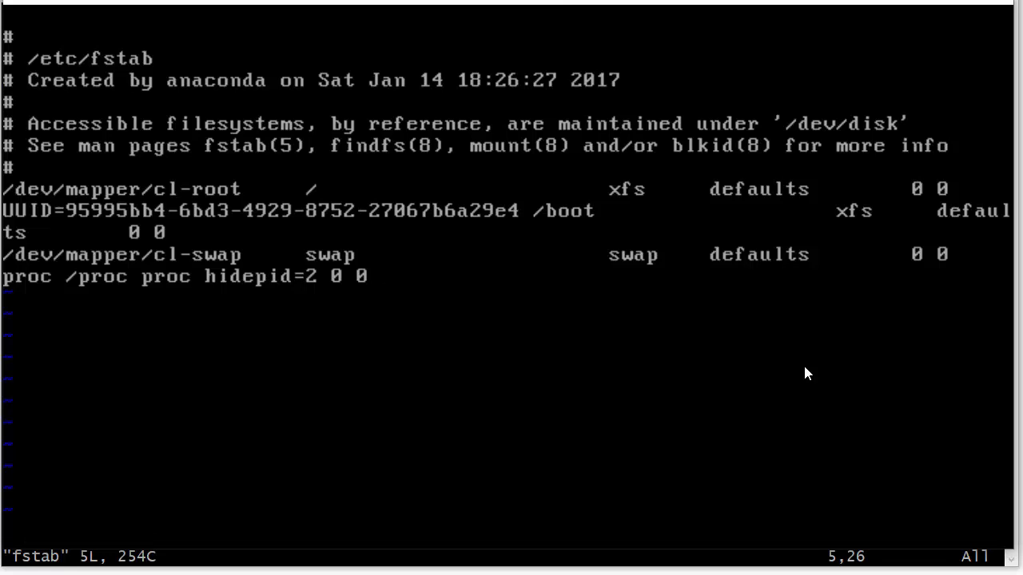
pyautogui.write(':x')
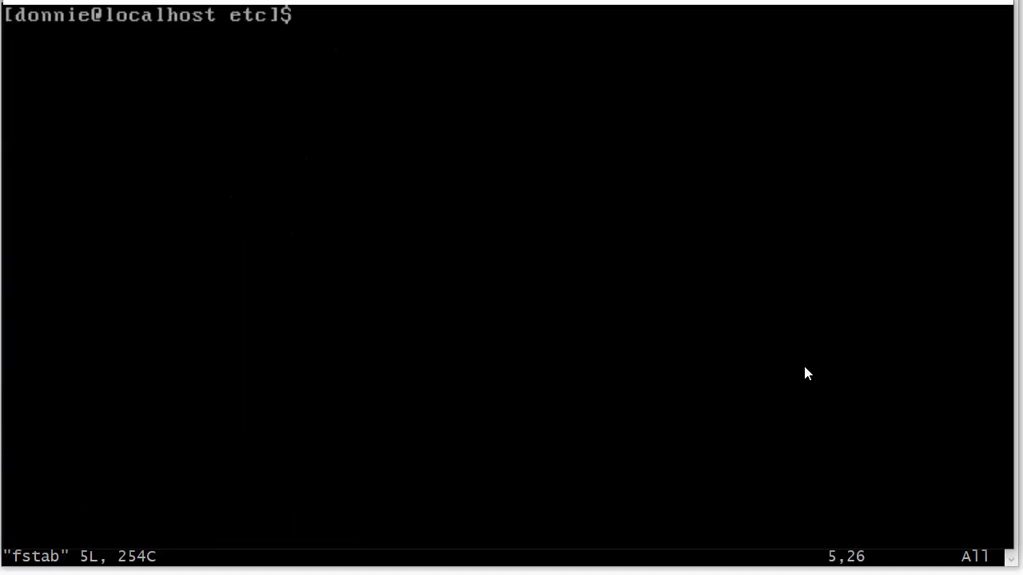
# Step: Reboot CentOS with sudo shutdown -r now and log back in to a fresh prompt
pyautogui.write('sudo')
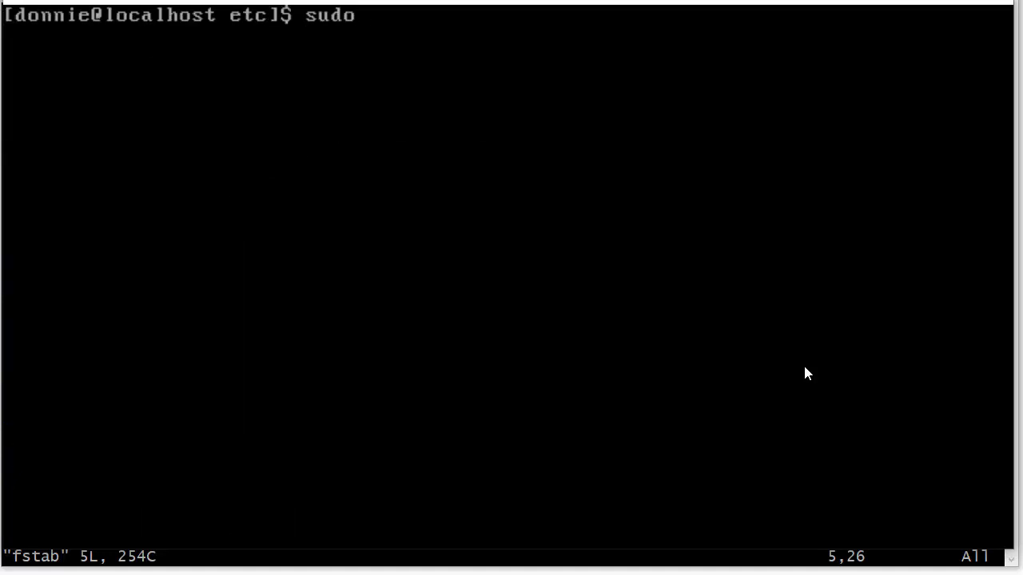
pyautogui.write('shut')
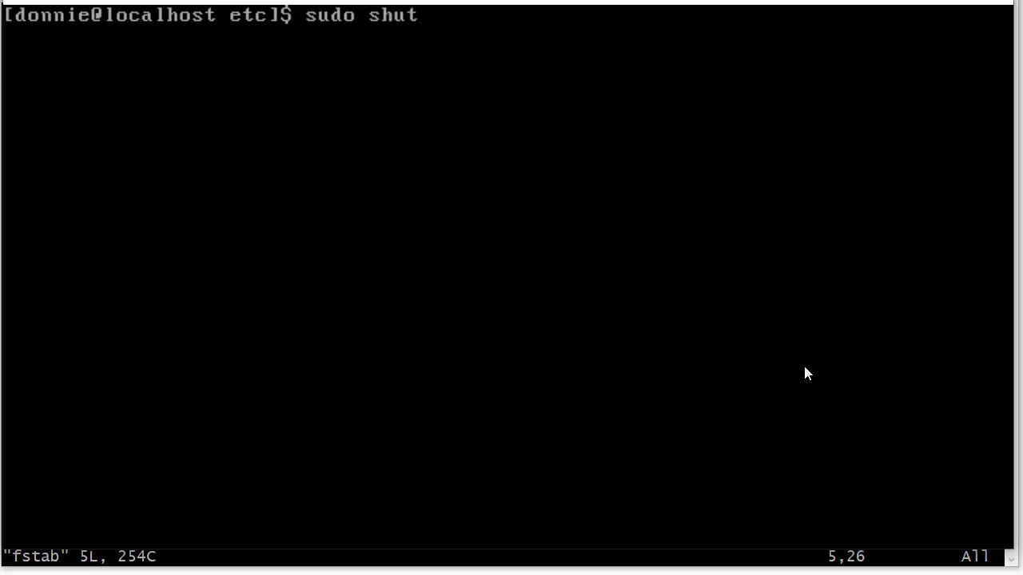
pyautogui.write('down -r')
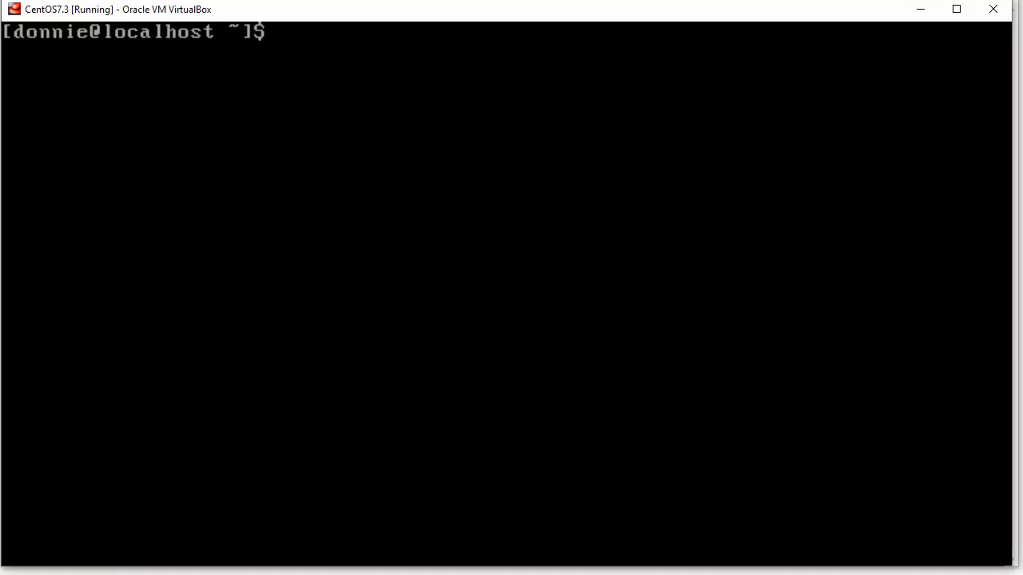
# Step: Compare ps aux, listing only donnie's processes, with sudo ps aux listing every process
pyautogui.write('ps aux')
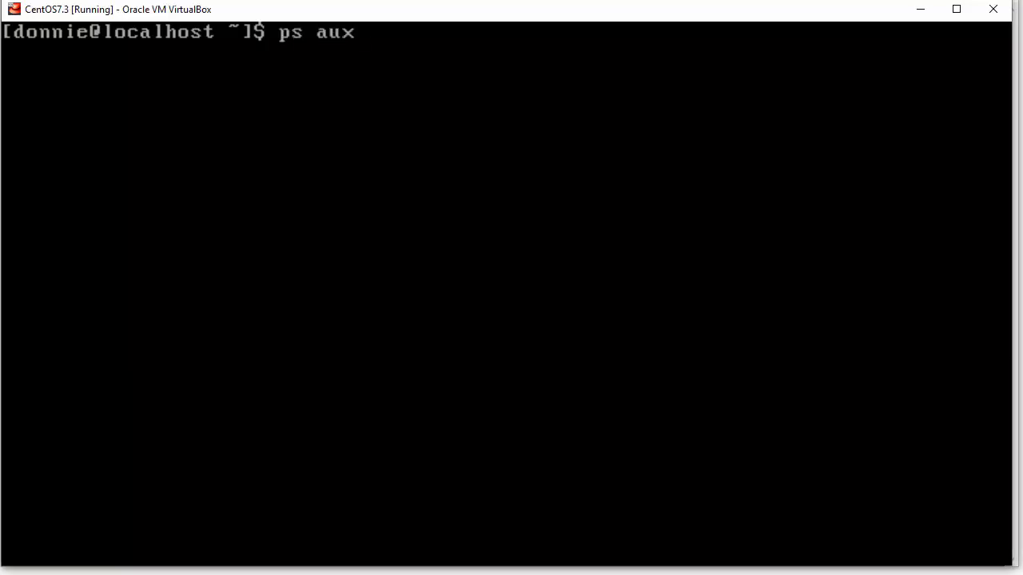
pyautogui.press('Return')
pyautogui.write('sudo ps')
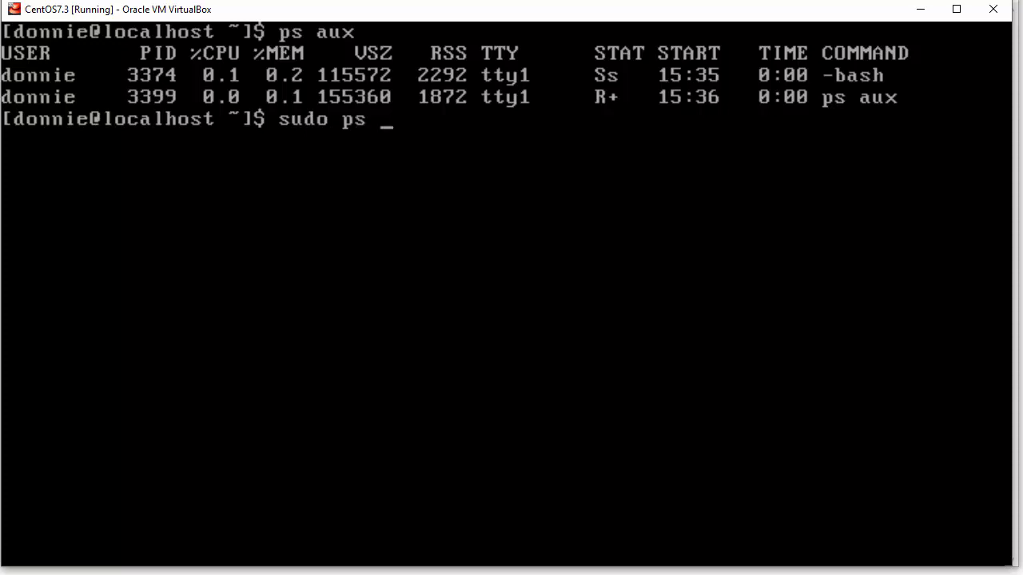
pyautogui.write('aux')
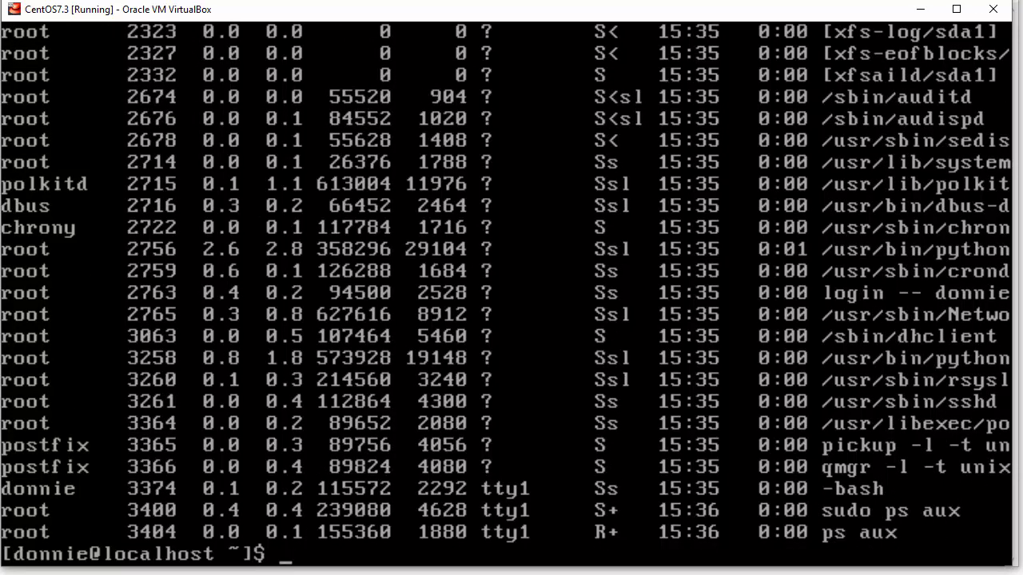
pyautogui.write('t')
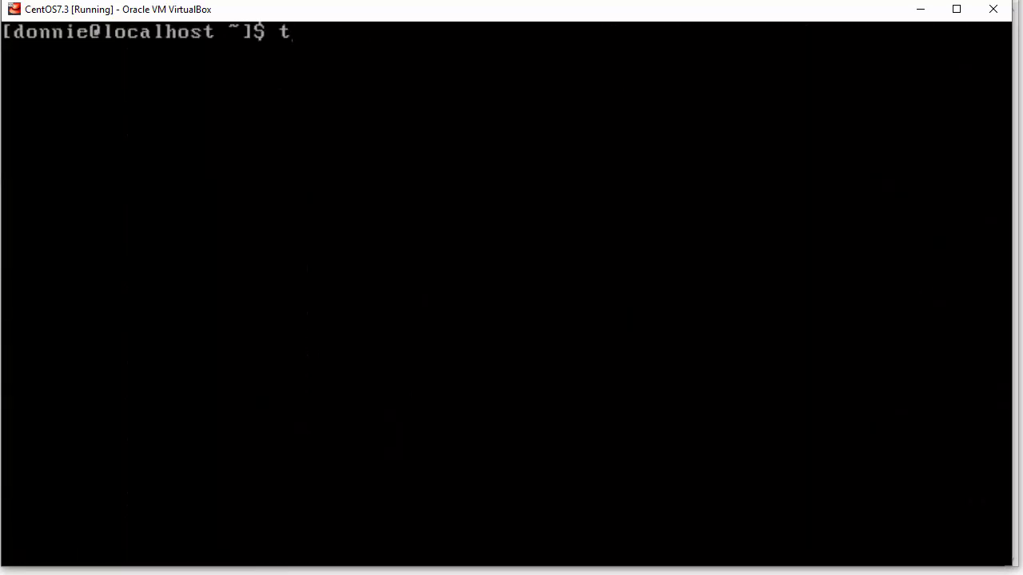
# Step: Compare top showing donnie's two tasks with sudo top showing all 102, then clear the screen
pyautogui.press('Return')
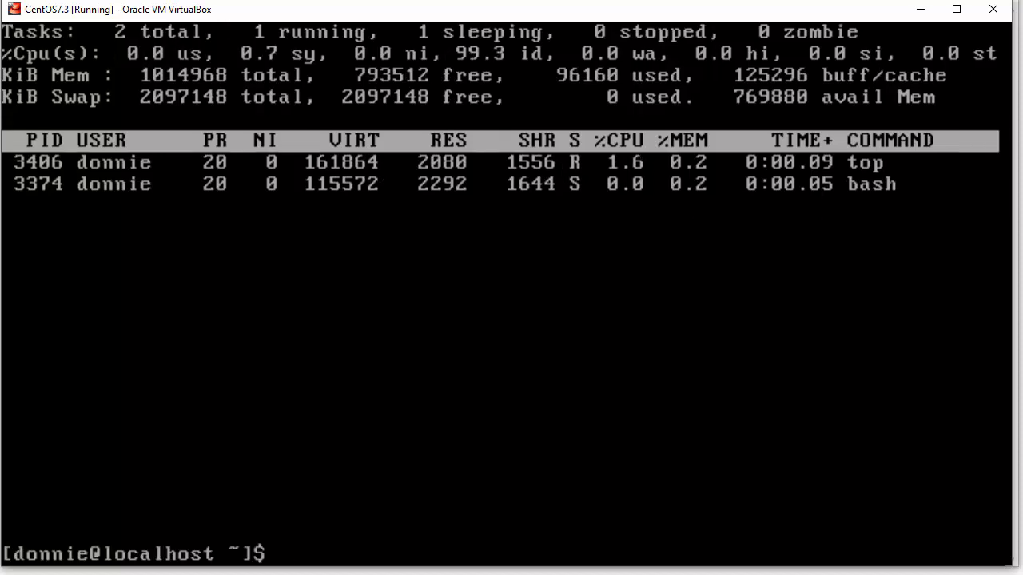
pyautogui.write('cle')
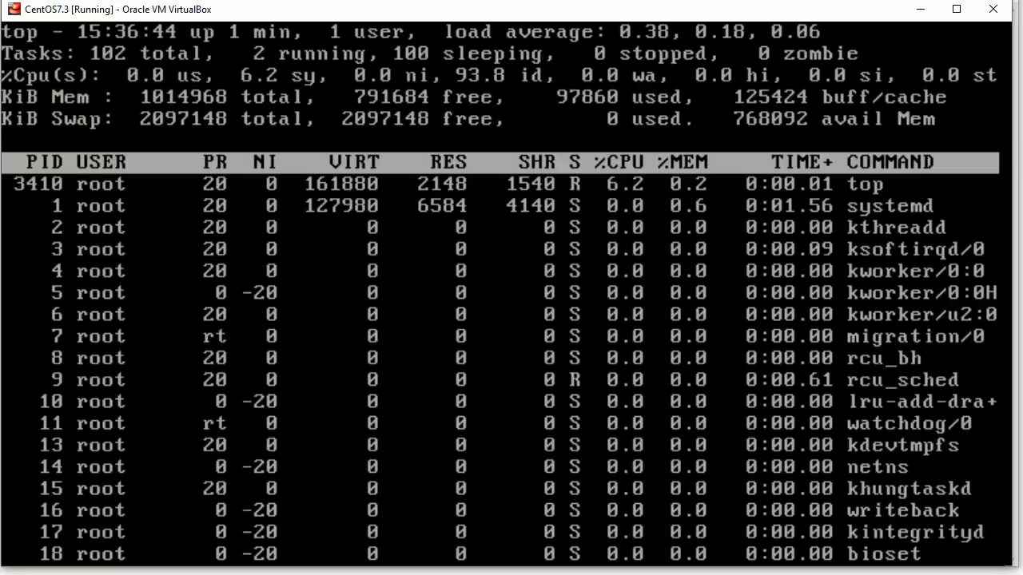
pyautogui.press('q')
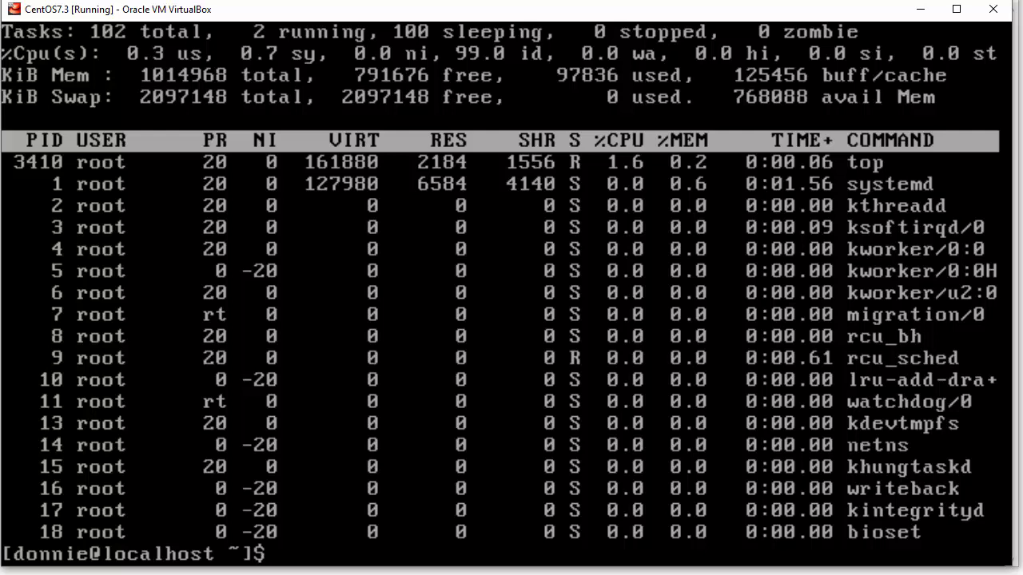
pyautogui.press('q')
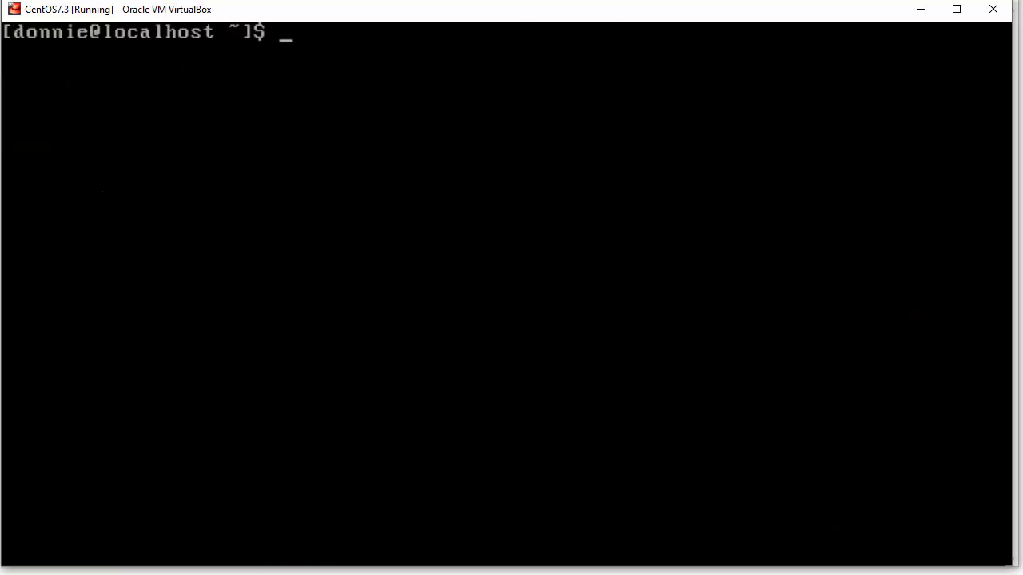